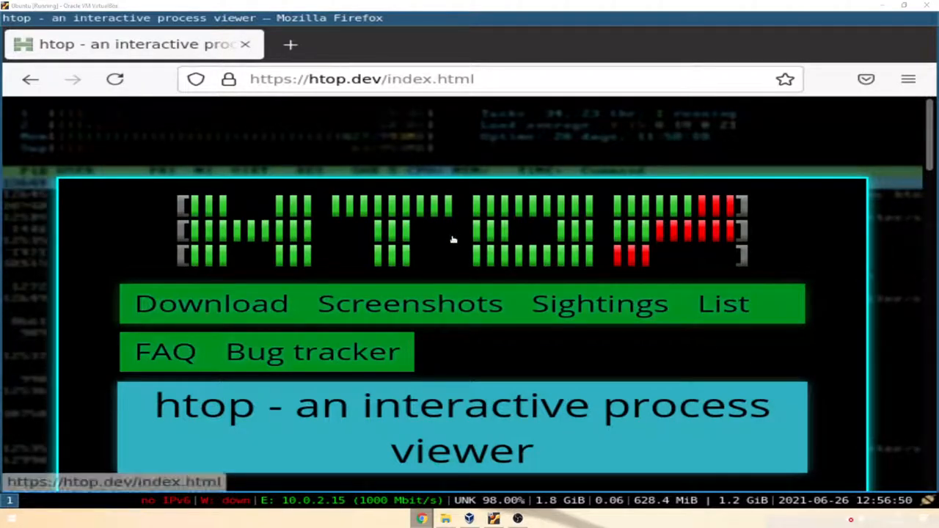
Step: Scroll the htop.dev downloads page to the list of sources versus pre-compiled binaries
{"action": "scroll", "scroll_direction": "down", "scroll_amount": 3}
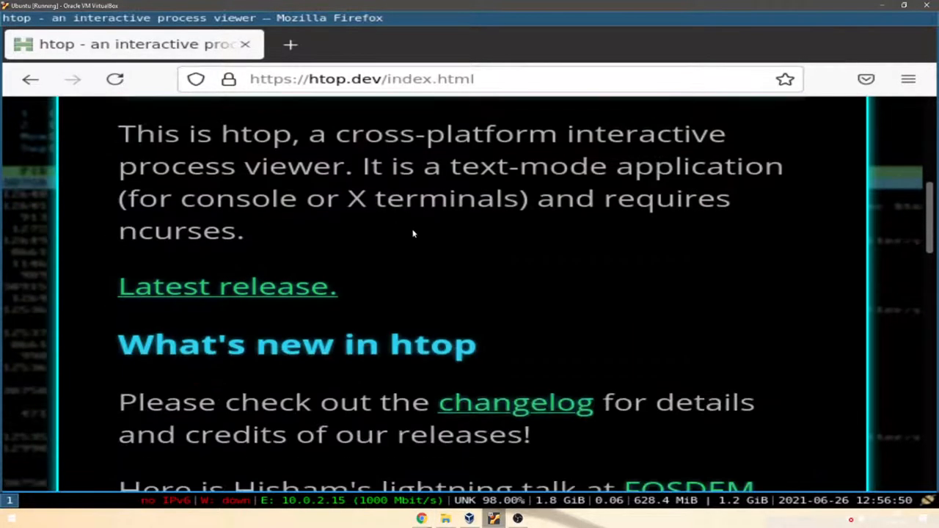
{"action": "scroll", "scroll_direction": "down", "scroll_amount": 3}
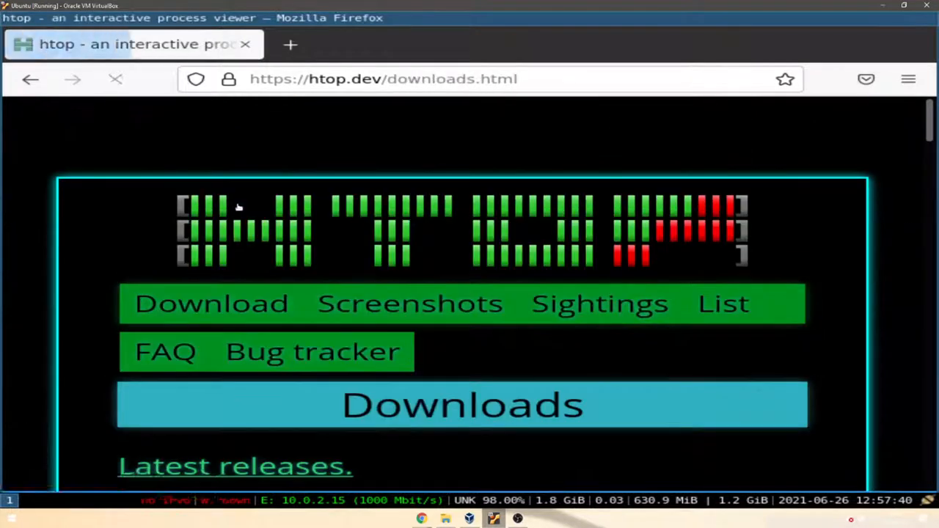
{"action": "scroll", "scroll_direction": "down", "scroll_amount": 3}
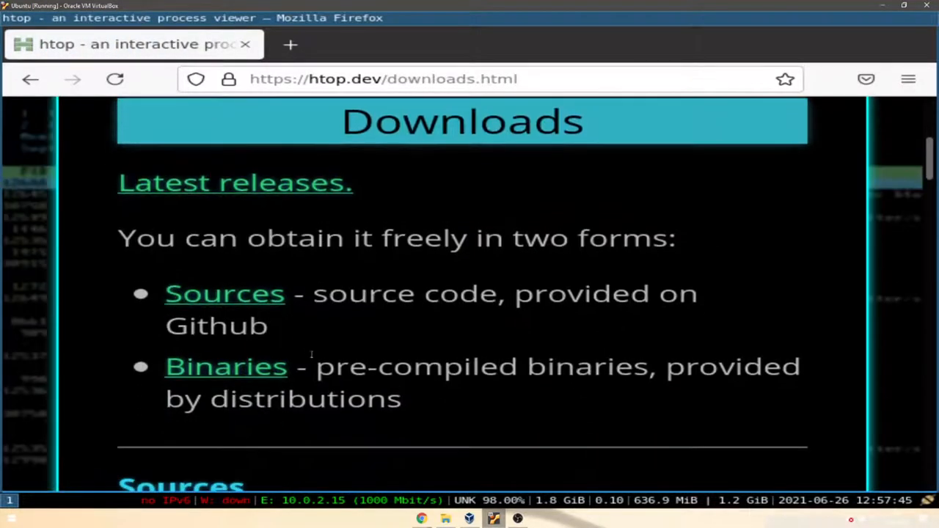
{"action": "mouse_move", "coordinate": [226, 367]}
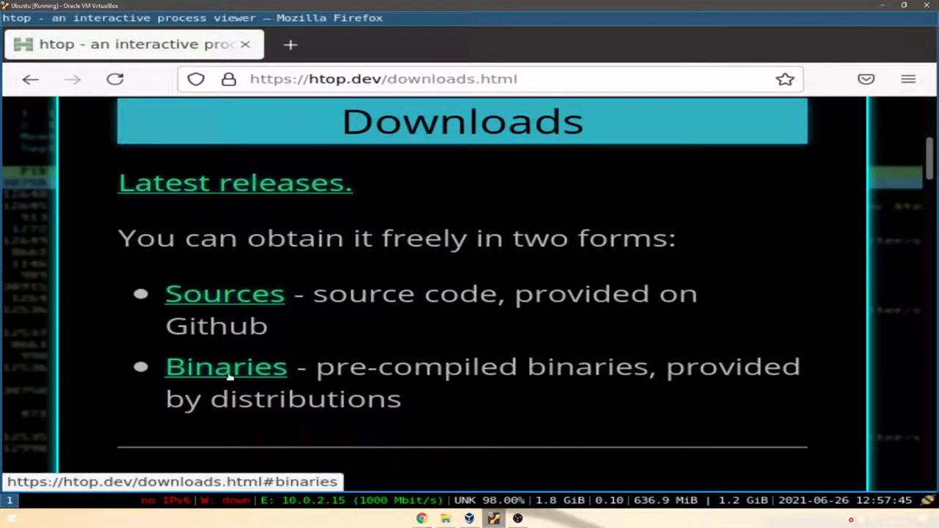
{"action": "left_click_drag", "start_coordinate": [316, 367], "coordinate": [477, 367]}
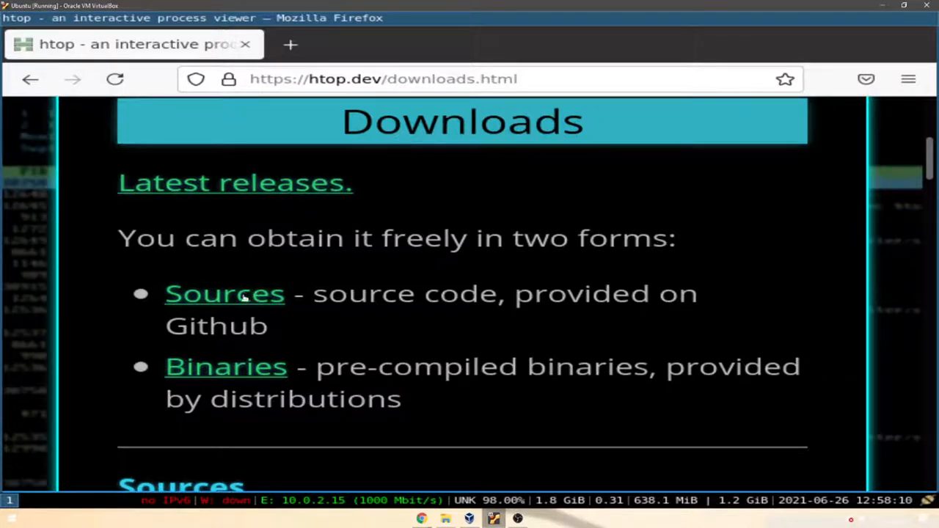
Step: Jump to the Sources section and highlight the configure, make, install build command
{"action": "left_click", "coordinate": [225, 293]}
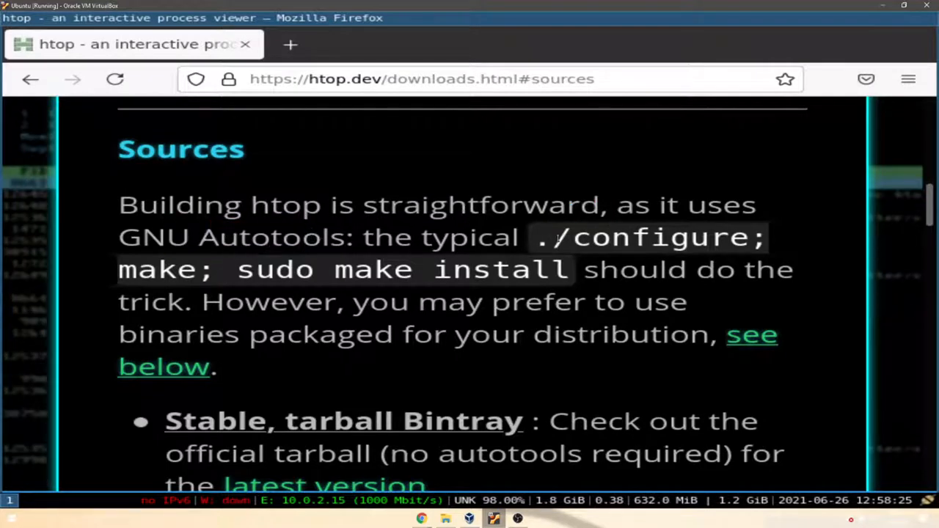
{"action": "left_click_drag", "start_coordinate": [539, 237], "coordinate": [568, 270]}
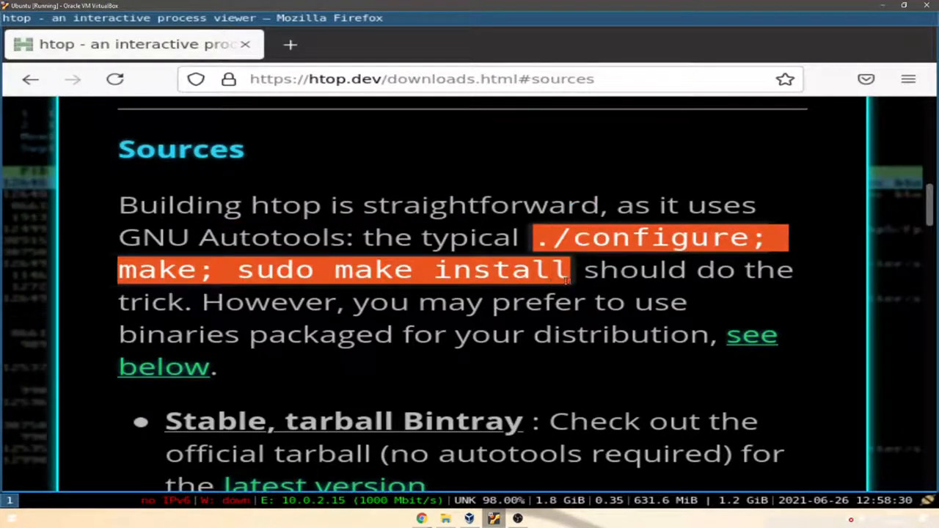
{"action": "scroll", "scroll_direction": "down", "scroll_amount": 3}
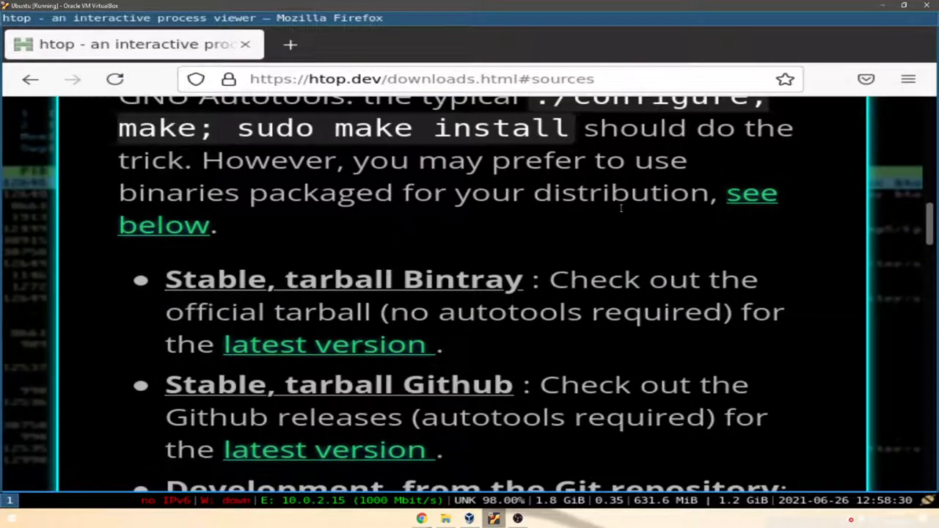
{"action": "scroll", "scroll_direction": "down", "scroll_amount": 3}
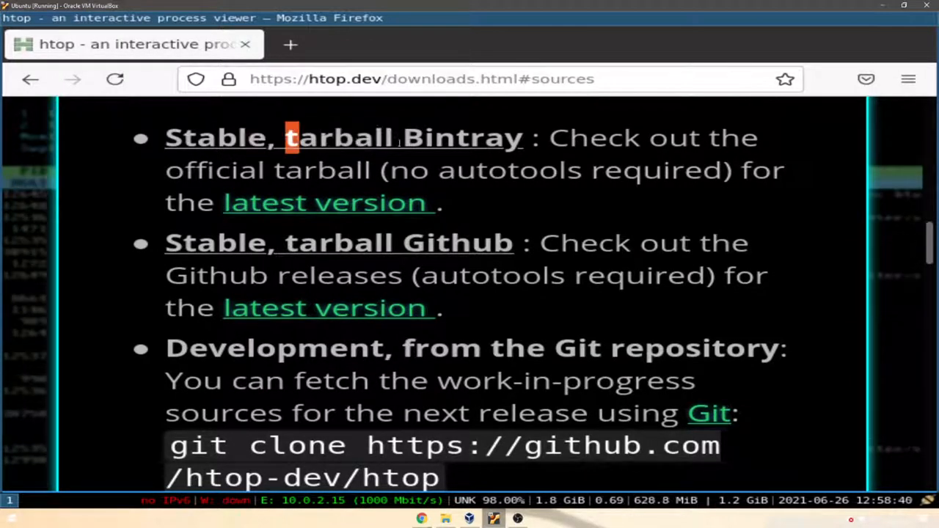
Step: Highlight the official tarball description and select words in the Bintray tarball entry
{"action": "left_click_drag", "start_coordinate": [284, 137], "coordinate": [429, 169]}
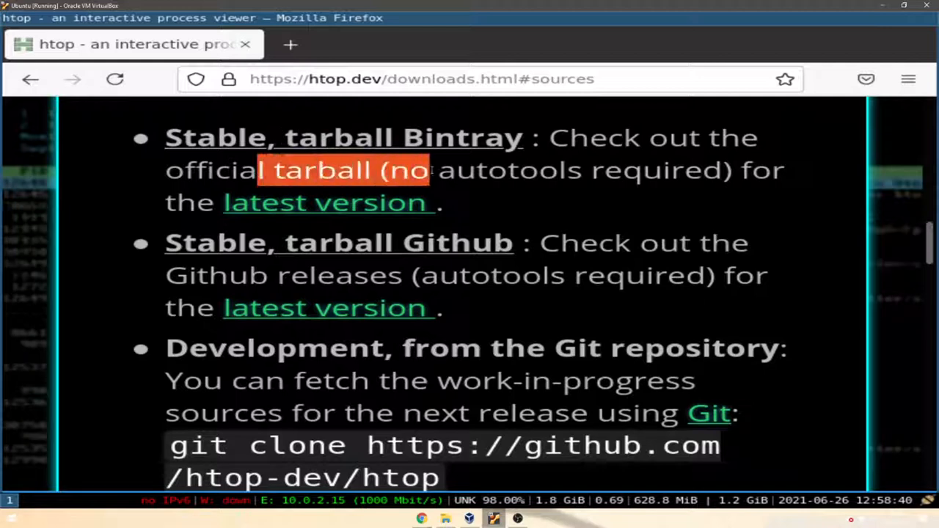
{"action": "scroll", "scroll_direction": "down", "scroll_amount": 3}
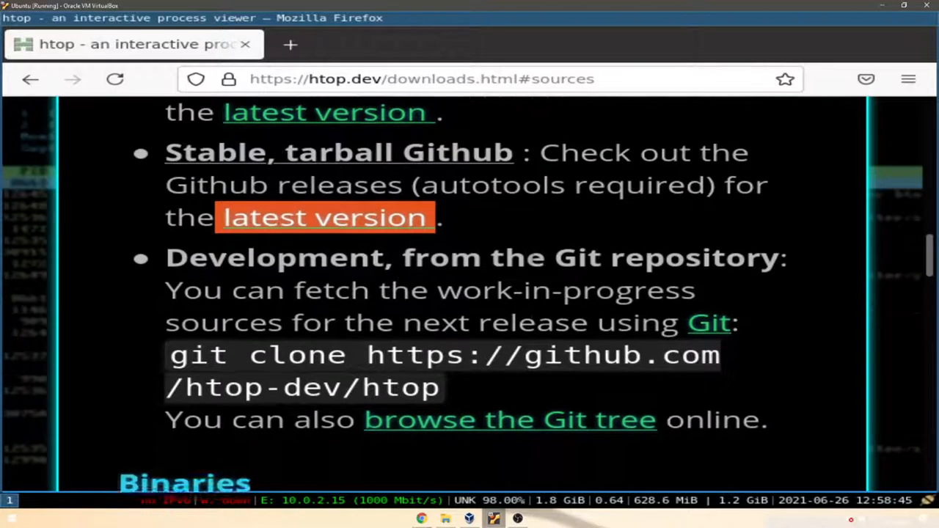
{"action": "scroll", "scroll_direction": "down", "scroll_amount": 3}
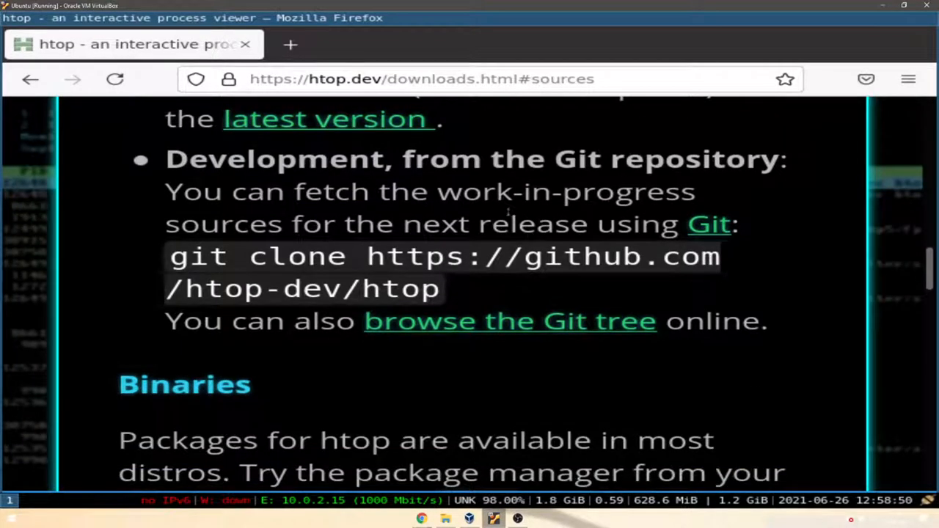
{"action": "mouse_move", "coordinate": [682, 230]}
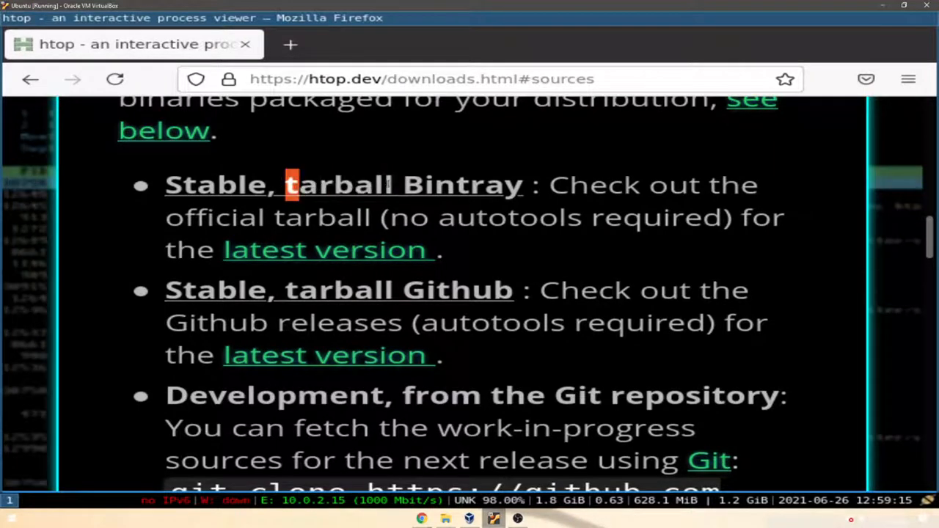
{"action": "double_click", "coordinate": [337, 184]}
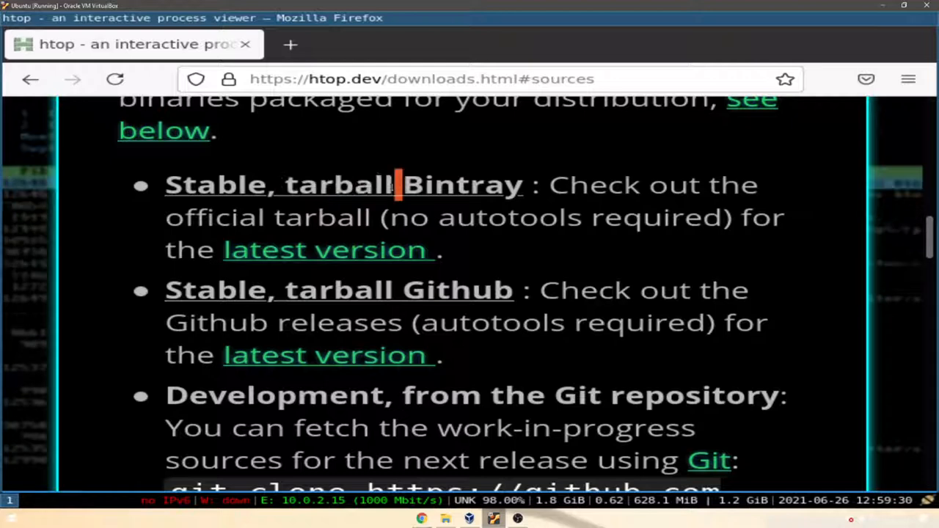
{"action": "double_click", "coordinate": [308, 184]}
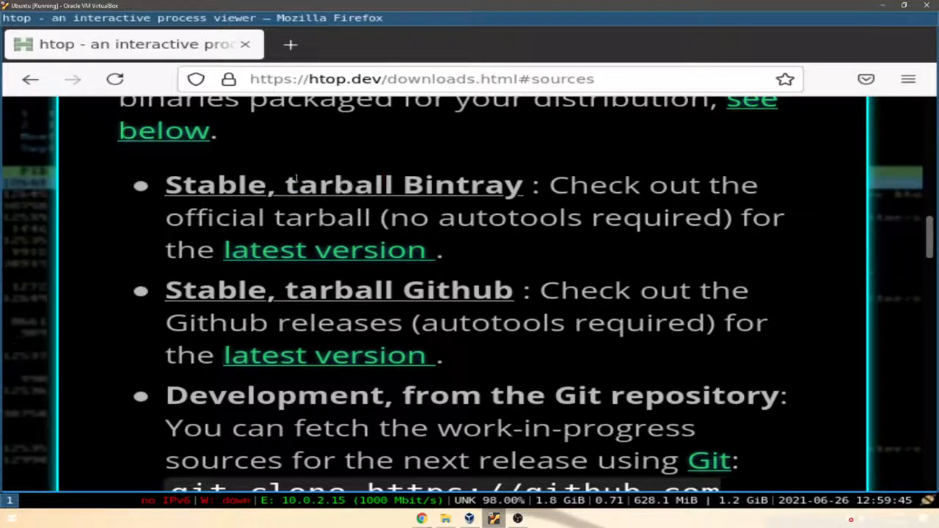
Step: Follow the Bintray tarball link, then search 'htop tarball source' and browse the results
{"action": "left_click", "coordinate": [341, 184]}
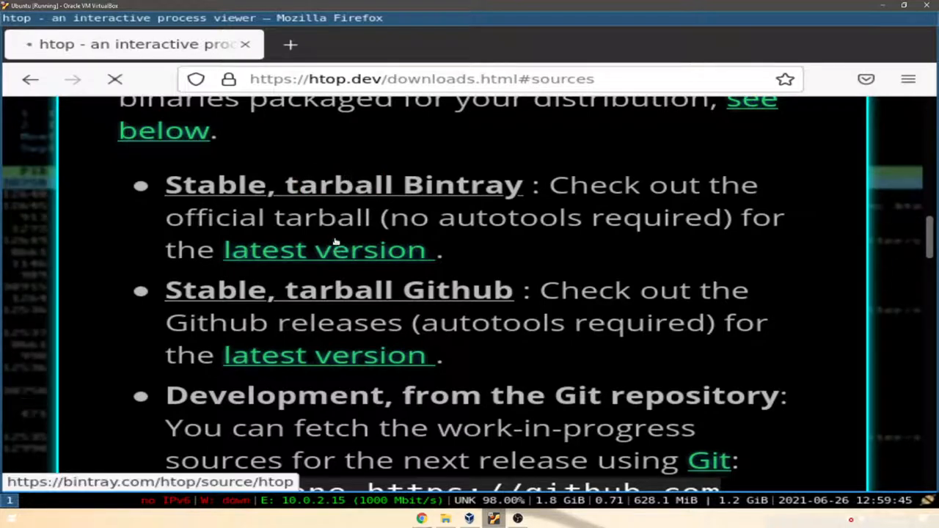
{"action": "left_click", "coordinate": [343, 184]}
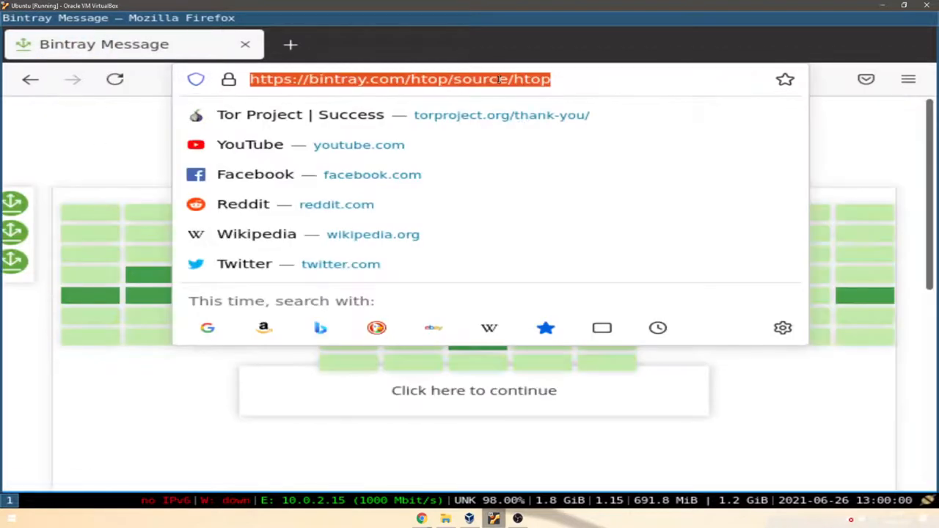
{"action": "type", "text": "htop"}
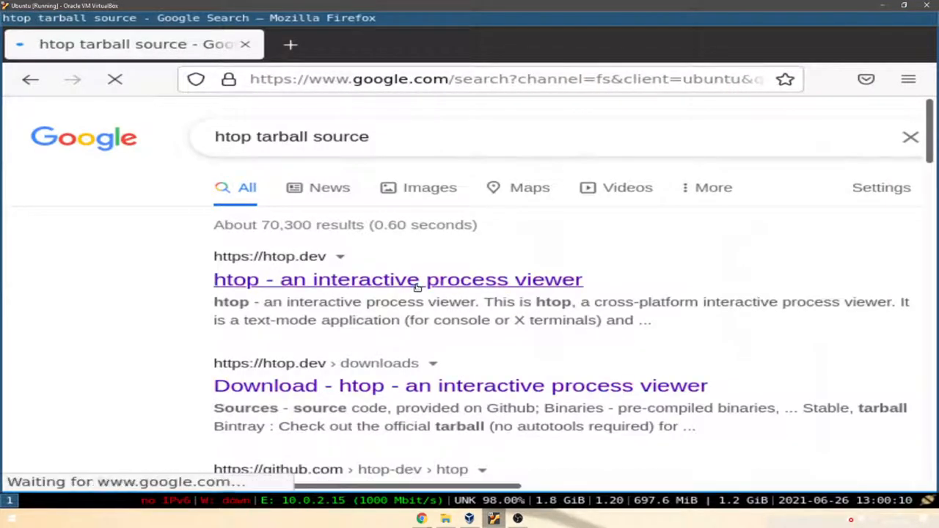
{"action": "scroll", "scroll_direction": "down", "scroll_amount": 3}
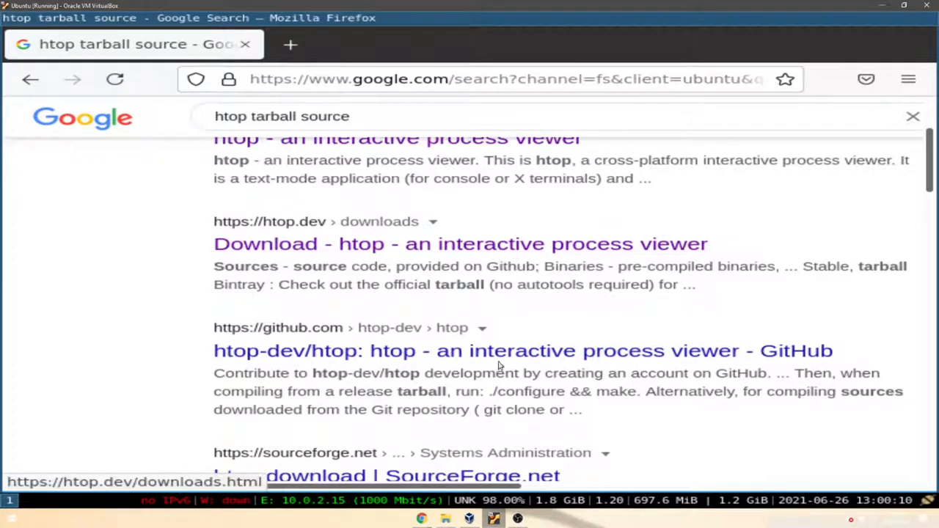
{"action": "scroll", "scroll_direction": "down", "scroll_amount": 3}
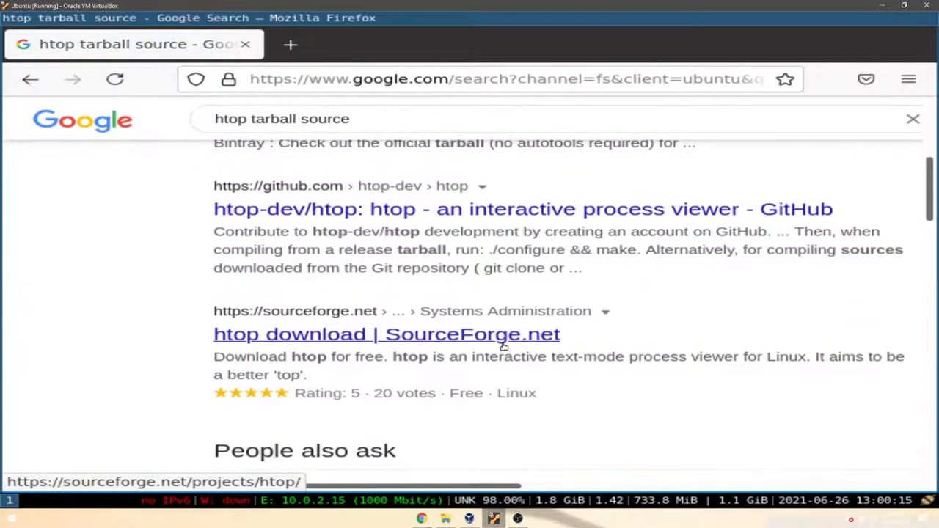
{"action": "scroll", "scroll_direction": "down", "scroll_amount": 3}
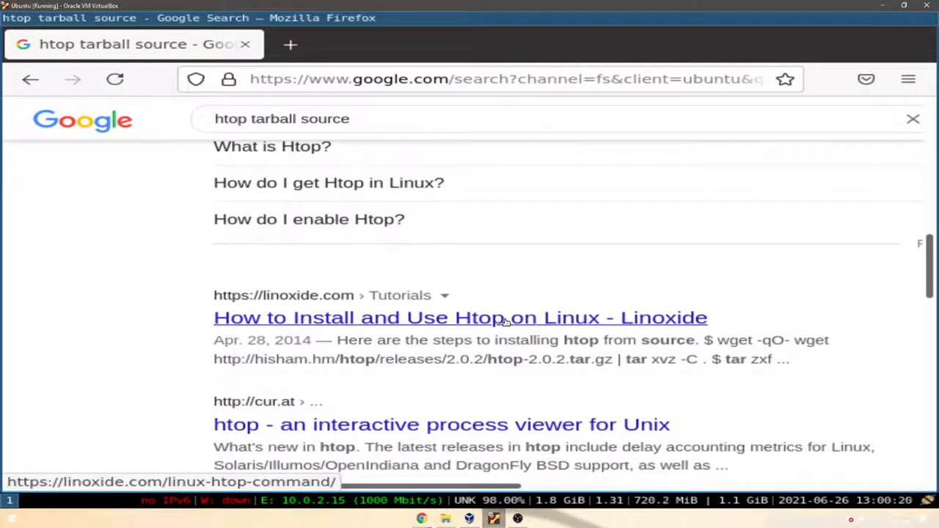
Step: Open the Linoxide htop guide and scroll to its wget, tar, configure, make steps
{"action": "left_click", "coordinate": [459, 317]}
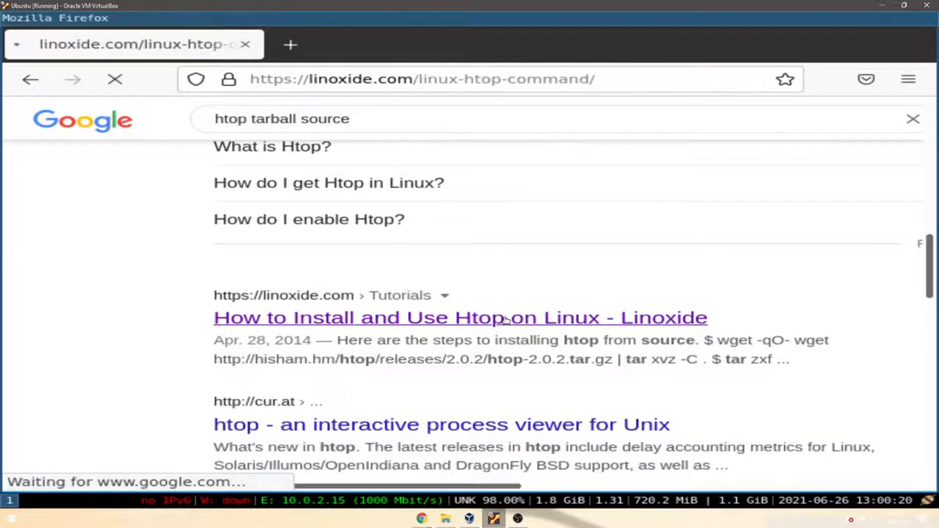
{"action": "left_click", "coordinate": [460, 318]}
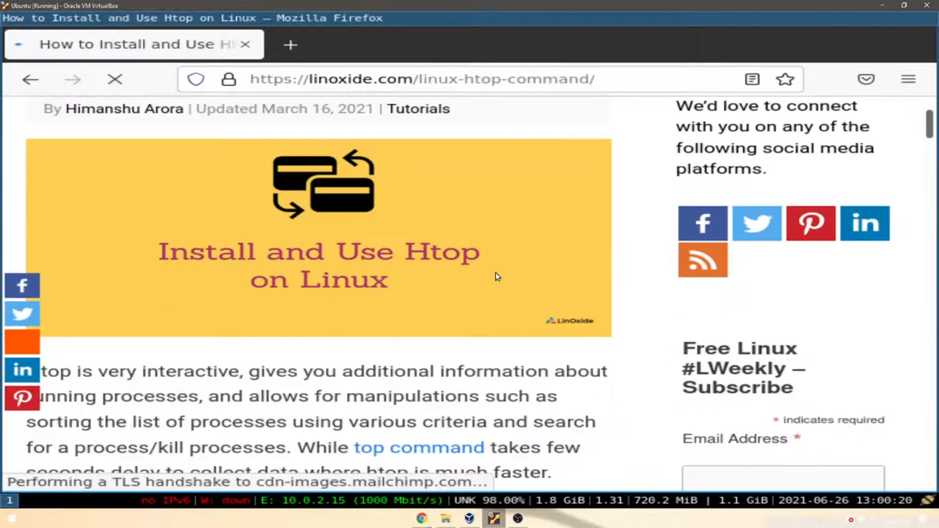
{"action": "scroll", "scroll_direction": "down", "scroll_amount": 3}
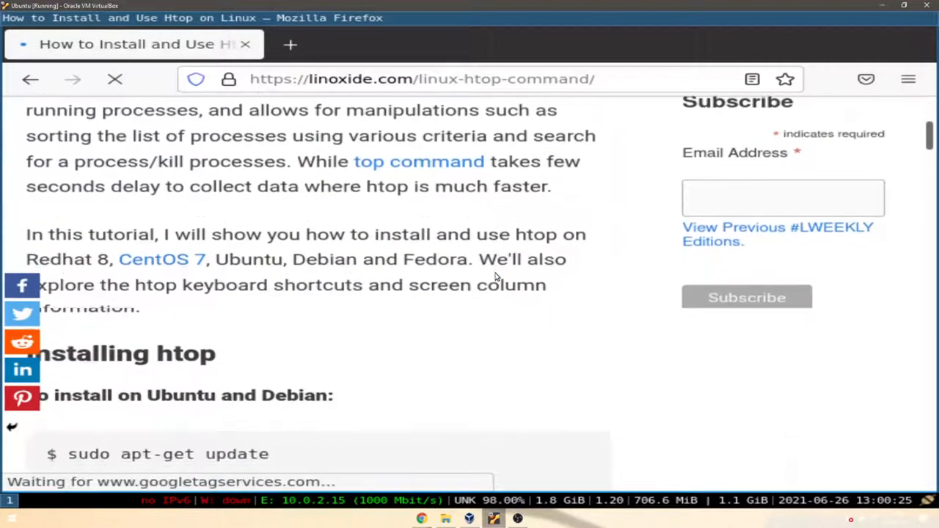
{"action": "scroll", "scroll_direction": "down", "scroll_amount": 3}
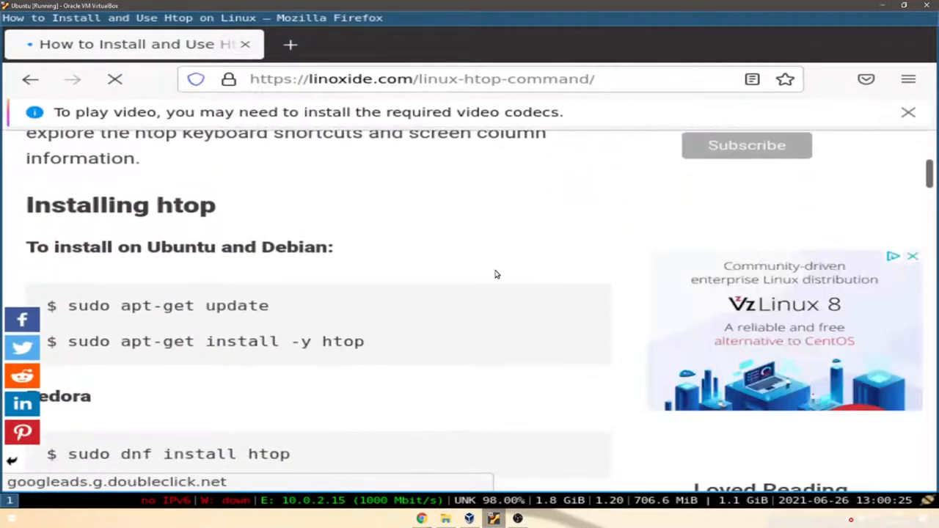
{"action": "scroll", "scroll_direction": "down", "scroll_amount": 3}
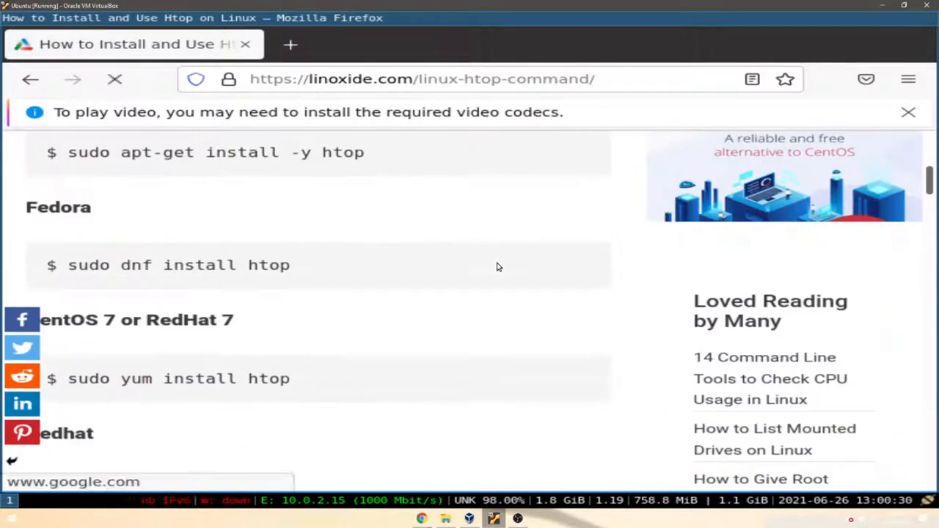
{"action": "scroll", "scroll_direction": "down", "scroll_amount": 3}
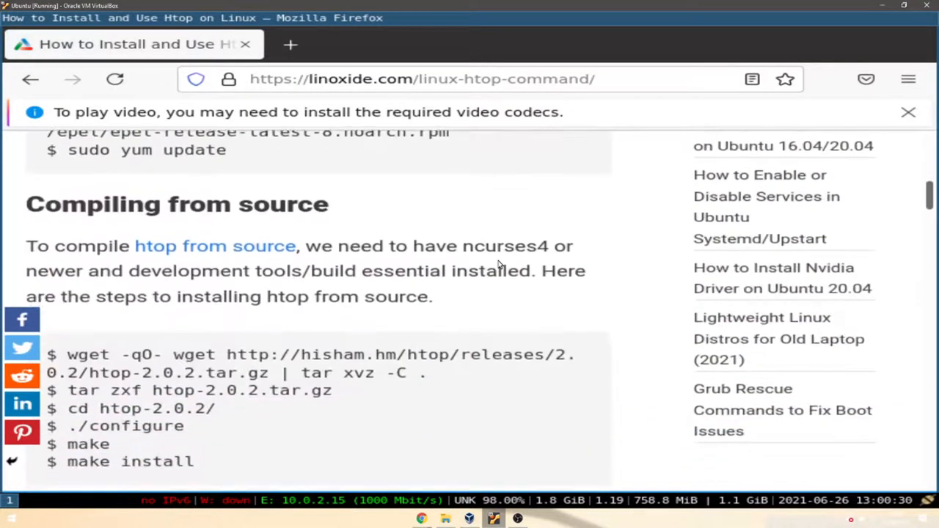
{"action": "scroll", "scroll_direction": "down", "scroll_amount": 3}
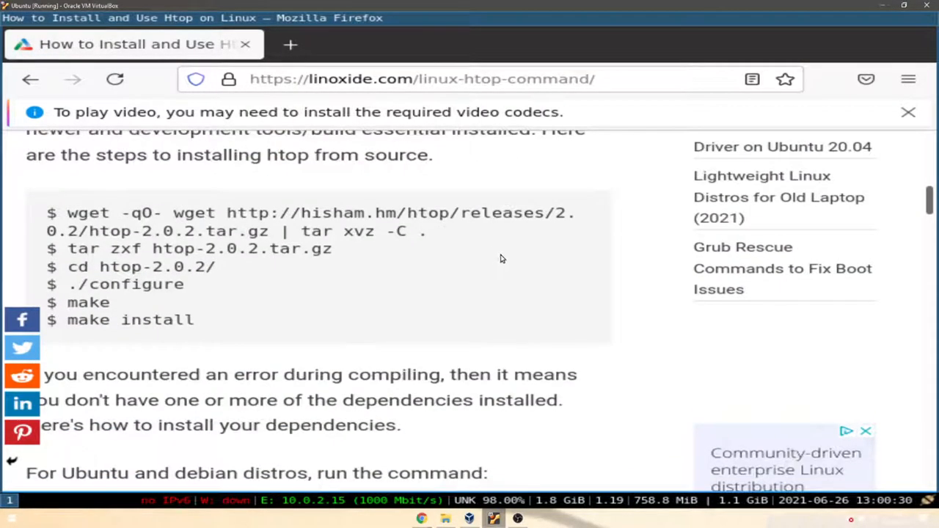
{"action": "scroll", "scroll_direction": "up", "scroll_amount": 3}
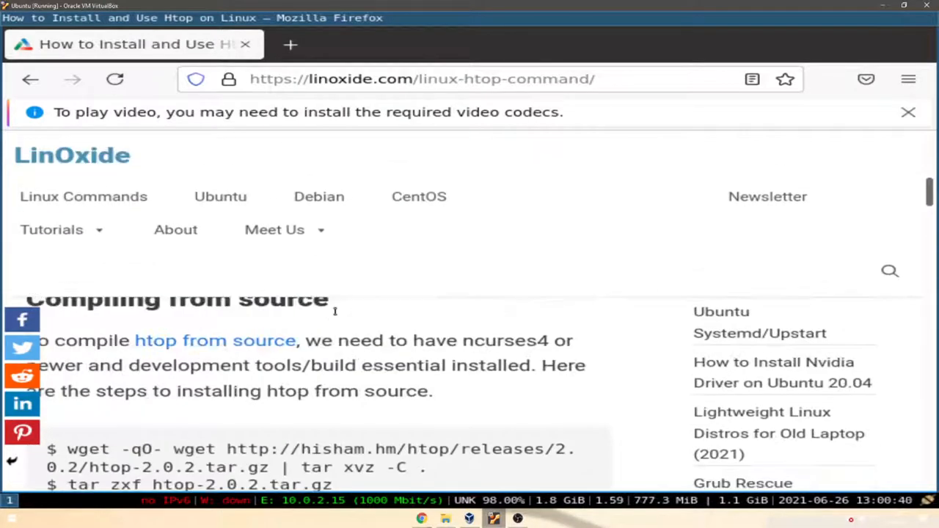
{"action": "scroll", "scroll_direction": "down", "scroll_amount": 3}
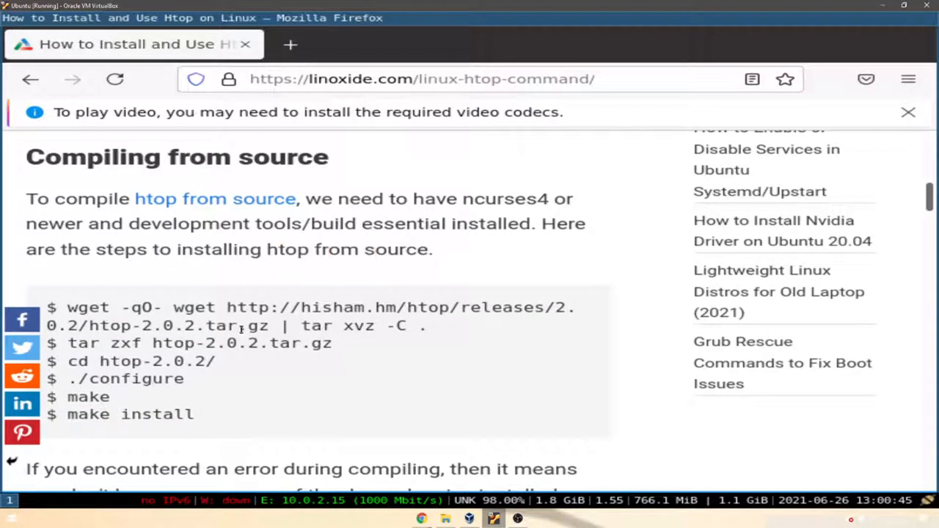
{"action": "double_click", "coordinate": [225, 325]}
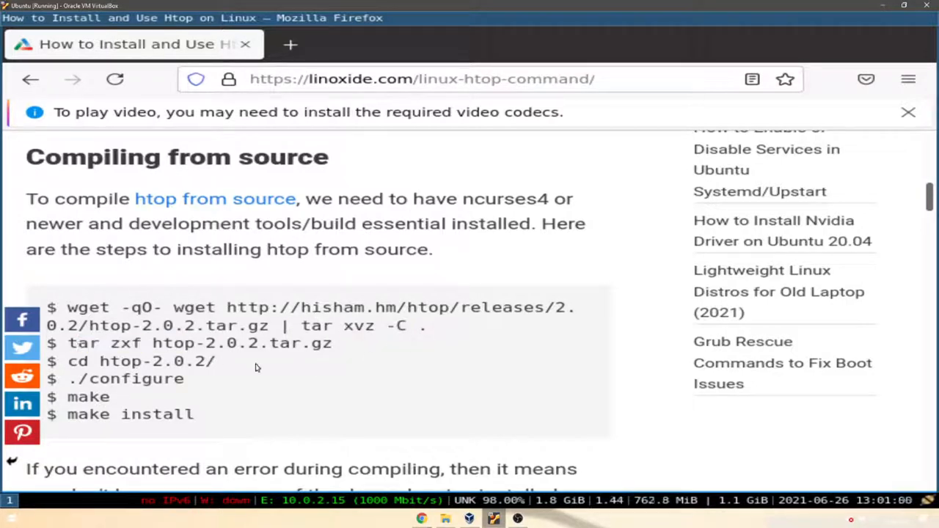
{"action": "mouse_move", "coordinate": [638, 405]}
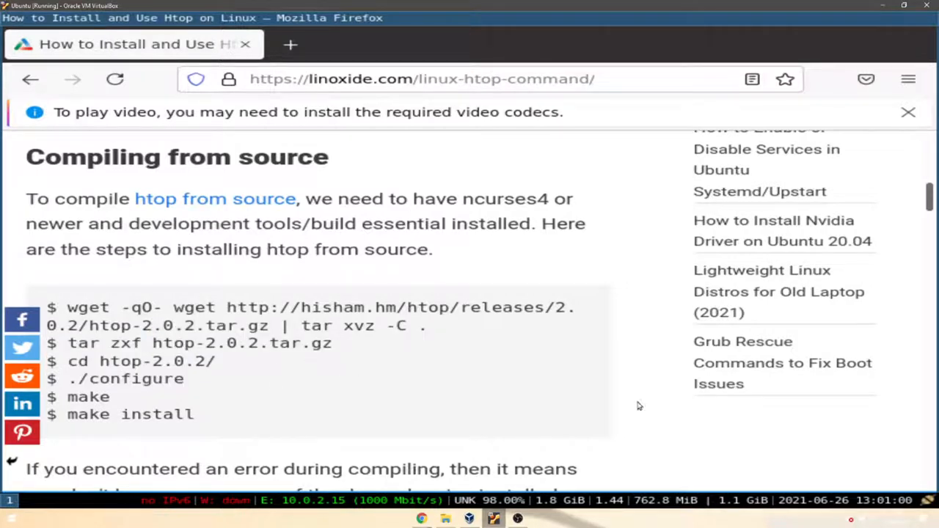
{"action": "mouse_move", "coordinate": [383, 266]}
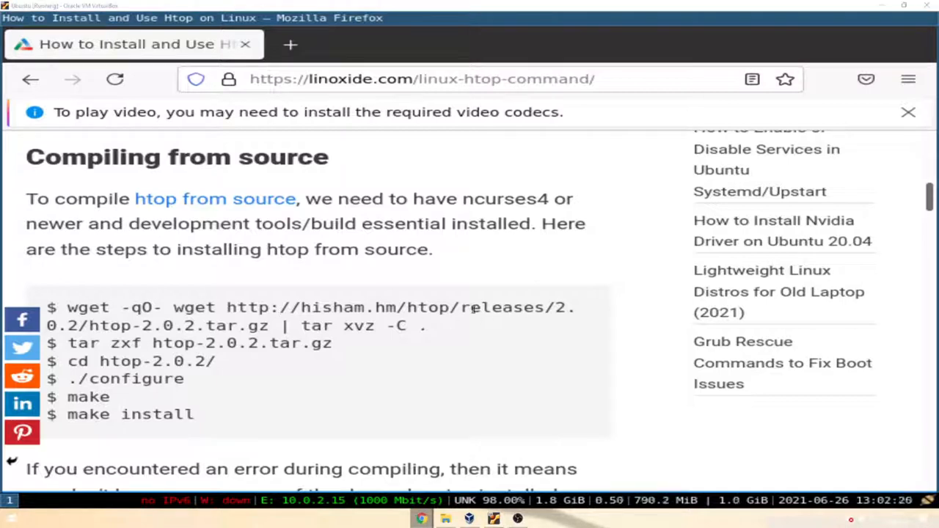
{"action": "mouse_move", "coordinate": [515, 377]}
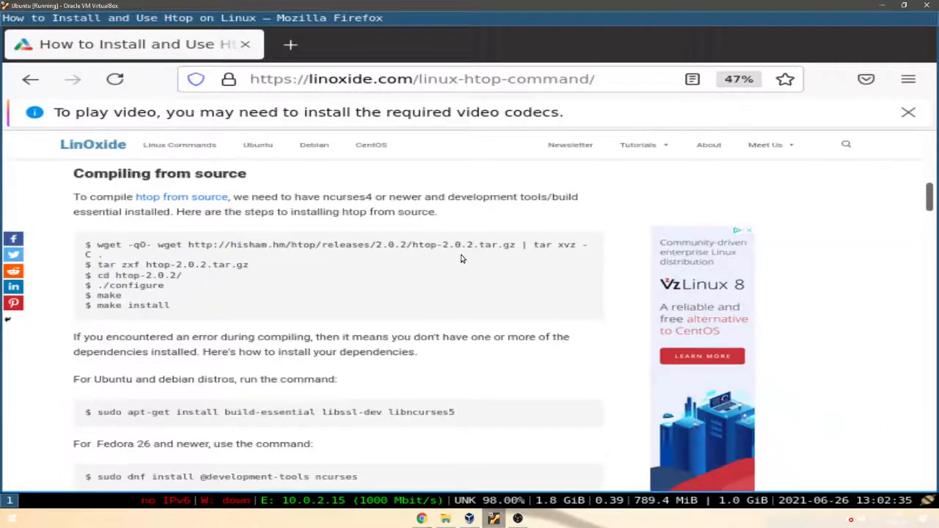
Step: Zoom out the Linoxide page and select the wget download command for copying
{"action": "scroll", "scroll_direction": "down", "scroll_amount": 3}
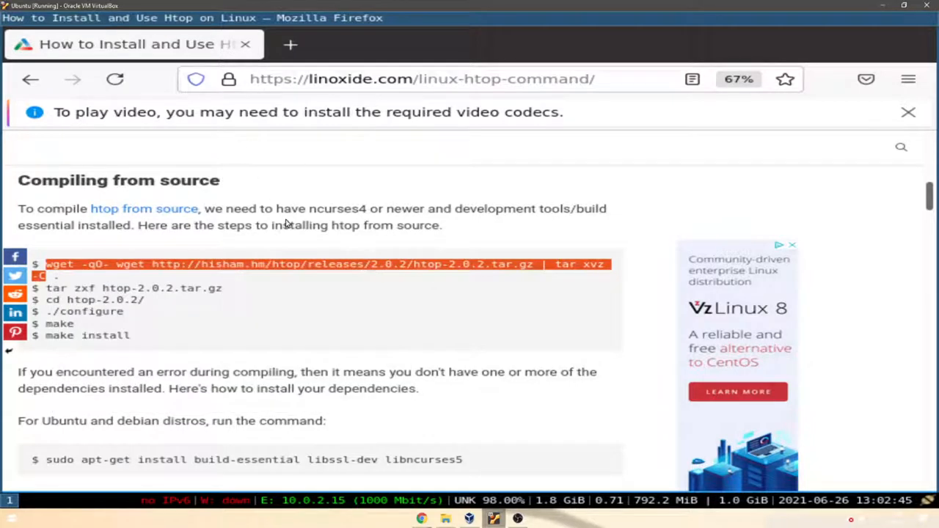
{"action": "left_click", "coordinate": [493, 518]}
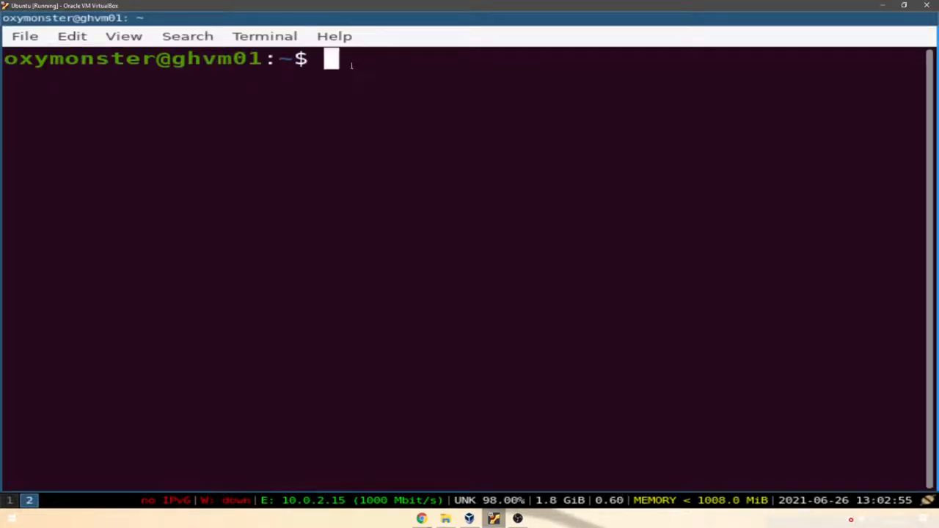
Step: Type 'wget' at the terminal prompt, then erase it
{"action": "type", "text": "w"}
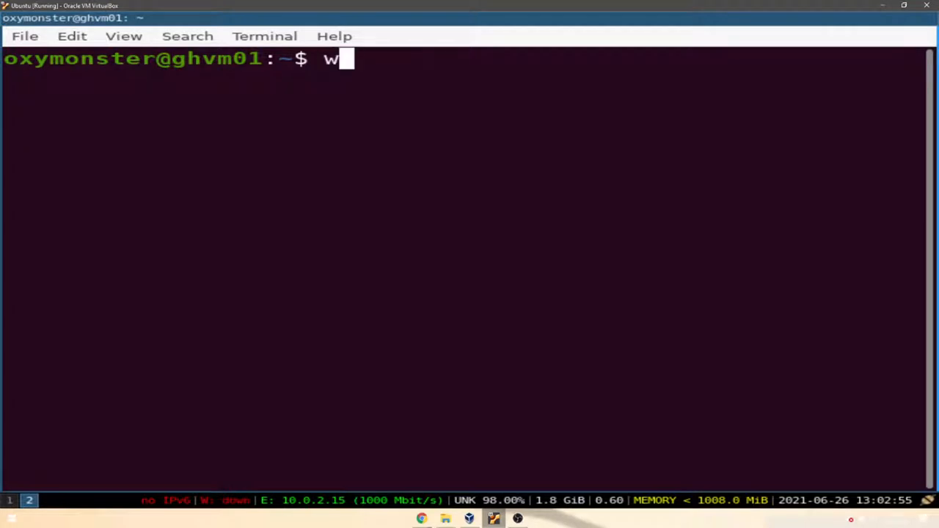
{"action": "type", "text": "get"}
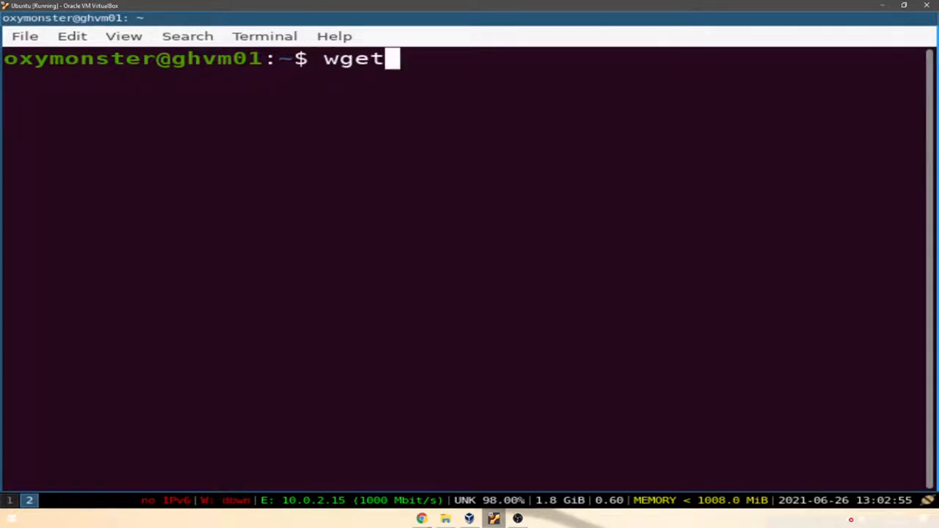
{"action": "key", "text": "BackSpace"}
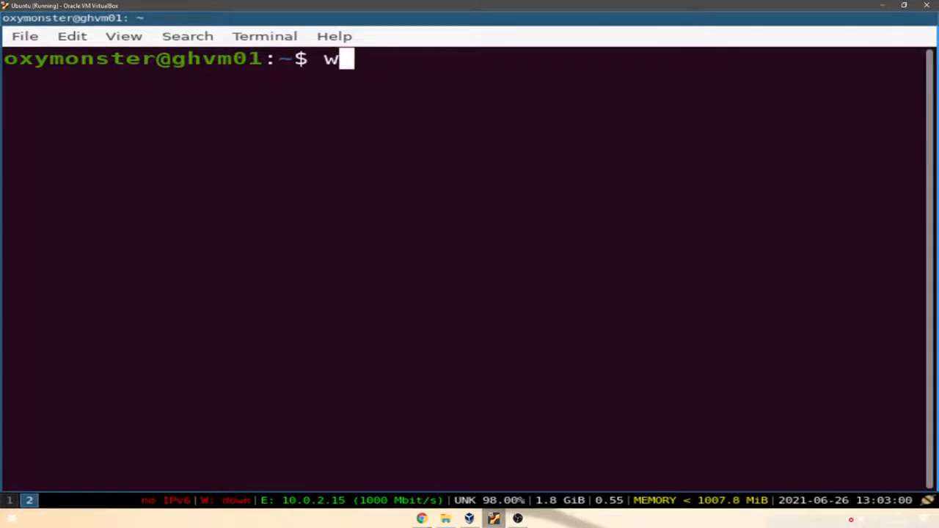
Step: Run 'man wget', scroll through its description and options, then quit with q
{"action": "type", "text": "man"}
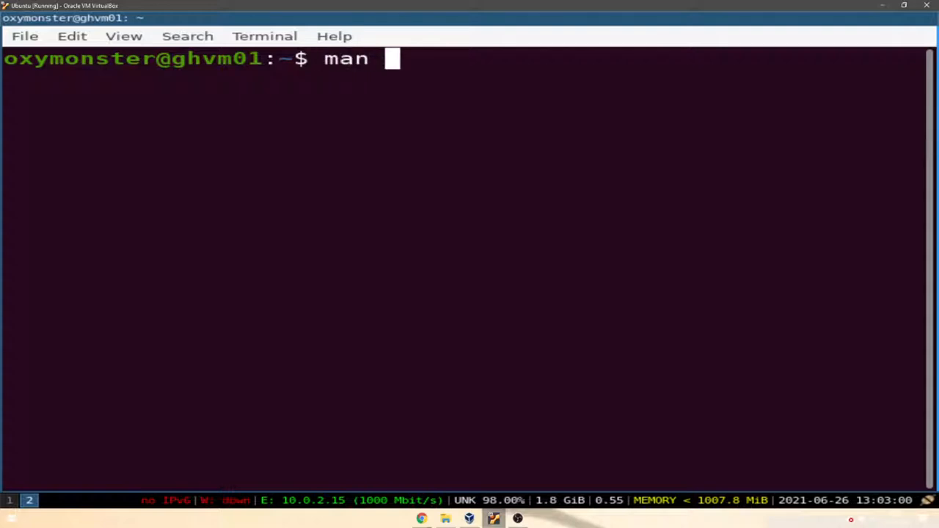
{"action": "type", "text": "wget"}
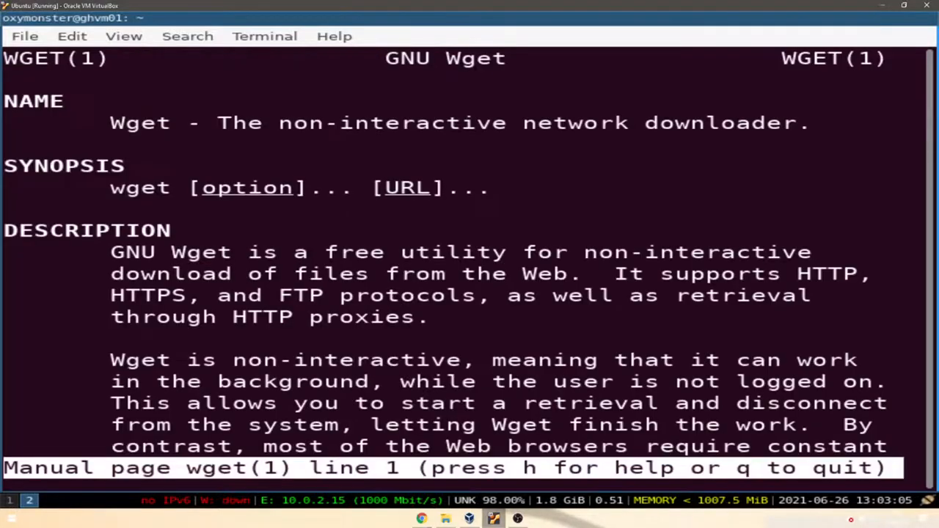
{"action": "double_click", "coordinate": [407, 58]}
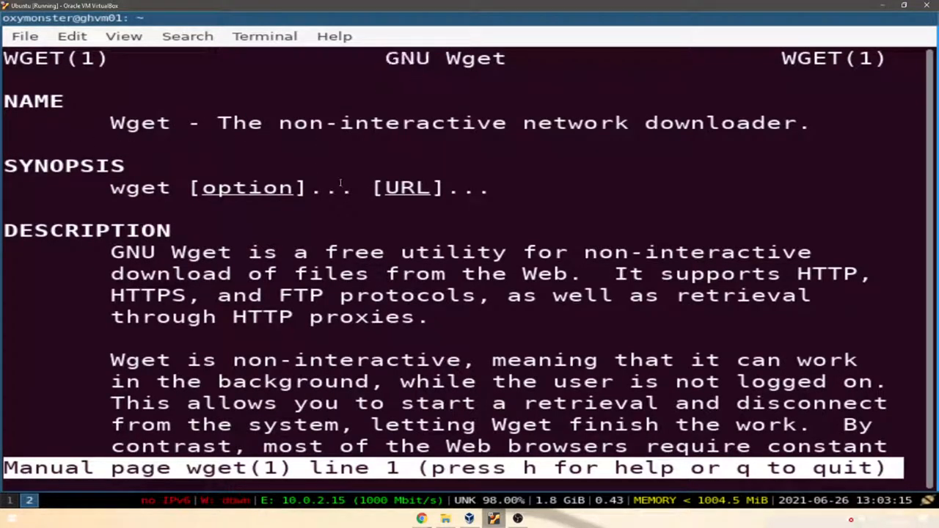
{"action": "scroll", "scroll_direction": "down", "scroll_amount": 3}
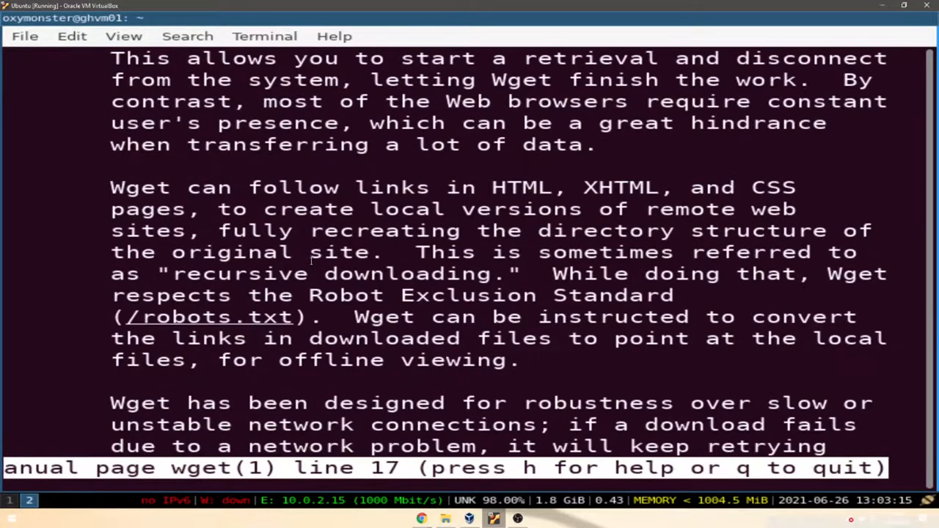
{"action": "scroll", "scroll_direction": "down", "scroll_amount": 3}
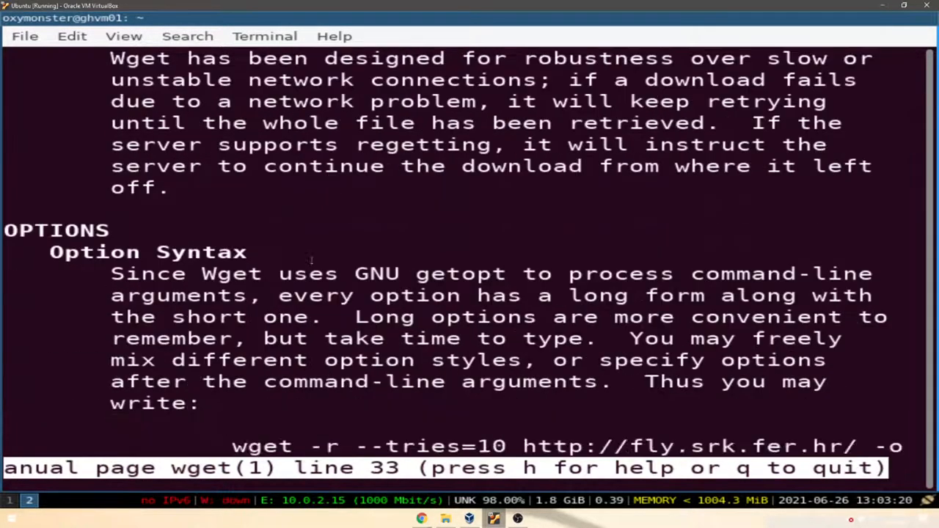
{"action": "scroll", "scroll_direction": "down", "scroll_amount": 3}
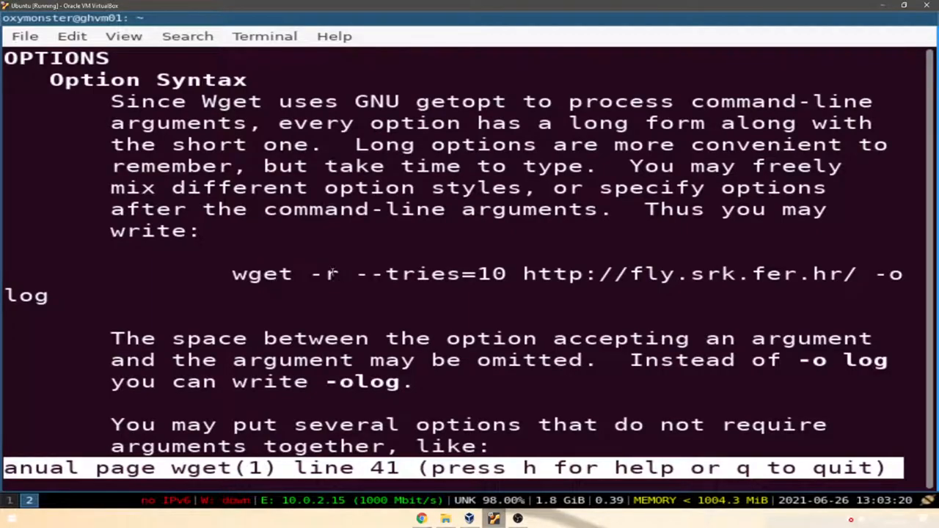
{"action": "scroll", "scroll_direction": "down", "scroll_amount": 3}
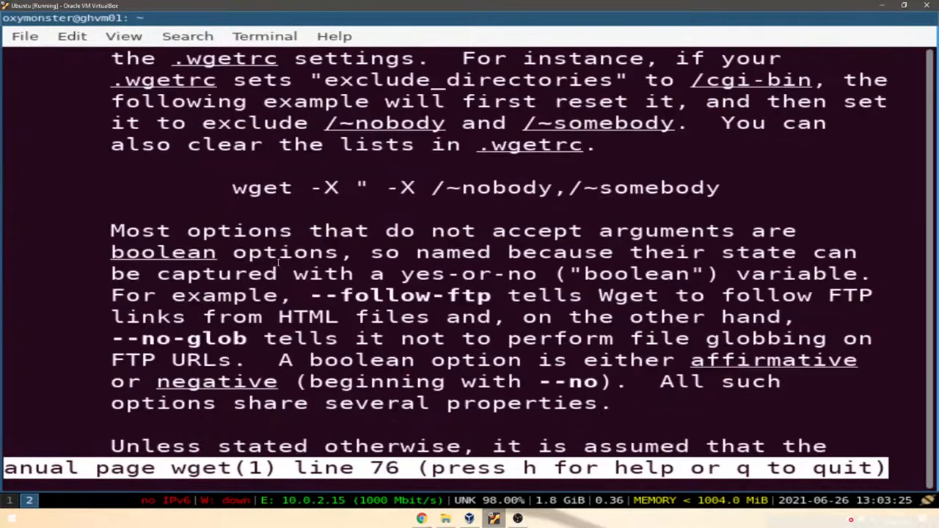
{"action": "scroll", "scroll_direction": "down", "scroll_amount": 3}
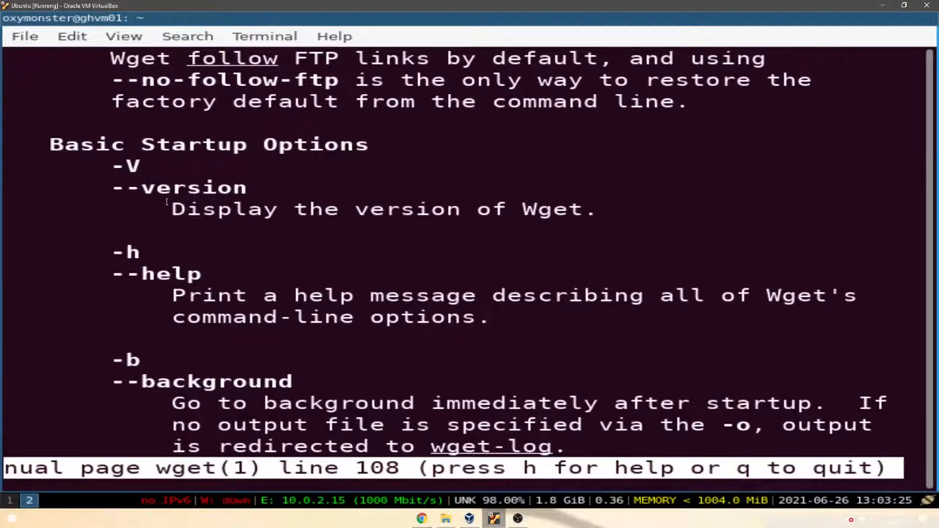
{"action": "scroll", "scroll_direction": "down", "scroll_amount": 3}
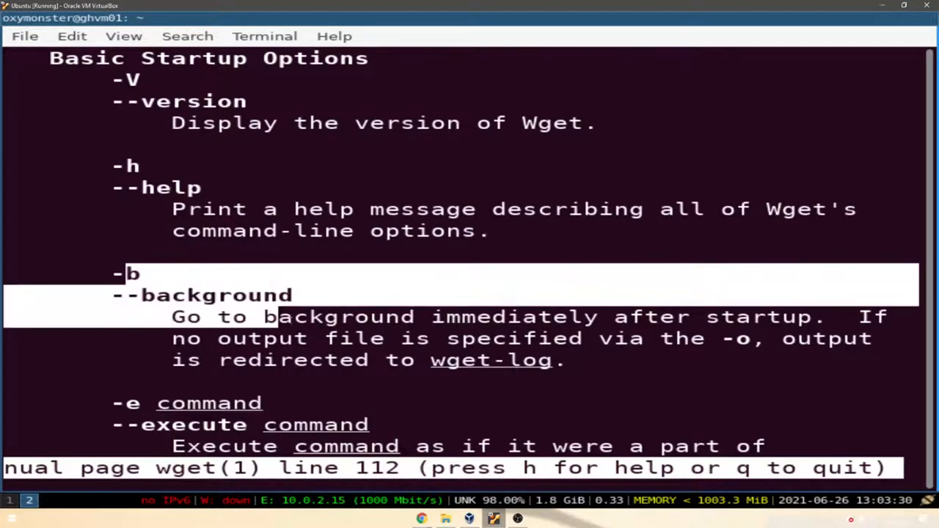
{"action": "scroll", "scroll_direction": "down", "scroll_amount": 3}
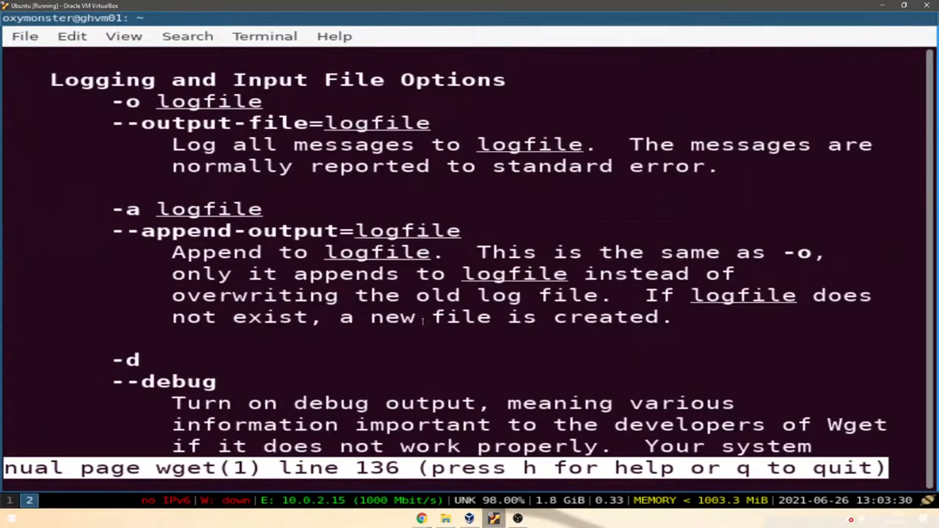
{"action": "key", "text": "q"}
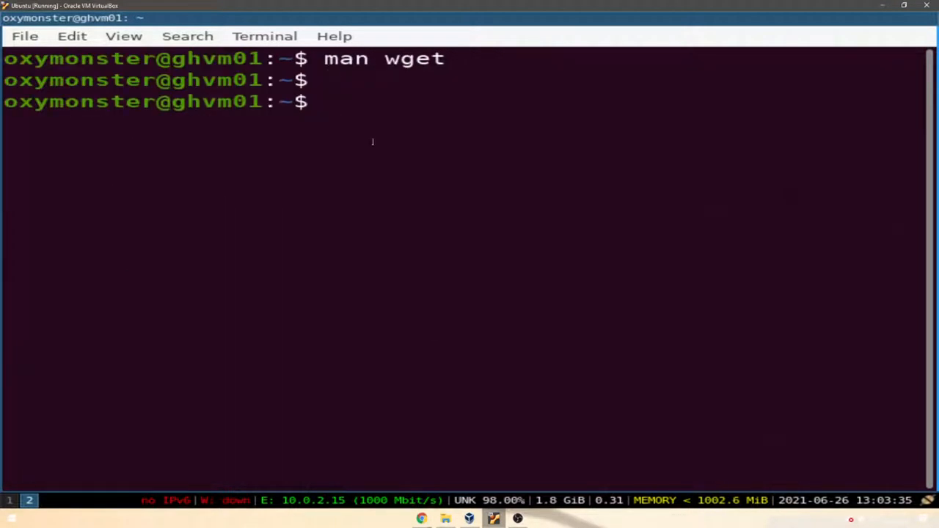
Step: Paste 'wget -qO- … htop-2.0.2.tar.gz | tar xvz -C' at the terminal prompt
{"action": "type", "text": "wget -qO- wget http://hisham.hm/htop/releases/2.0.2/htop-2.0.2.tar.gz | tar xvz -C"}
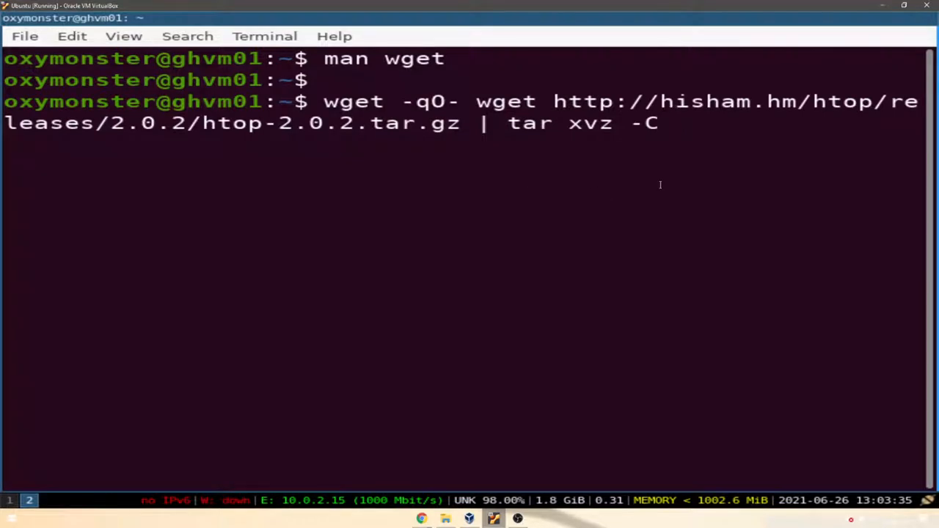
{"action": "double_click", "coordinate": [354, 102]}
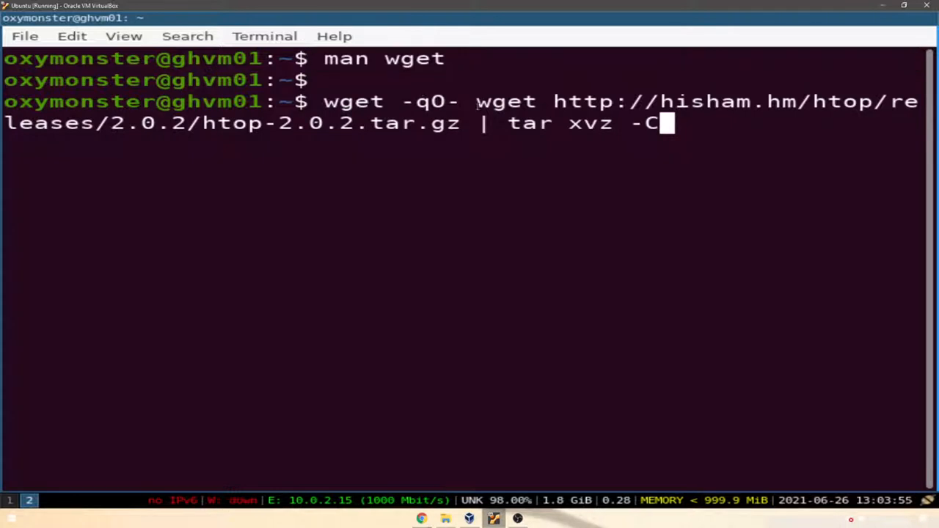
{"action": "double_click", "coordinate": [508, 101]}
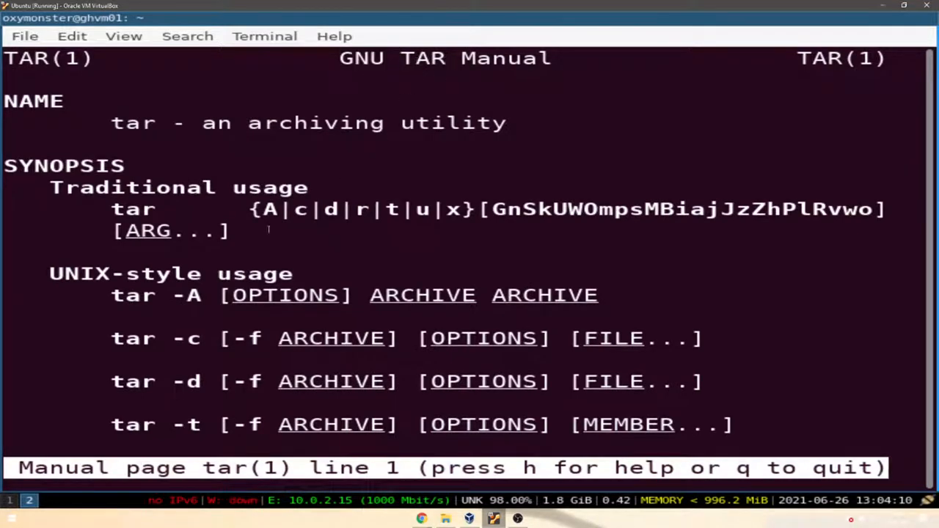
Step: Scroll through the tar manual's operations and options sections
{"action": "scroll", "scroll_direction": "down", "scroll_amount": 3}
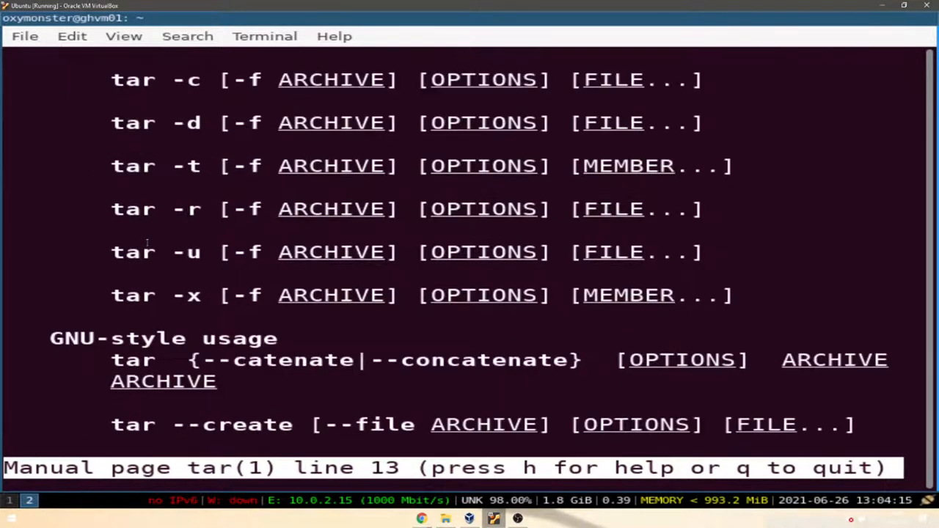
{"action": "scroll", "scroll_direction": "down", "scroll_amount": 3}
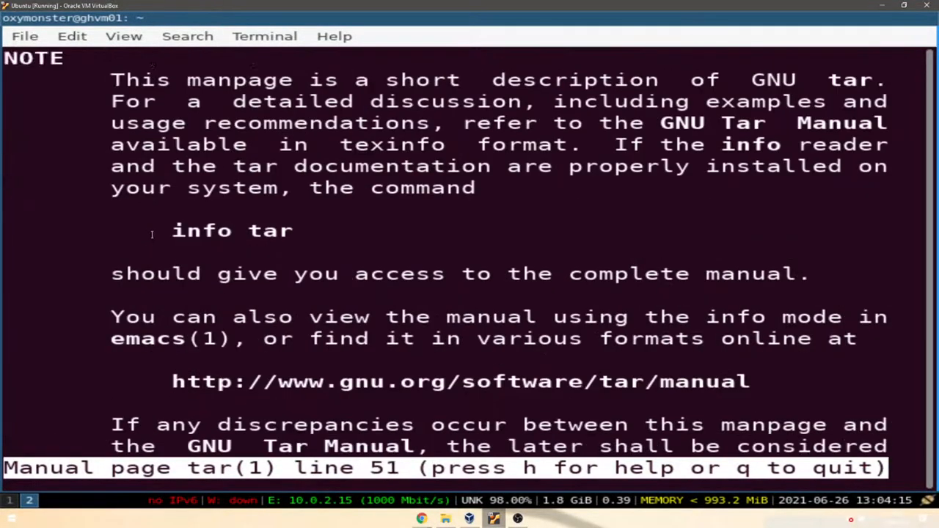
{"action": "scroll", "scroll_direction": "down", "scroll_amount": 3}
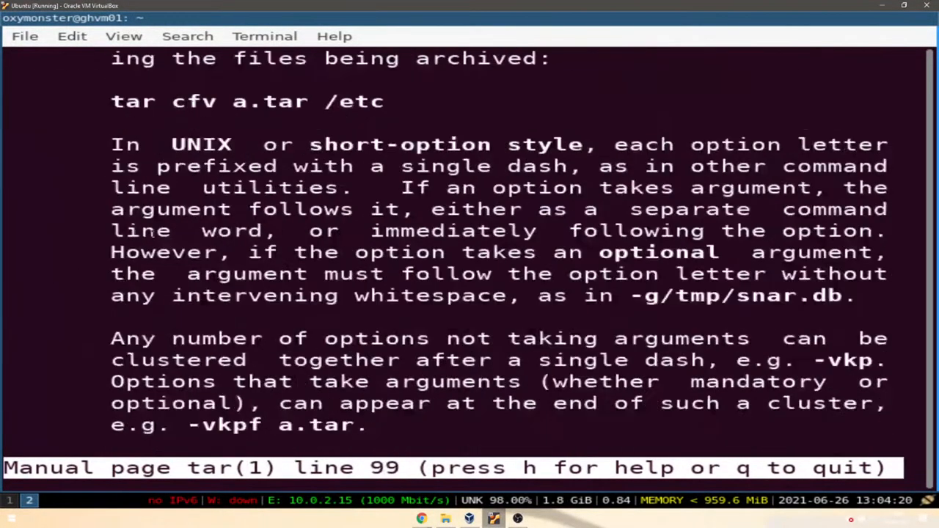
{"action": "scroll", "scroll_direction": "down", "scroll_amount": 3}
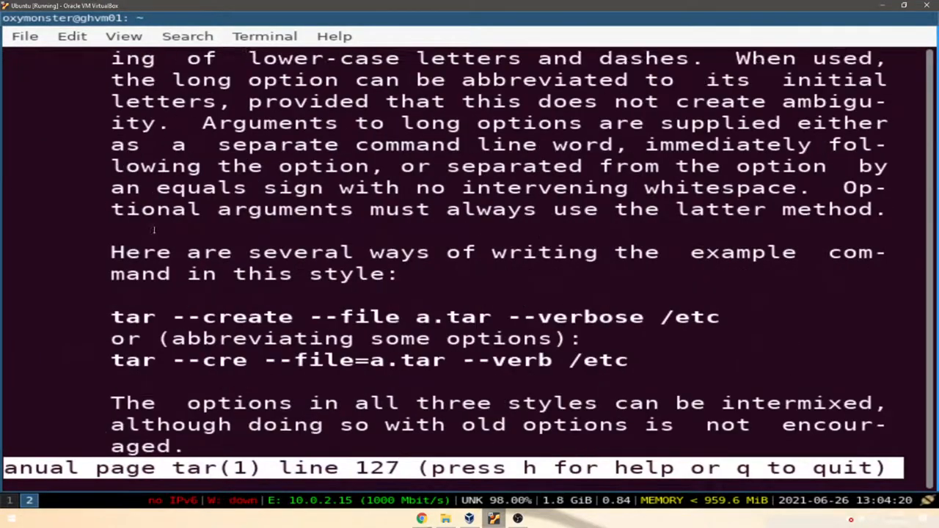
{"action": "scroll", "scroll_direction": "down", "scroll_amount": 3}
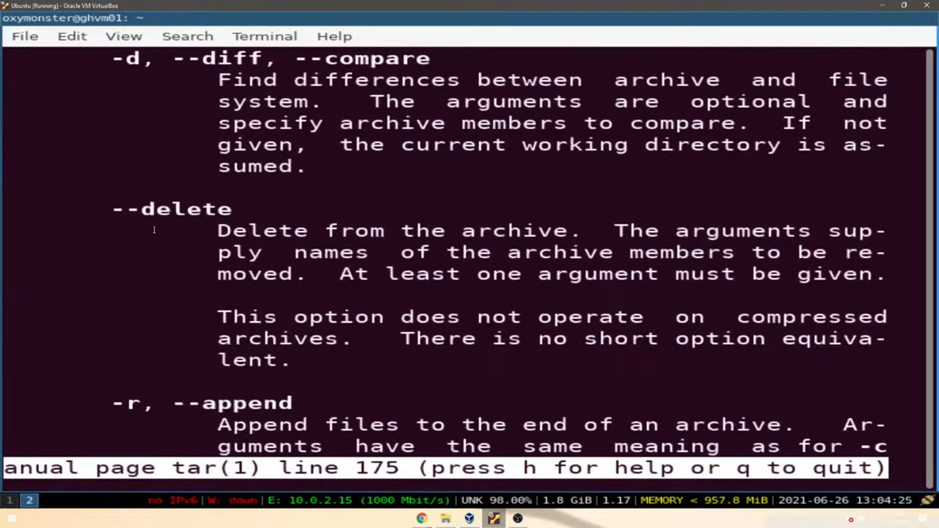
{"action": "scroll", "scroll_direction": "down", "scroll_amount": 3}
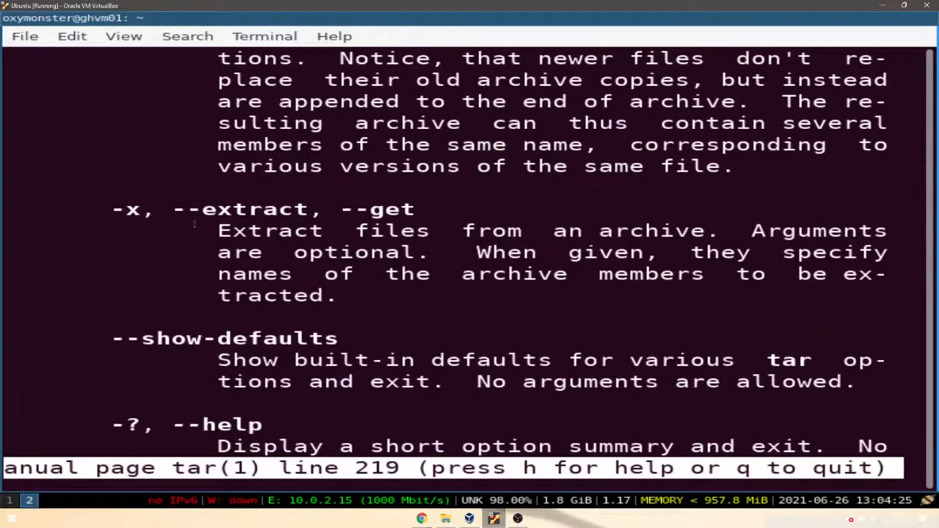
{"action": "scroll", "scroll_direction": "down", "scroll_amount": 3}
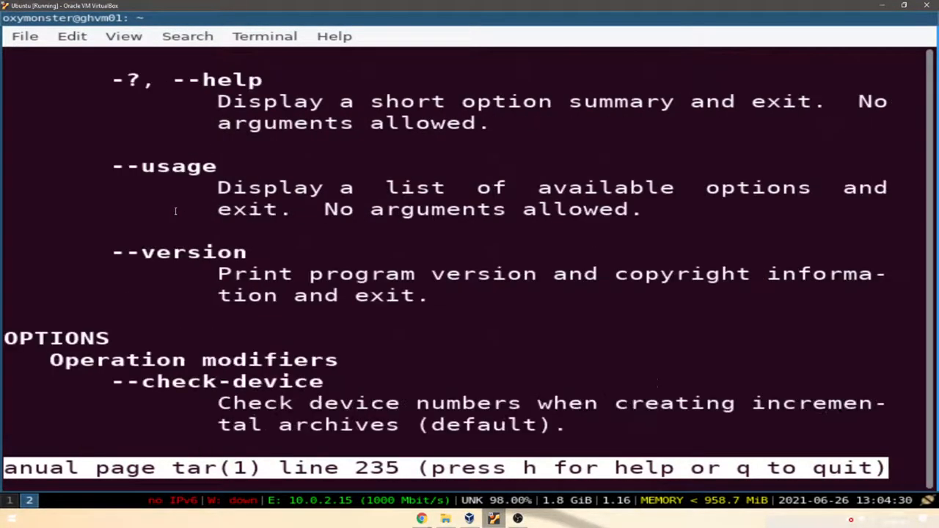
{"action": "scroll", "scroll_direction": "down", "scroll_amount": 3}
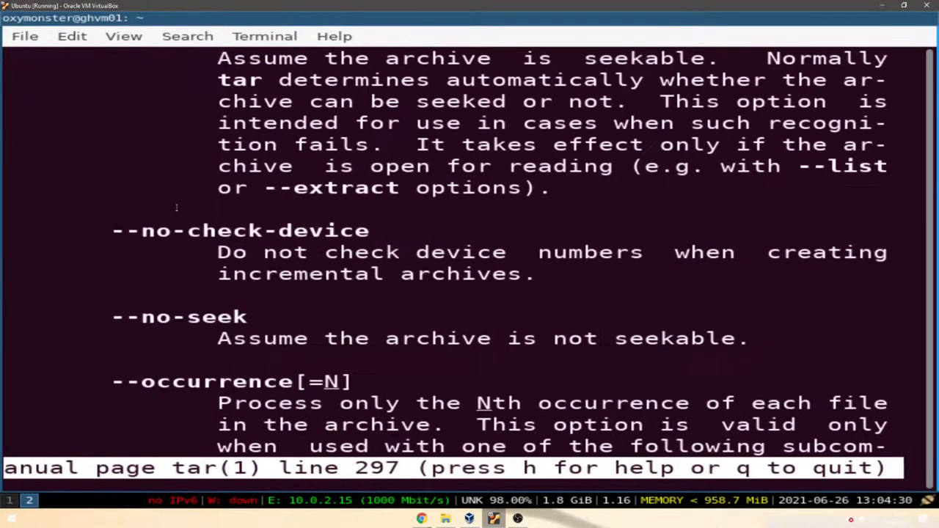
{"action": "scroll", "scroll_direction": "down", "scroll_amount": 3}
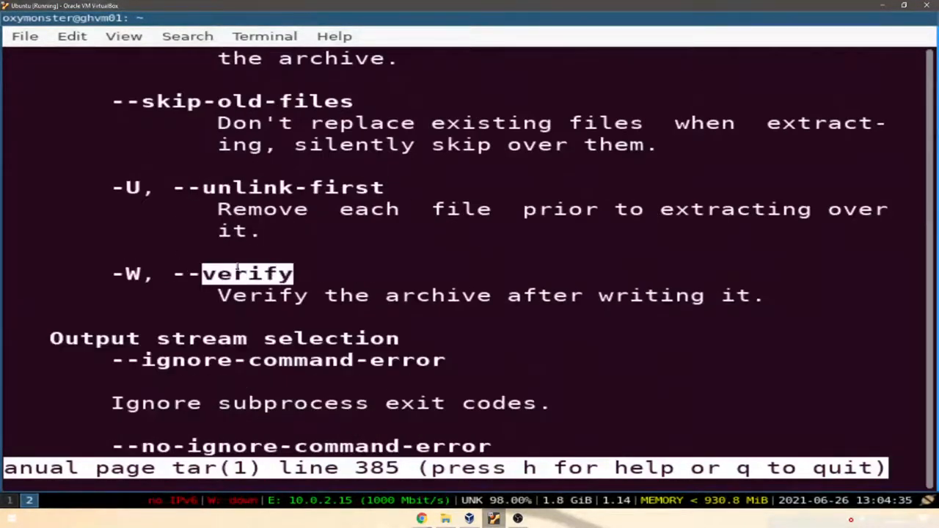
{"action": "scroll", "scroll_direction": "down", "scroll_amount": 3}
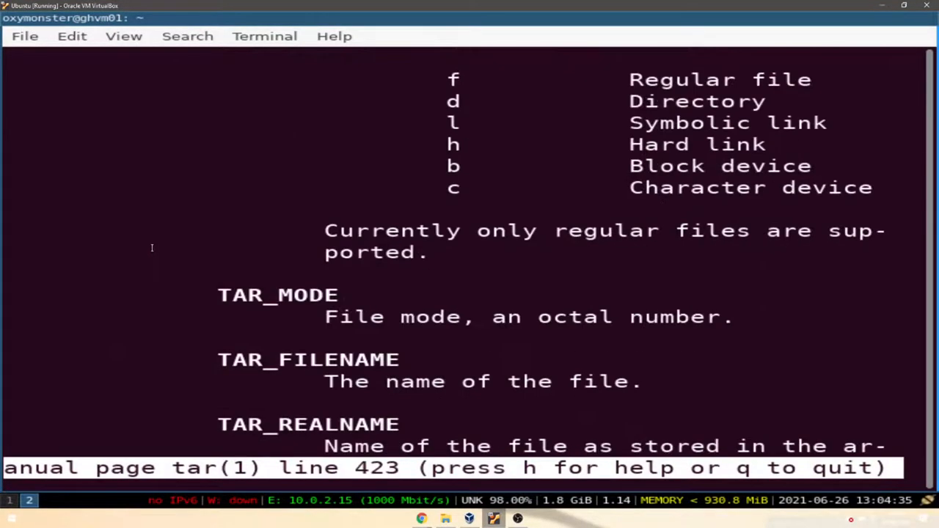
{"action": "scroll", "scroll_direction": "down", "scroll_amount": 3}
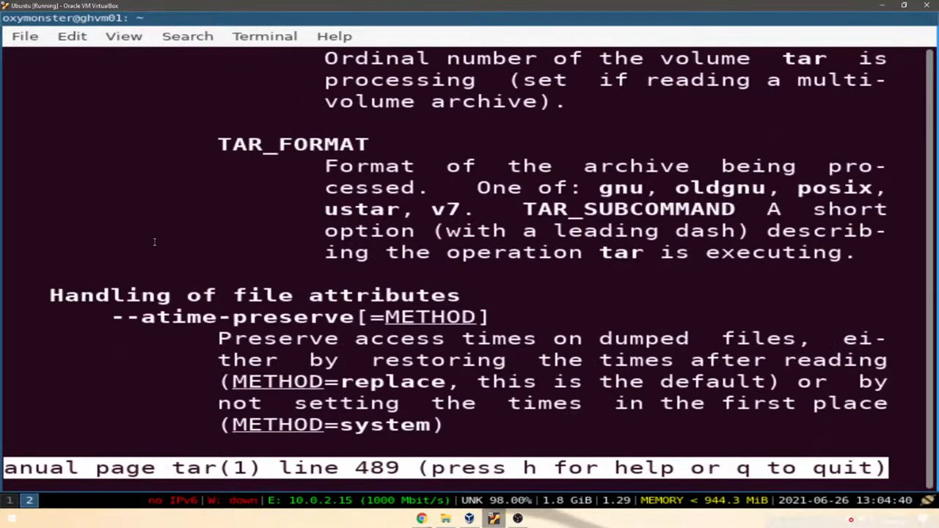
{"action": "scroll", "scroll_direction": "down", "scroll_amount": 3}
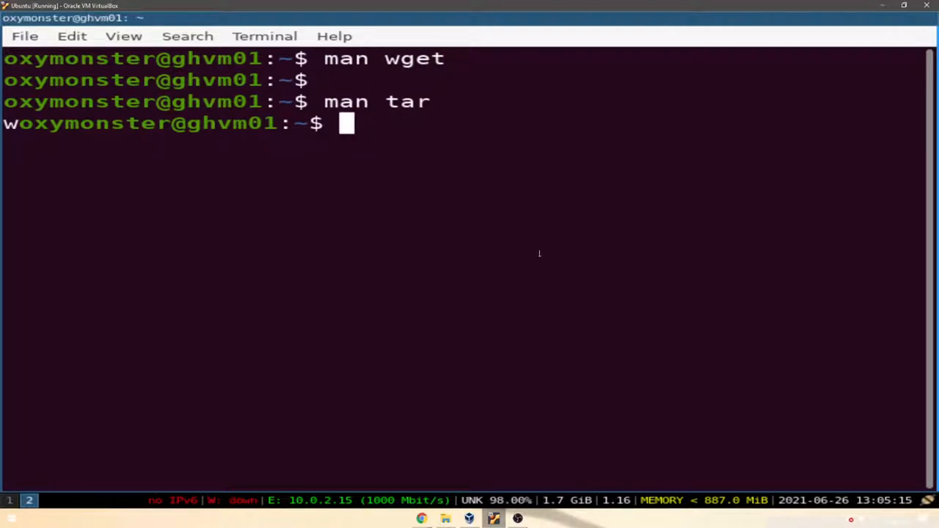
Step: Run the htop 2.0.2 wget piped into 'tar xvz -C', failing on -C's missing argument
{"action": "type", "text": "wget -qO- wget http://hisham.hm/htop/releases/2.0.2/htop-2.0.2.tar.gz | tar xvz -C"}
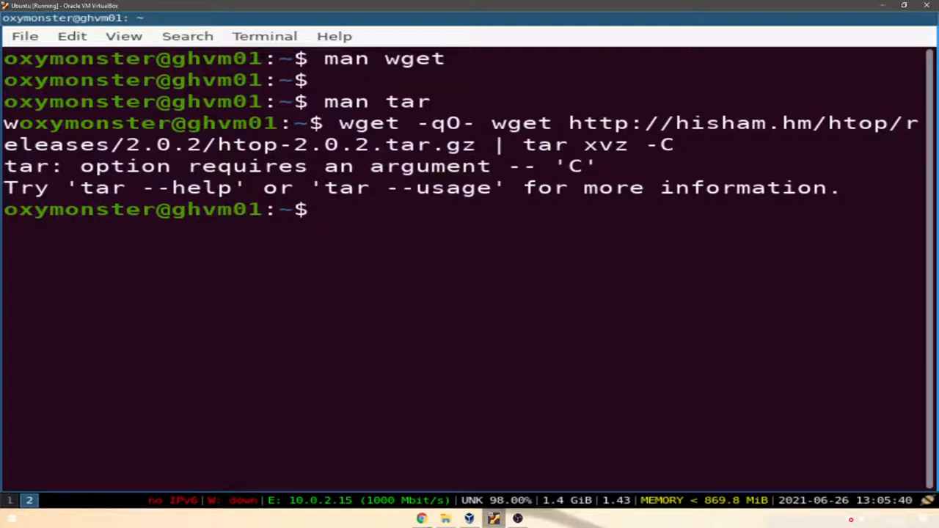
{"action": "type", "text": "wget"}
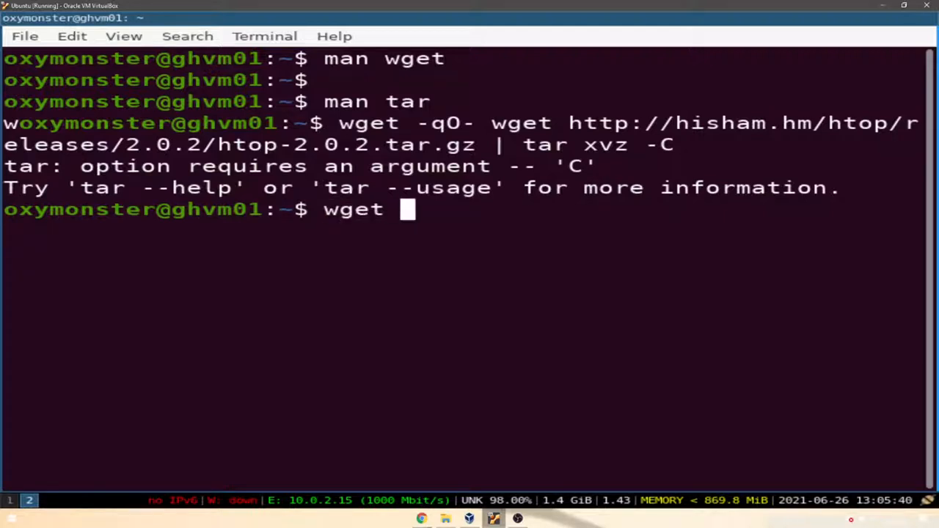
{"action": "type", "text": "ht"}
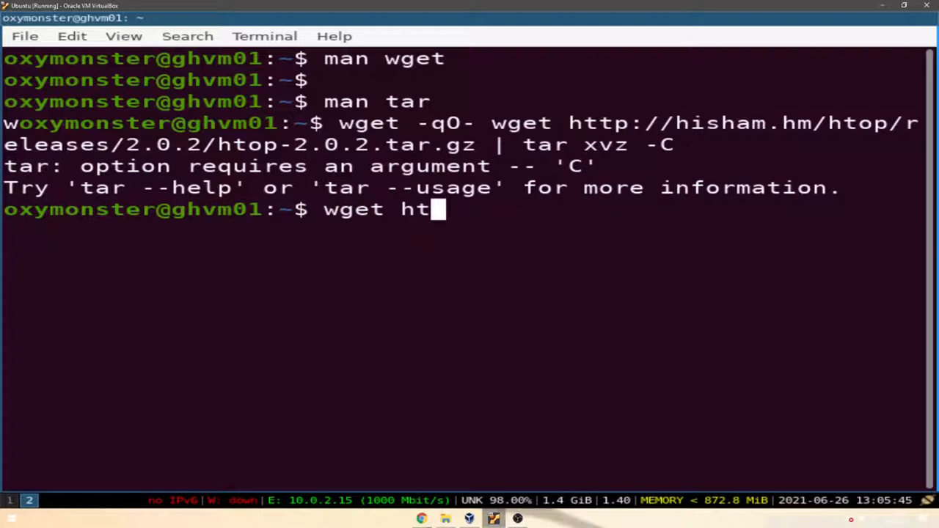
{"action": "type", "text": "tp:"}
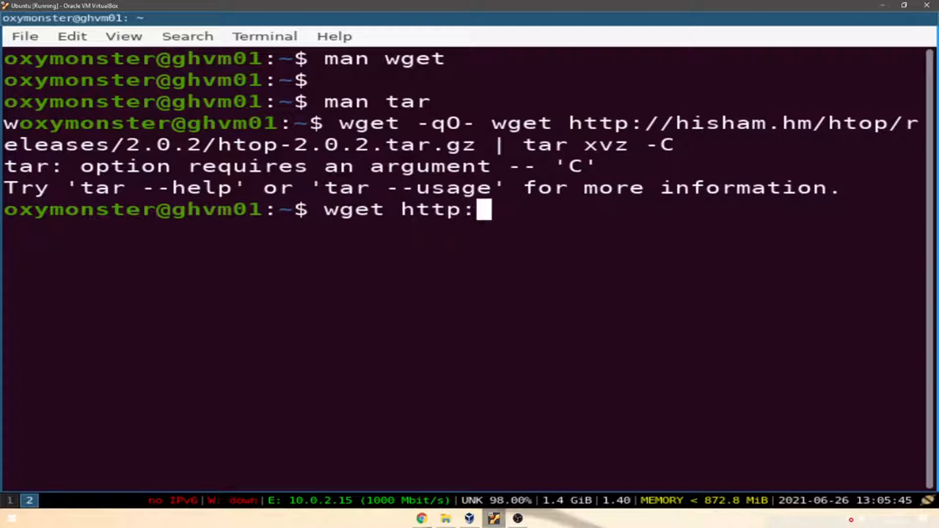
{"action": "type", "text": "//hish"}
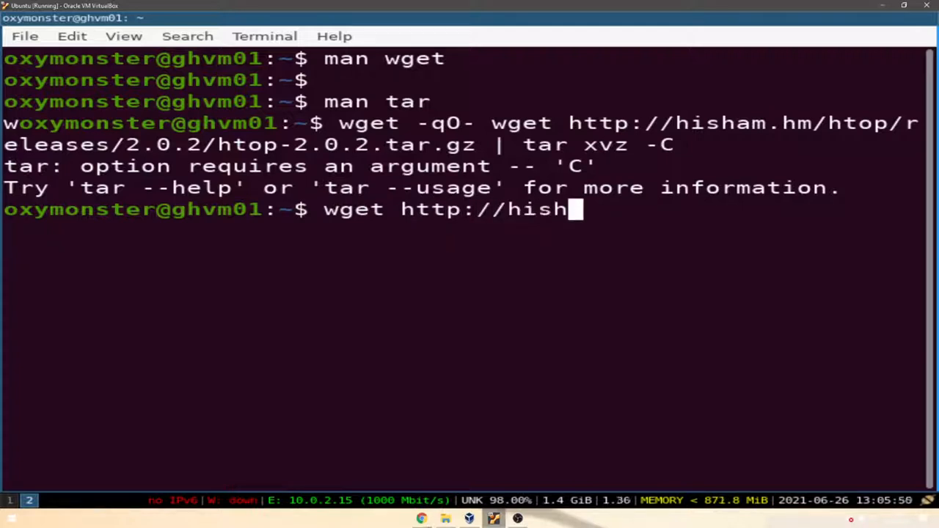
{"action": "type", "text": "am.hm/htop"}
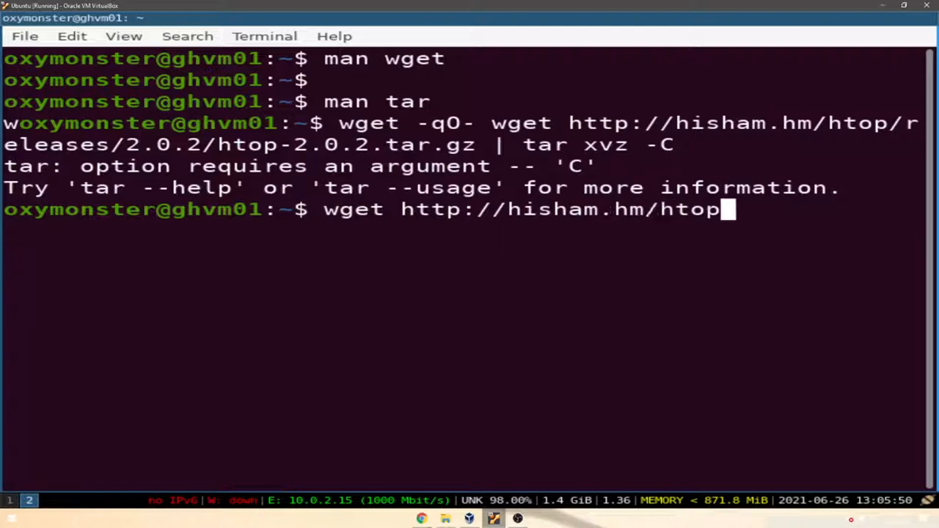
{"action": "type", "text": "/releases"}
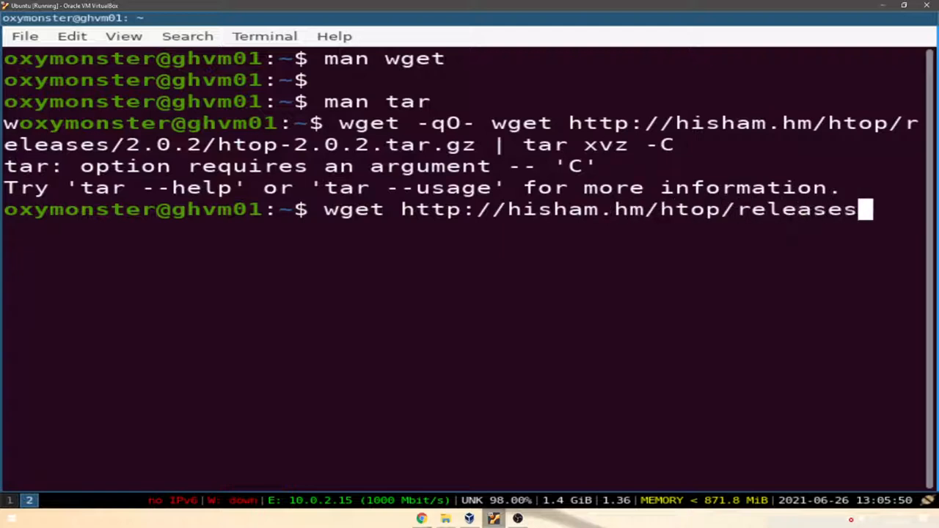
{"action": "type", "text": "/2.0"}
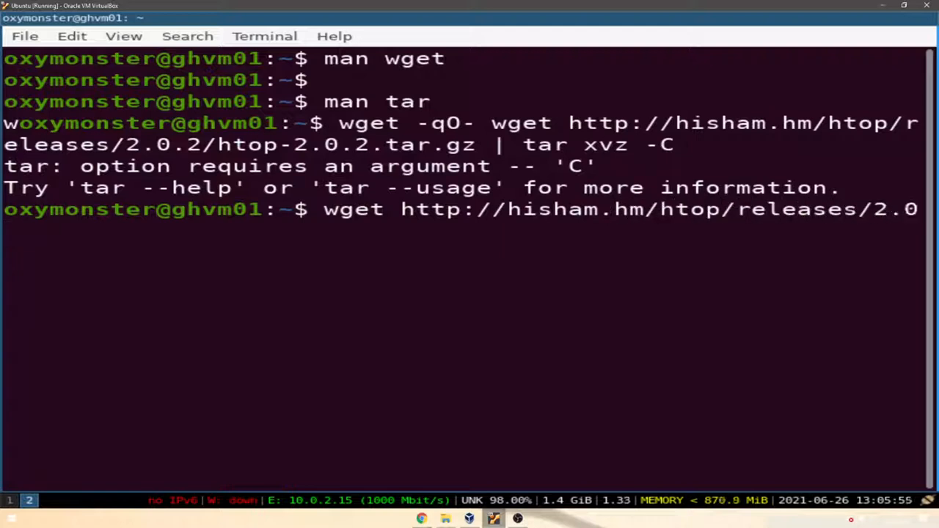
{"action": "type", "text": ".2/htop-"}
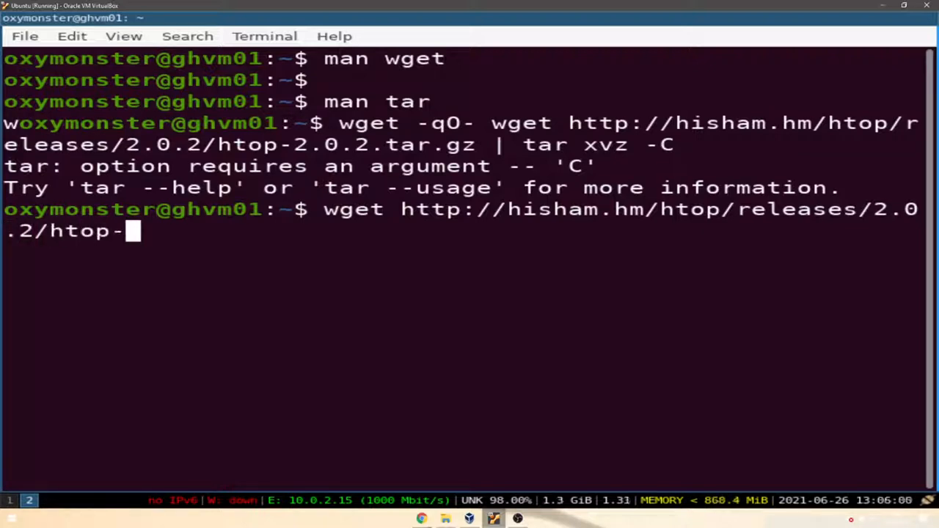
{"action": "type", "text": "2.0.2.tar"}
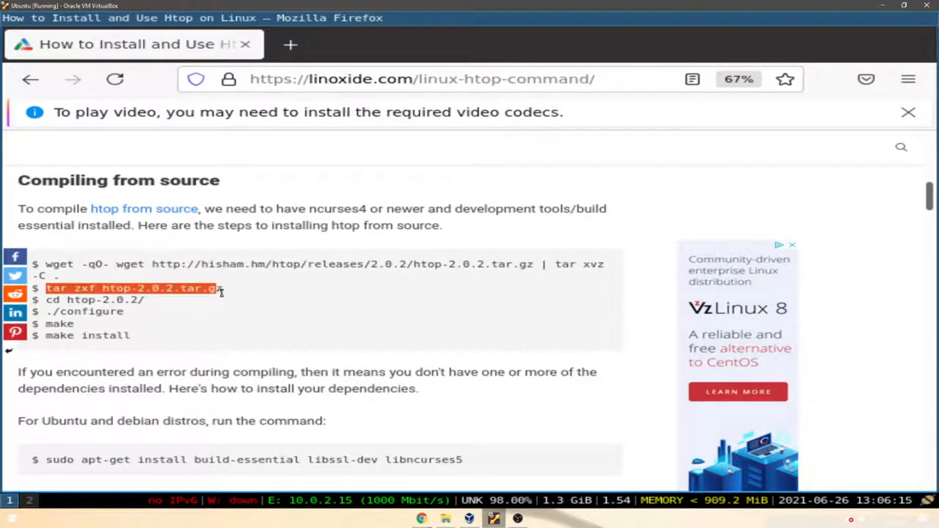
{"action": "mouse_move", "coordinate": [235, 300]}
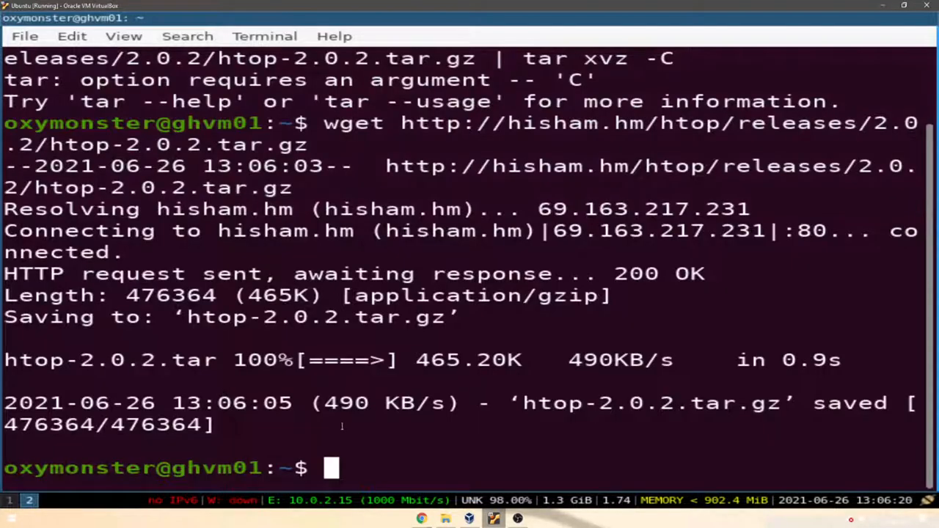
Step: Extract htop-2.0.2.tar.gz, cd into htop-2.0.2/, and run ./configure and make
{"action": "type", "text": "tar zxf htop-2.0.2.tar.gz"}
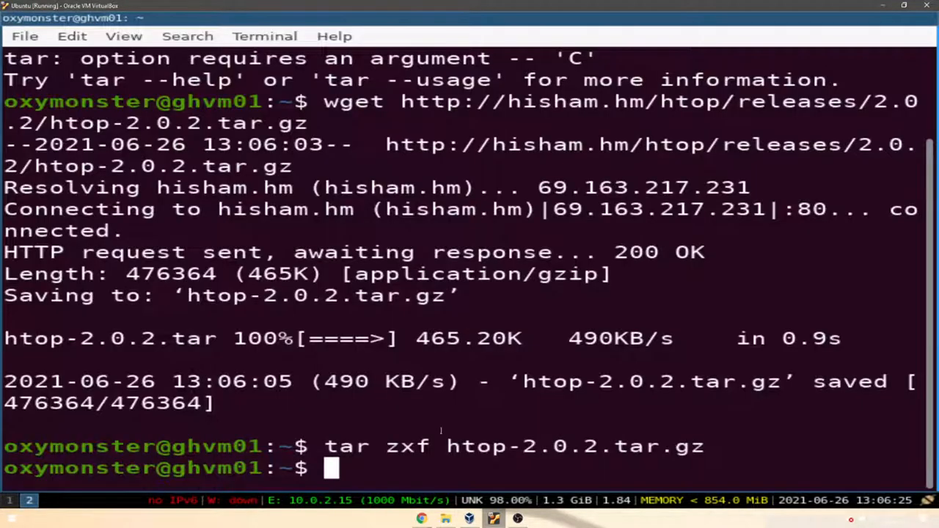
{"action": "type", "text": "cd htop-2.0.2/"}
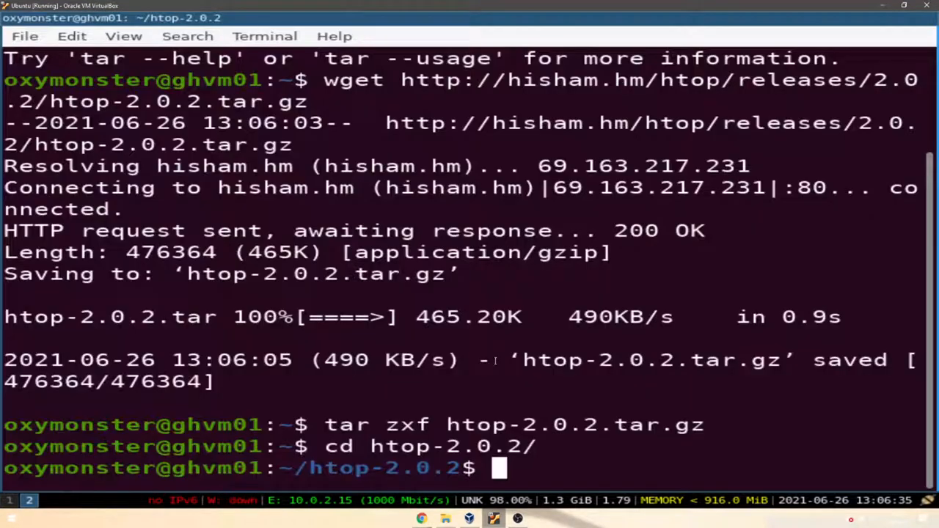
{"action": "type", "text": "./configure"}
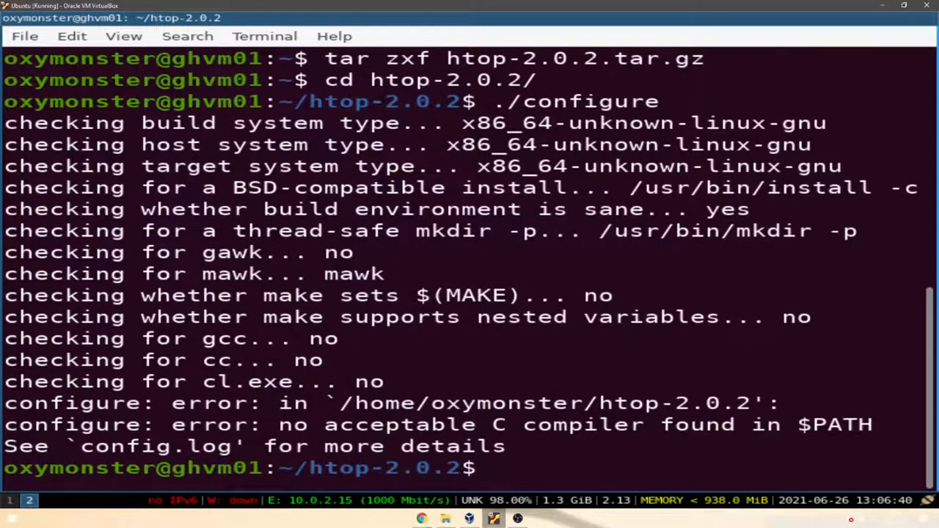
{"action": "left_click", "coordinate": [420, 518]}
{"action": "type", "text": "make"}
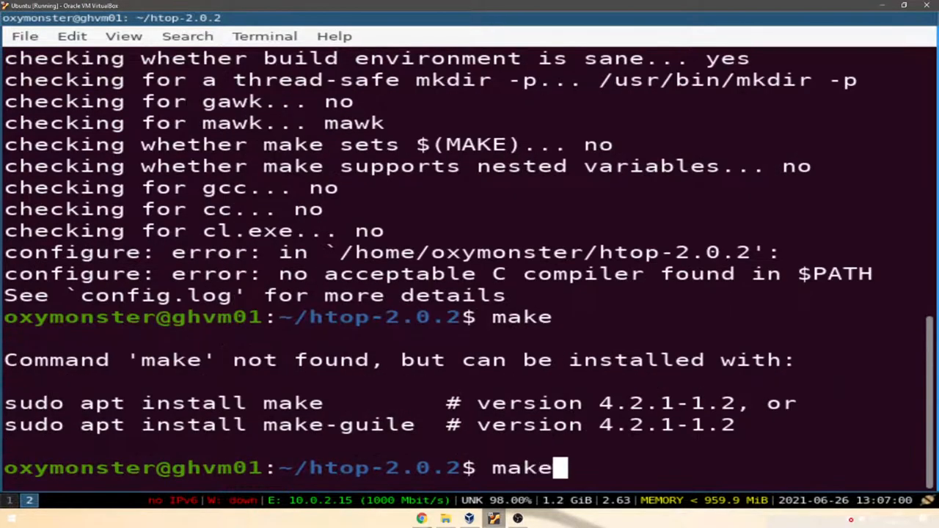
Step: Run make install, then cancel 'sudo apt install make' stuck on the dpkg lock
{"action": "type", "text": " install"}
{"action": "key", "text": "Return"}
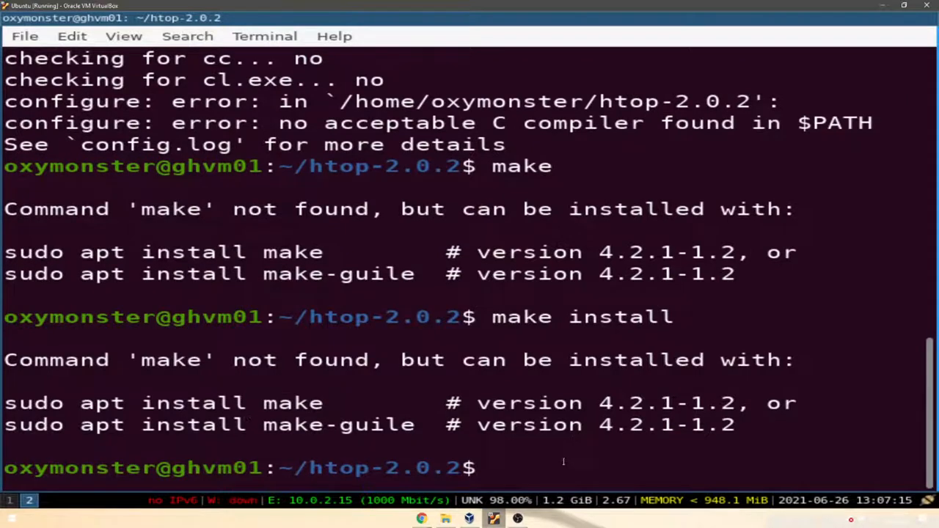
{"action": "type", "text": "sudo a"}
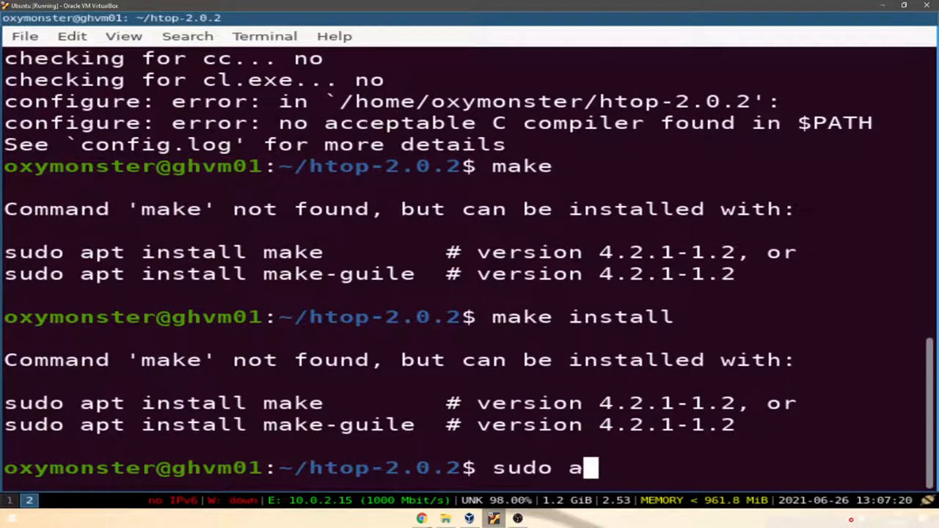
{"action": "type", "text": "pt install make"}
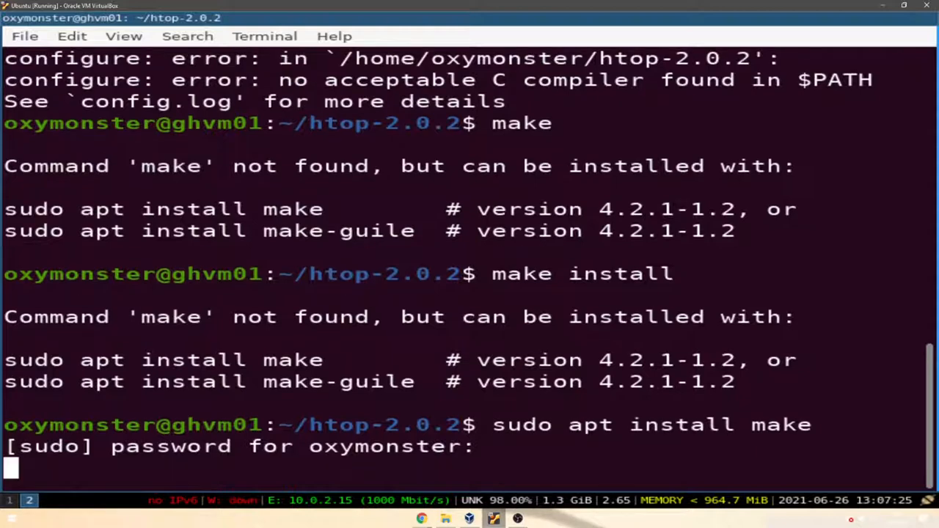
{"action": "key", "text": "Return"}
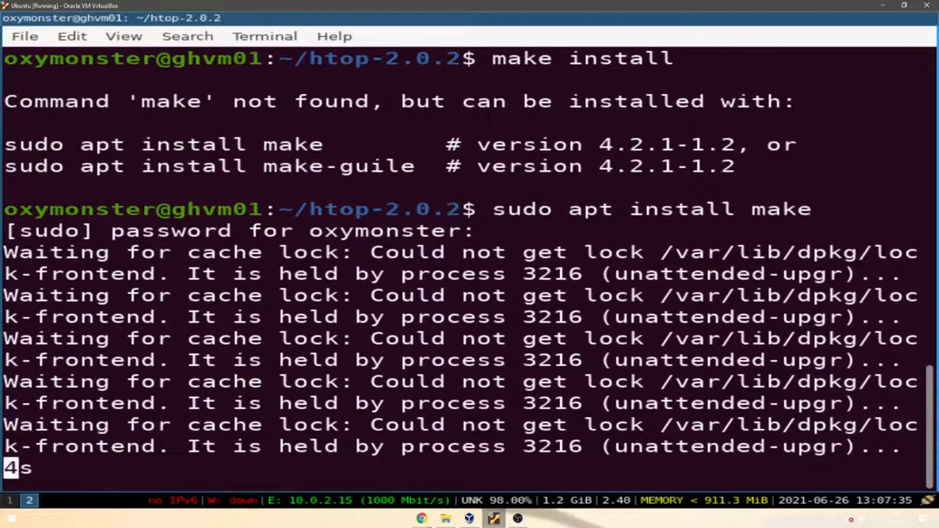
{"action": "key", "text": "ctrl+c"}
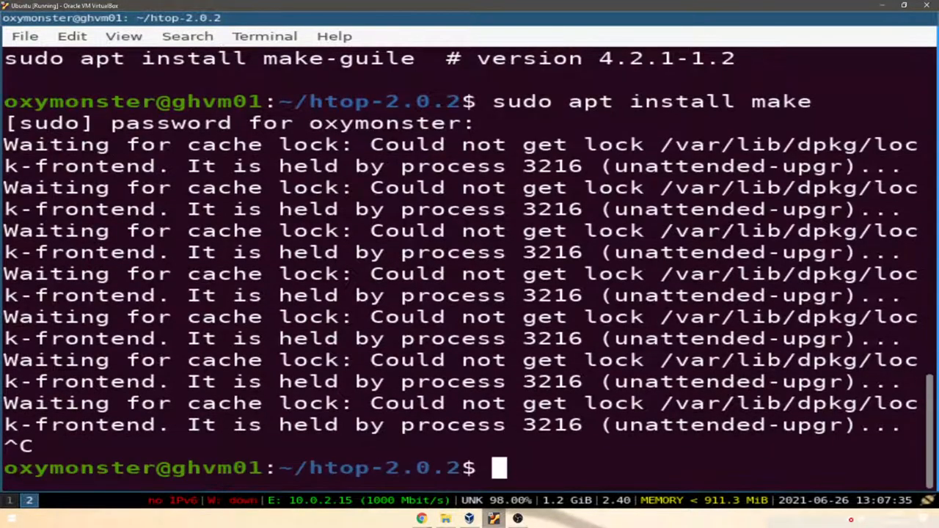
{"action": "type", "text": "c"}
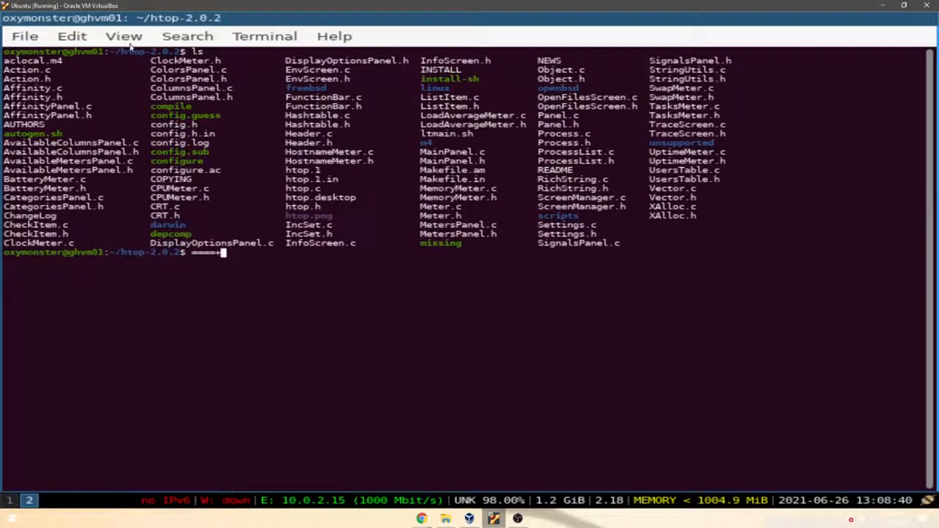
Step: View the htop-2.0.2 source file listing and select an entry in it
{"action": "left_click", "coordinate": [123, 36]}
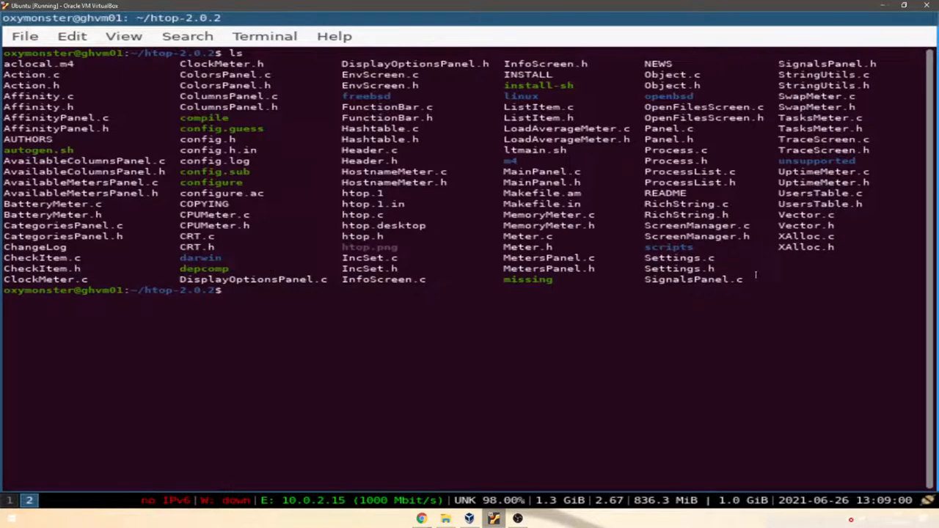
{"action": "mouse_move", "coordinate": [791, 265]}
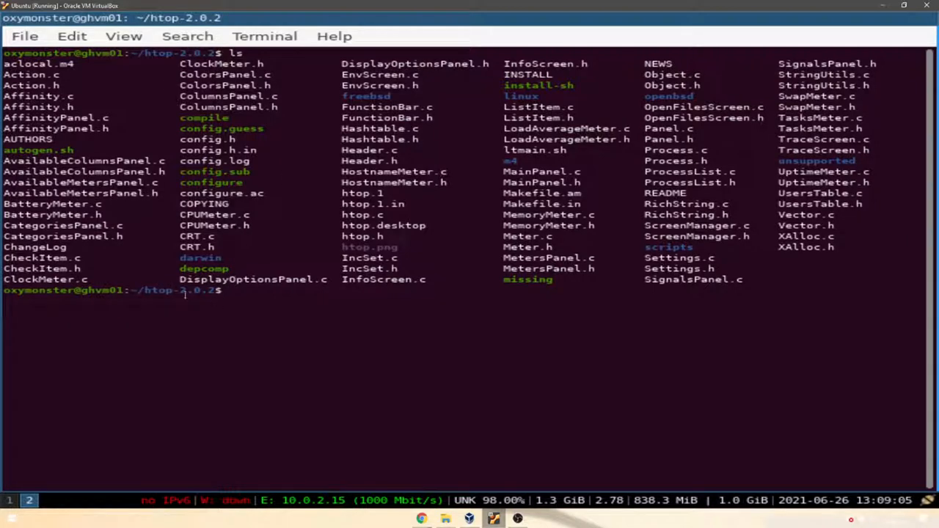
{"action": "double_click", "coordinate": [180, 290]}
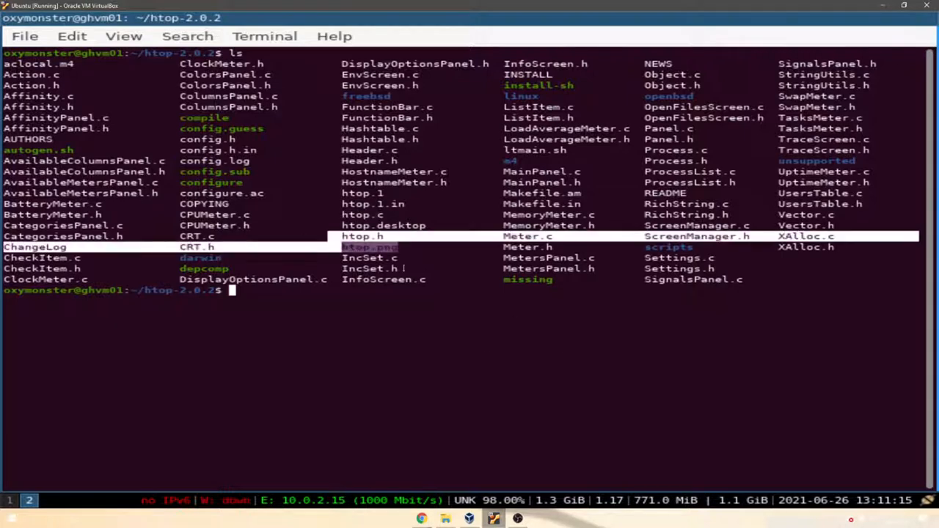
{"action": "type", "text": "vi"}
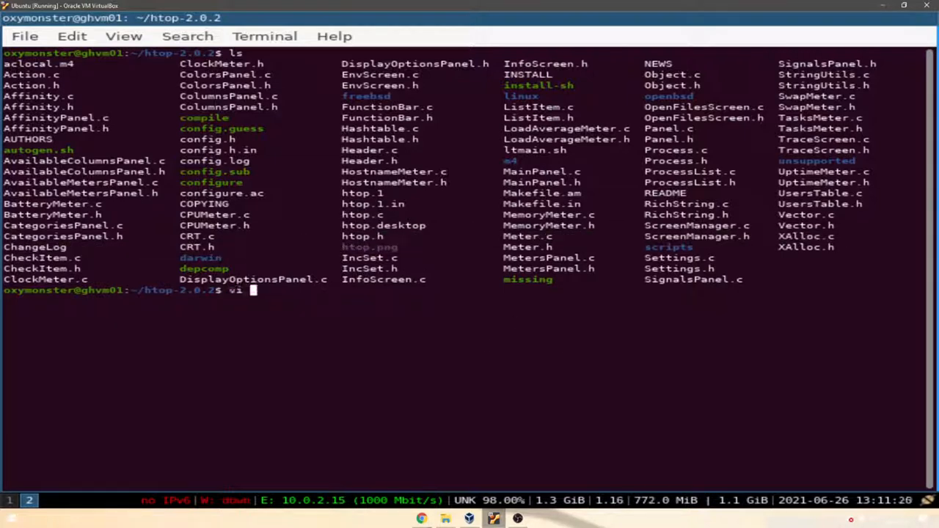
{"action": "type", "text": "htop.c"}
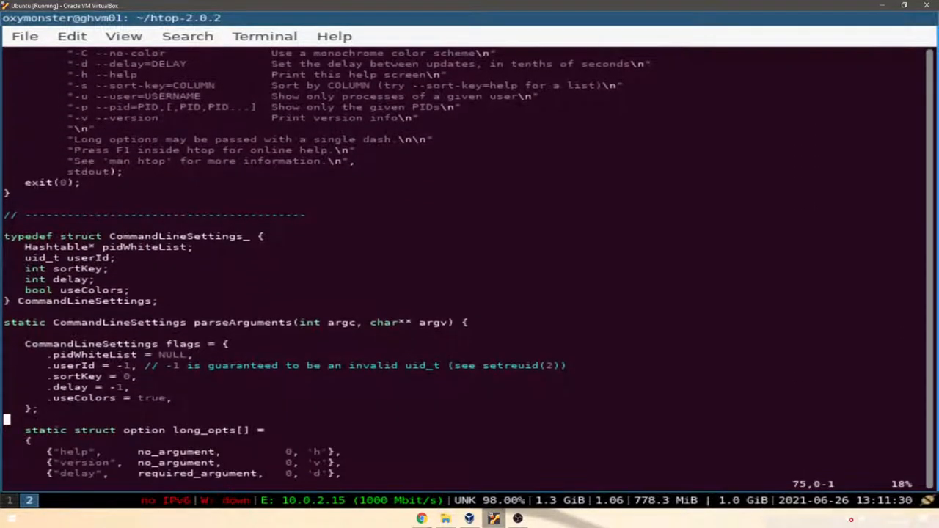
{"action": "scroll", "scroll_direction": "down", "scroll_amount": 3}
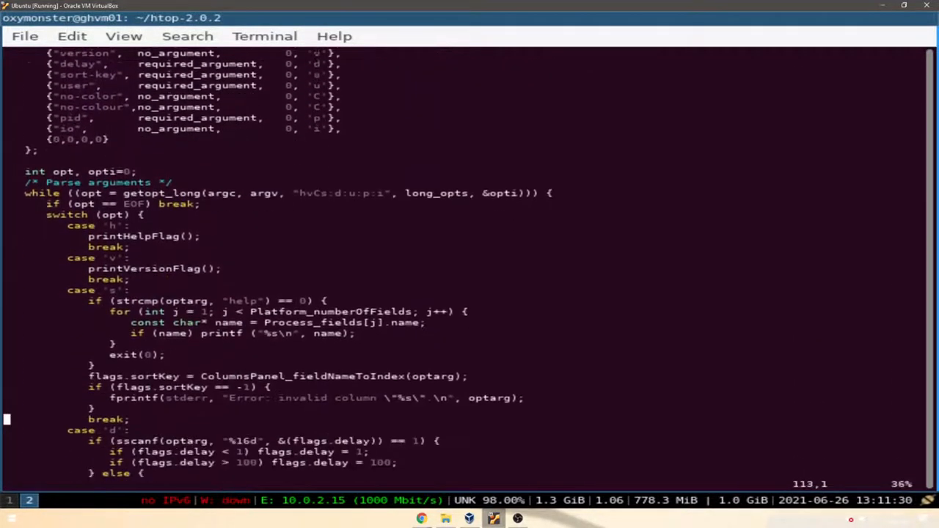
{"action": "scroll", "scroll_direction": "down", "scroll_amount": 3}
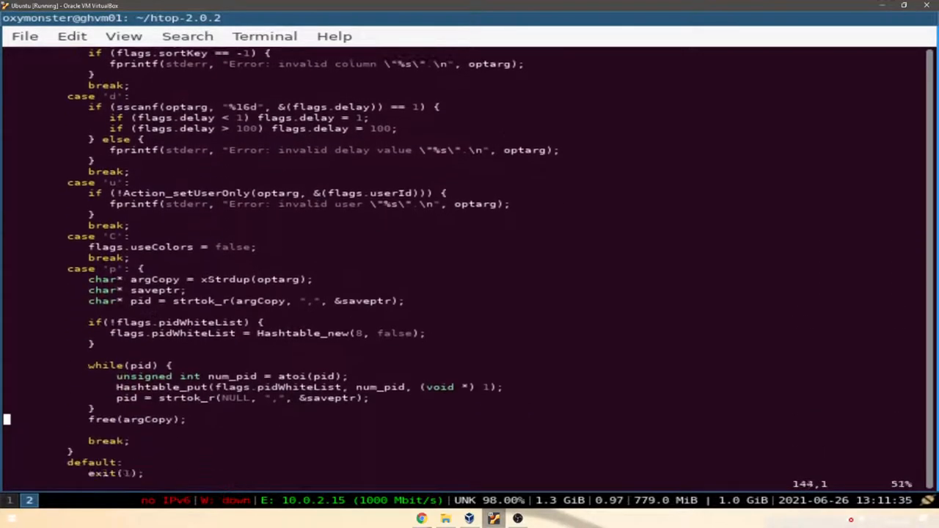
{"action": "scroll", "scroll_direction": "down", "scroll_amount": 3}
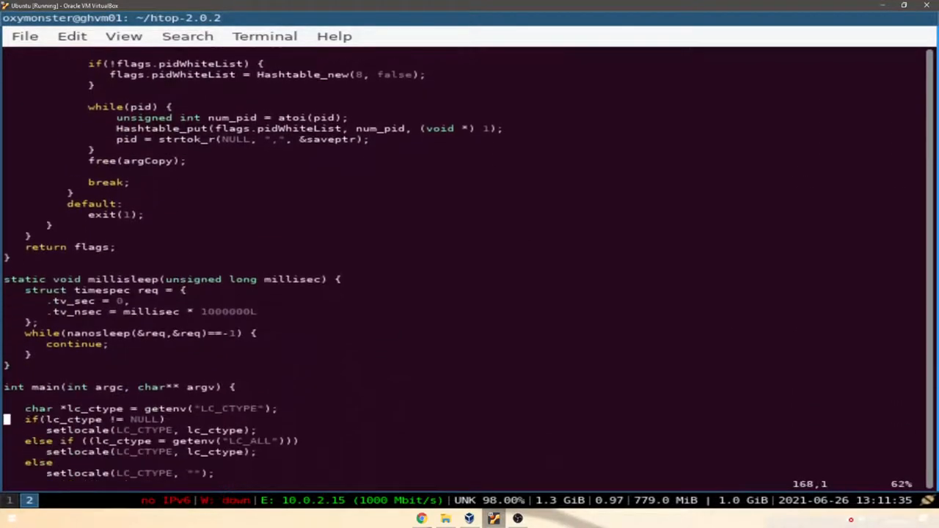
{"action": "scroll", "scroll_direction": "down", "scroll_amount": 3}
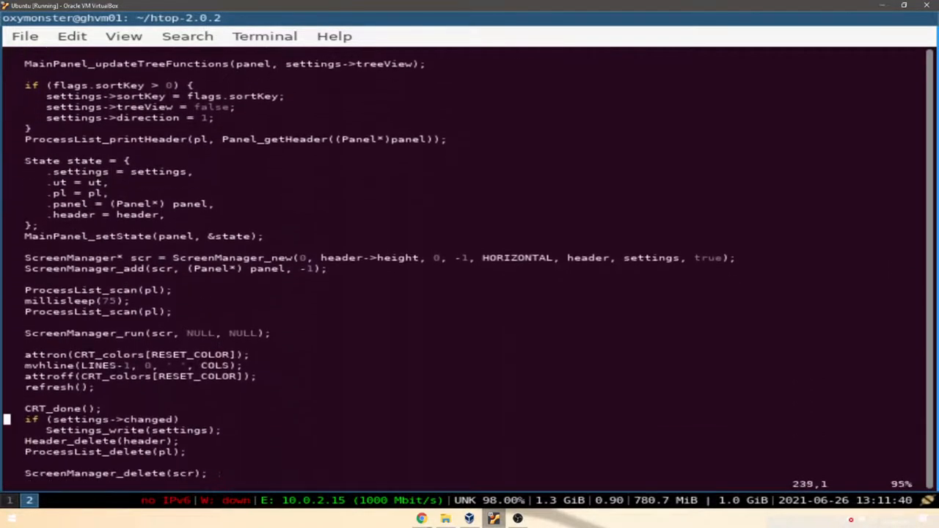
{"action": "scroll", "scroll_direction": "down", "scroll_amount": 3}
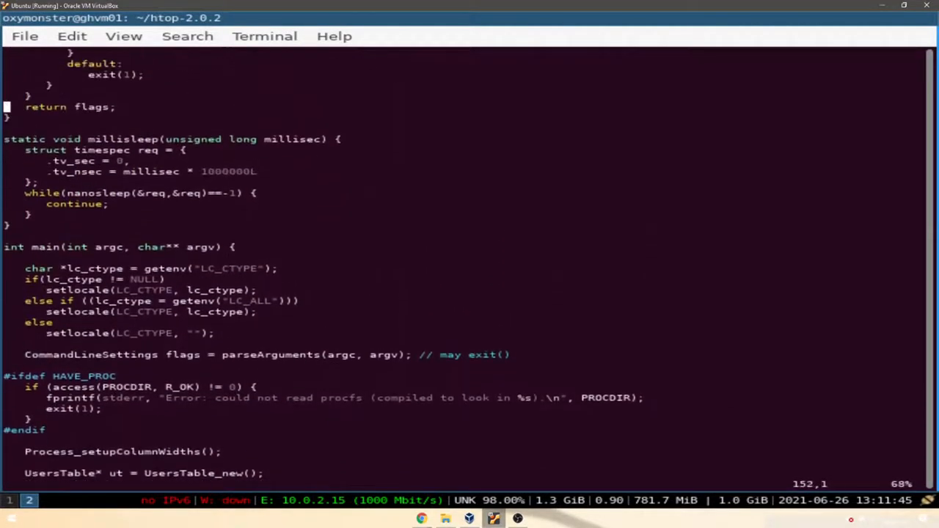
{"action": "scroll", "scroll_direction": "up", "scroll_amount": 3}
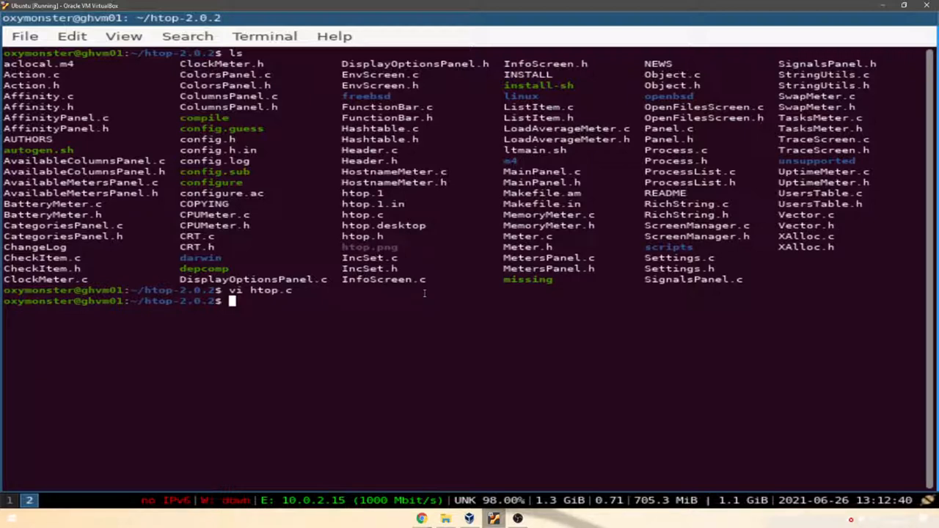
{"action": "mouse_move", "coordinate": [339, 14]}
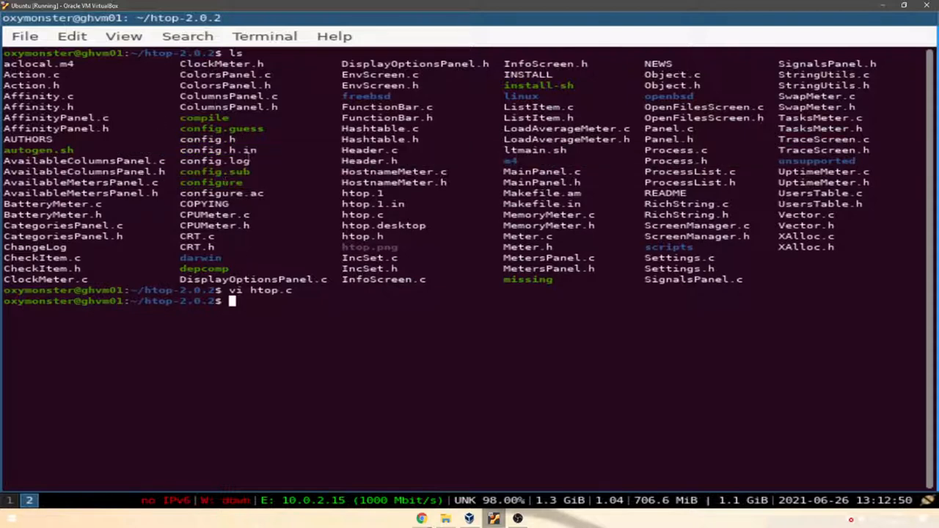
Step: Copy the 'configure' name, open it with vi and scroll its header
{"action": "double_click", "coordinate": [211, 182]}
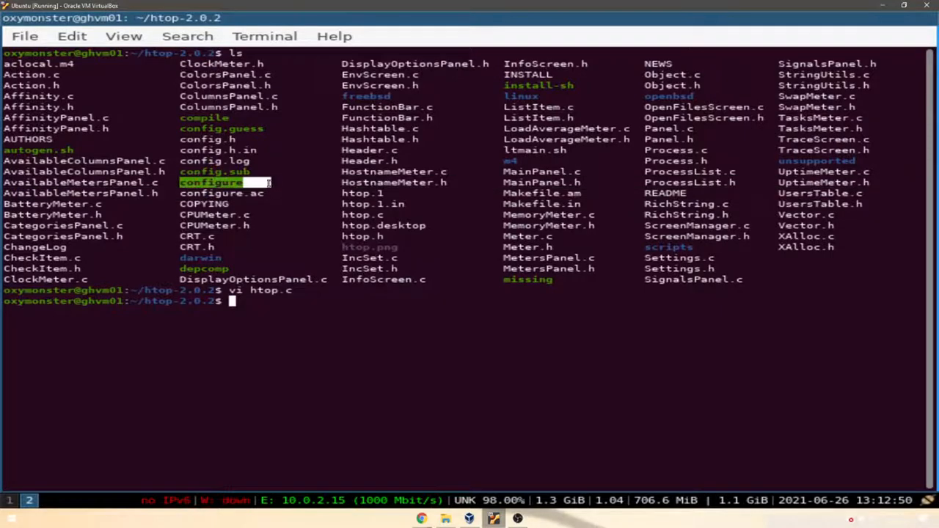
{"action": "type", "text": "vi"}
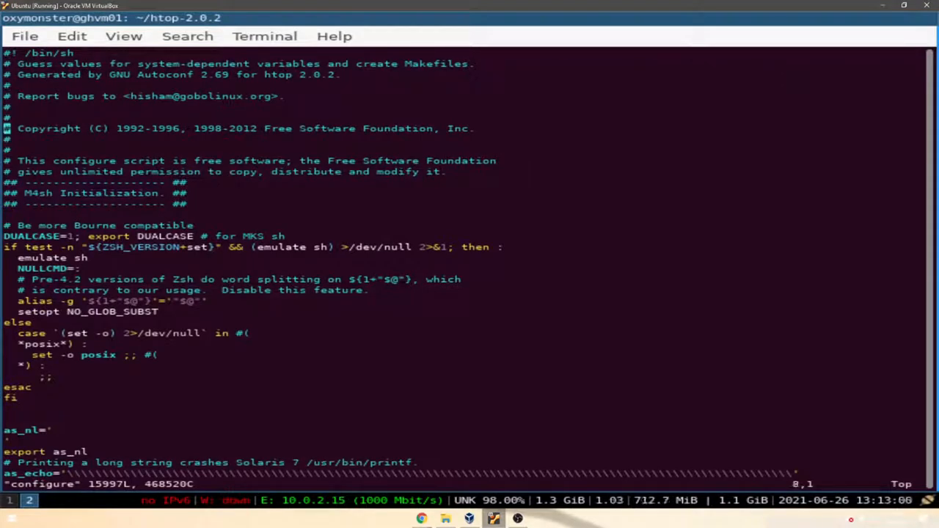
{"action": "scroll", "scroll_direction": "down", "scroll_amount": 3}
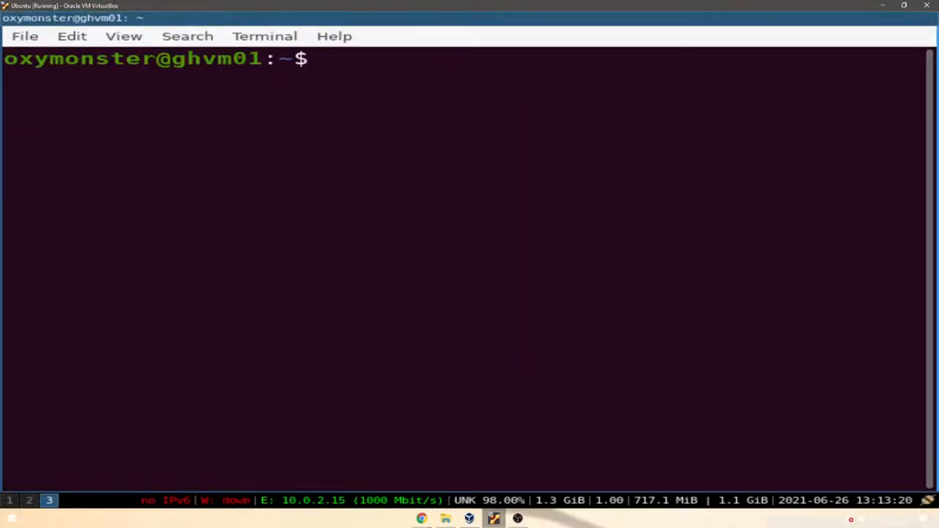
Step: Run sudo apt-get install build-essential automake checkinstall csv subversion git-core mercurial
{"action": "type", "text": "su"}
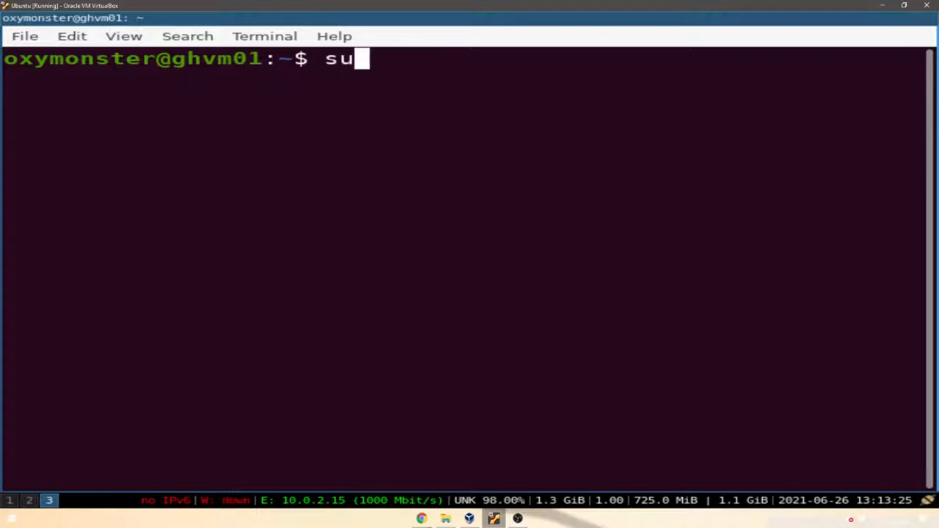
{"action": "type", "text": "do apt-get ins"}
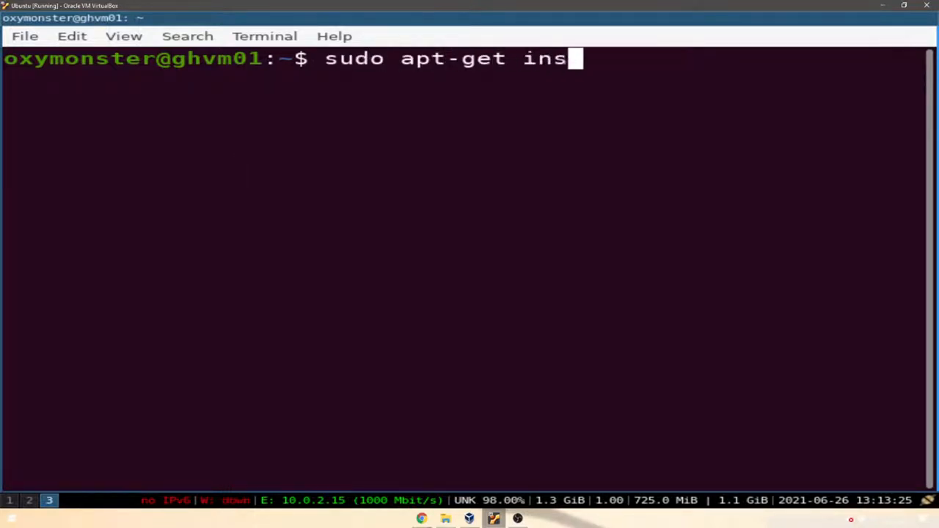
{"action": "type", "text": "tall build-"}
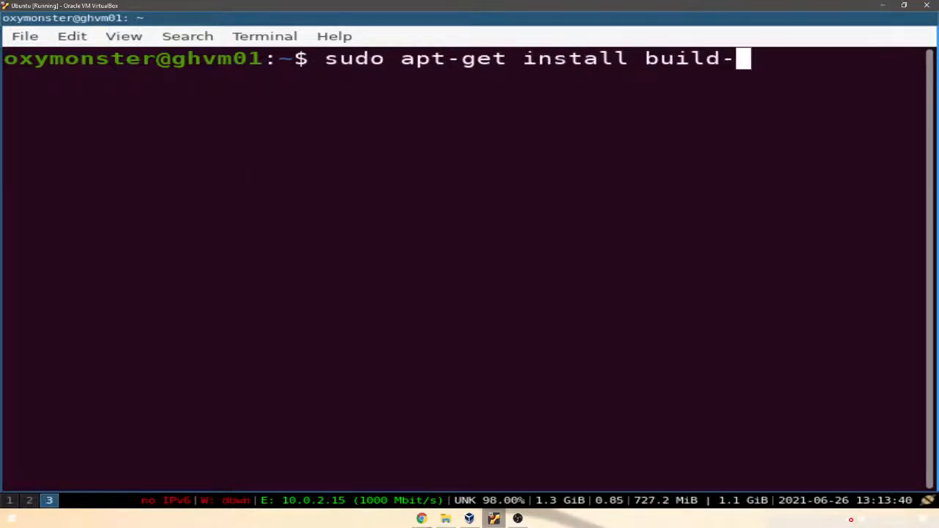
{"action": "type", "text": "essential"}
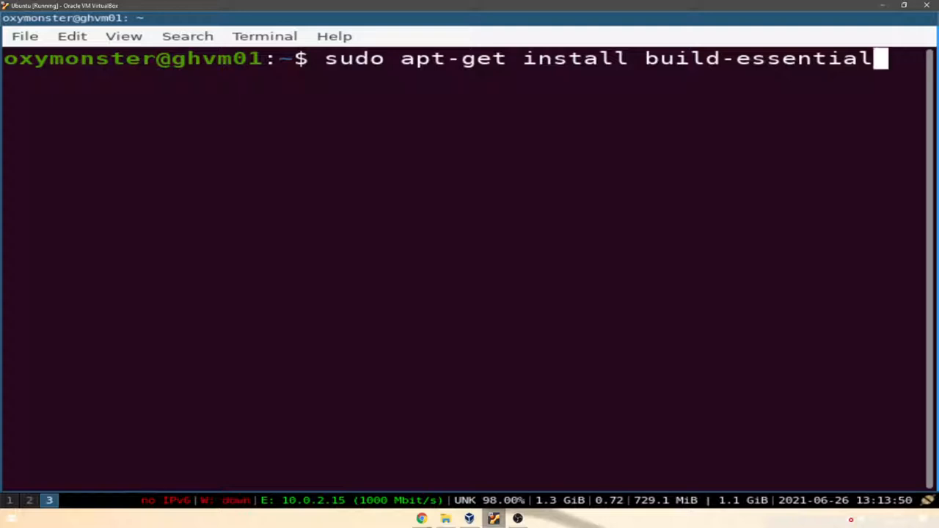
{"action": "mouse_move", "coordinate": [750, 105]}
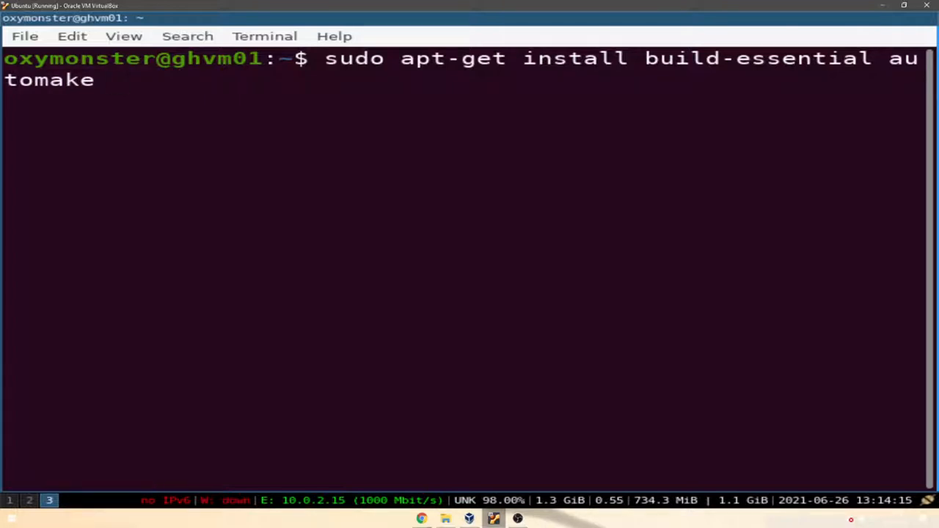
{"action": "type", "text": "\" \""}
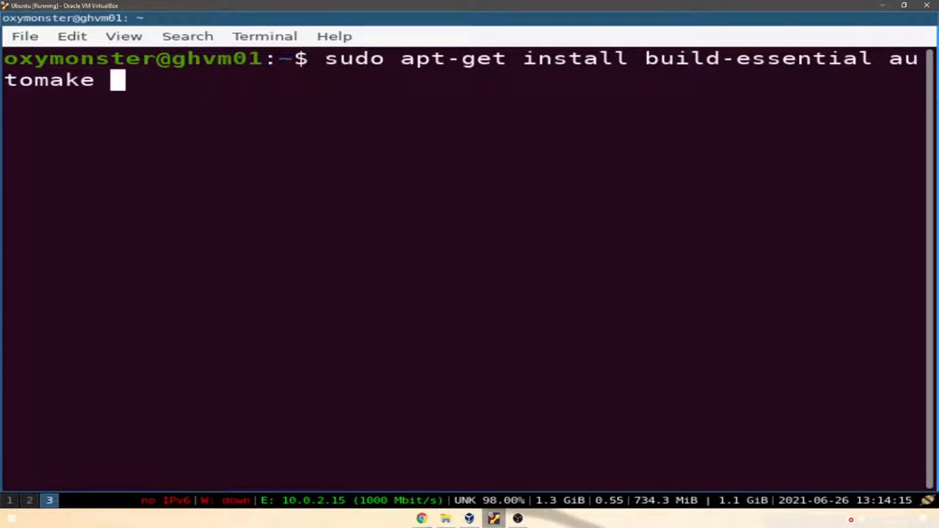
{"action": "type", "text": "checki"}
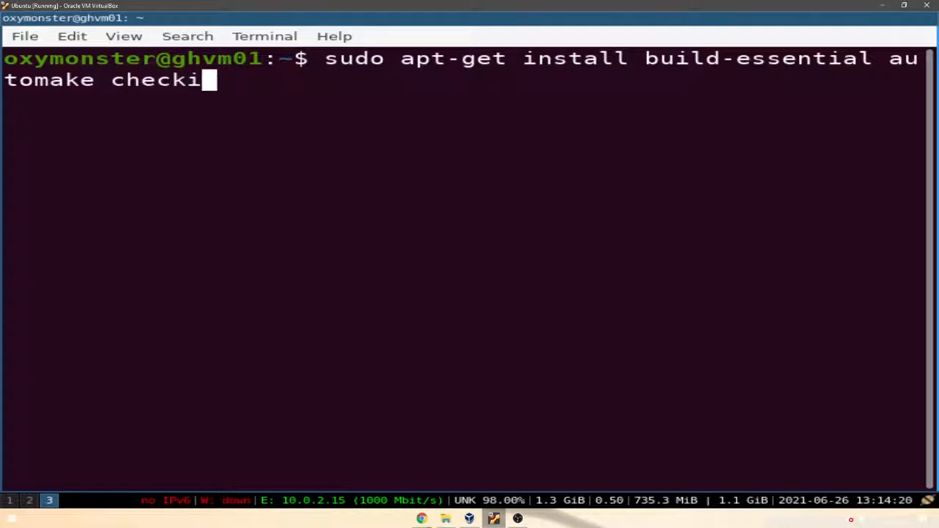
{"action": "type", "text": "nstall"}
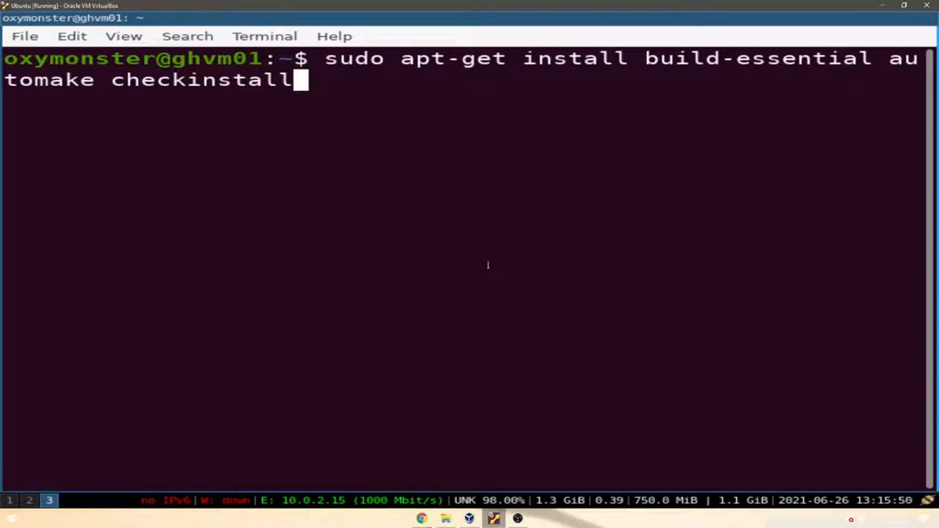
{"action": "type", "text": "csv"}
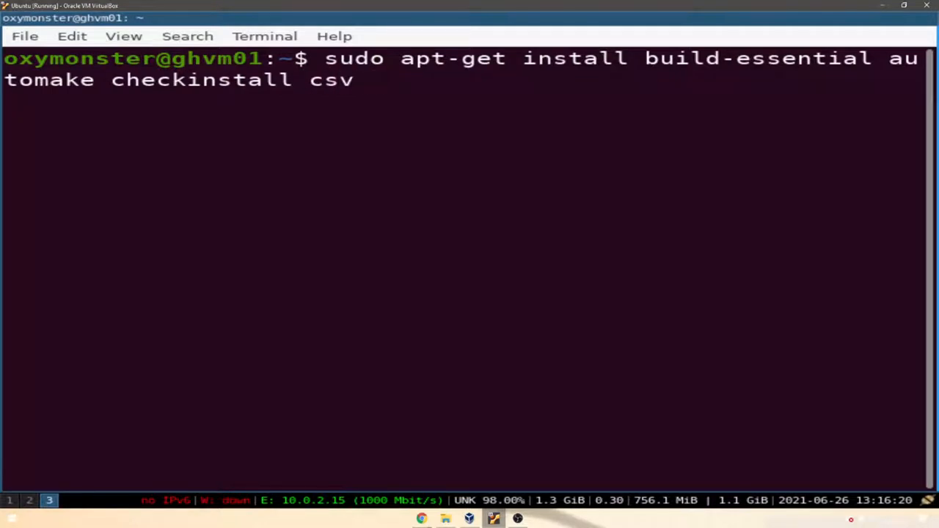
{"action": "type", "text": "subversion"}
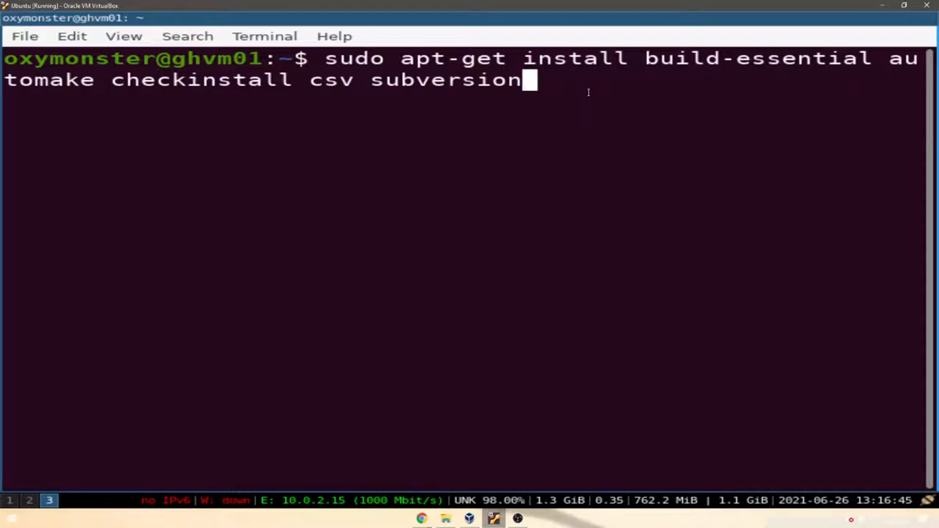
{"action": "mouse_move", "coordinate": [662, 121]}
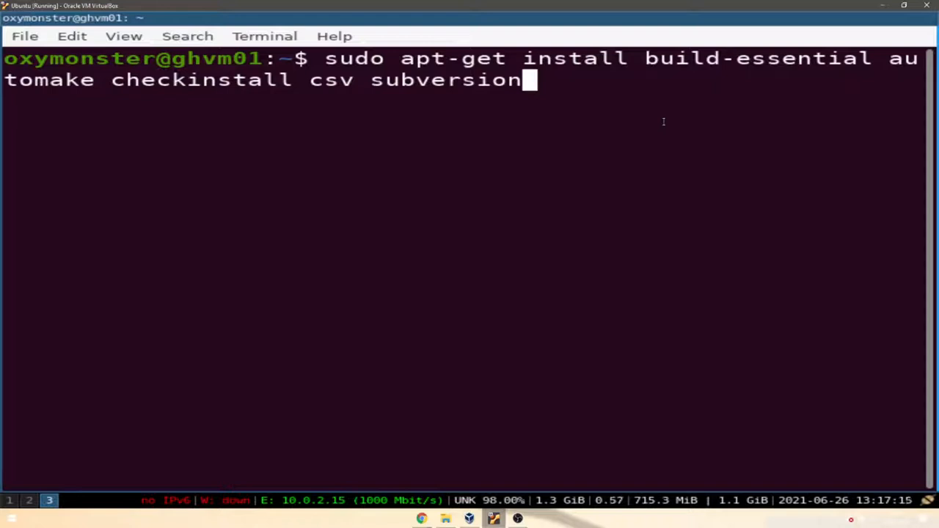
{"action": "type", "text": "git-core"}
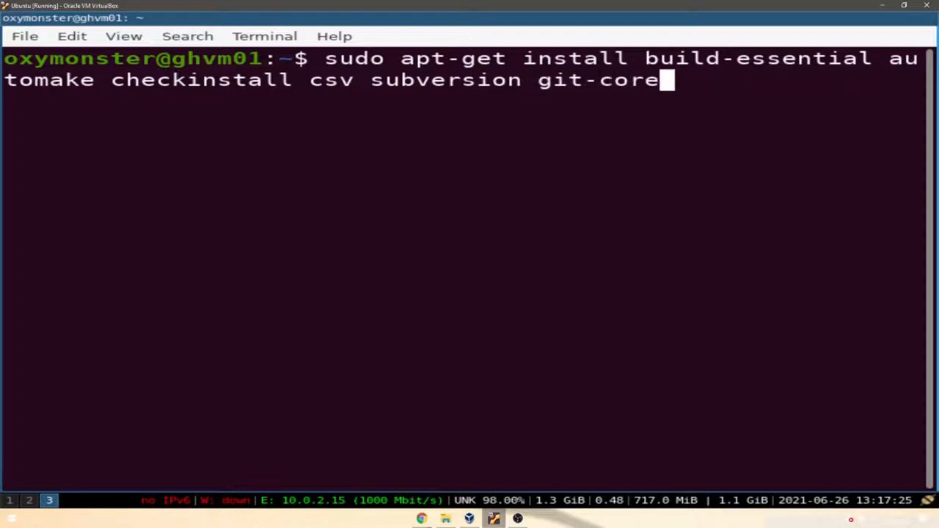
{"action": "type", "text": "m"}
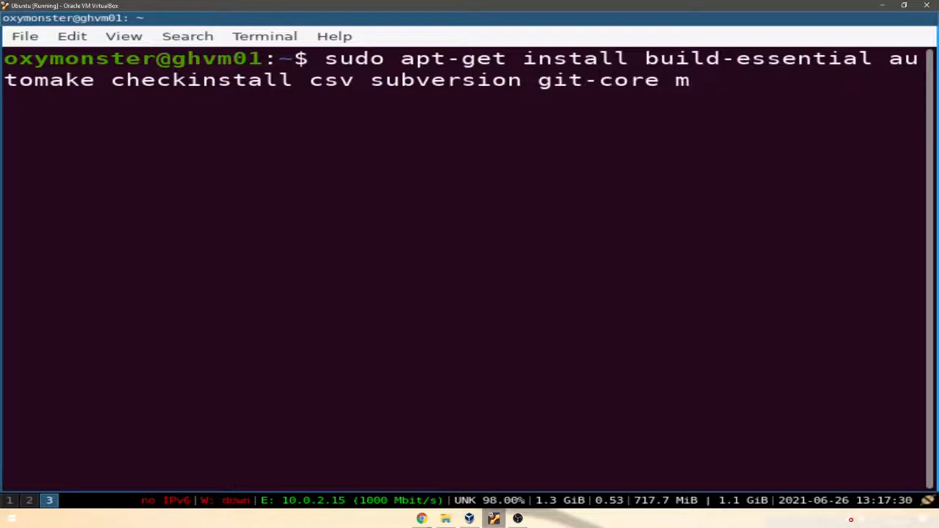
{"action": "type", "text": "ercurial"}
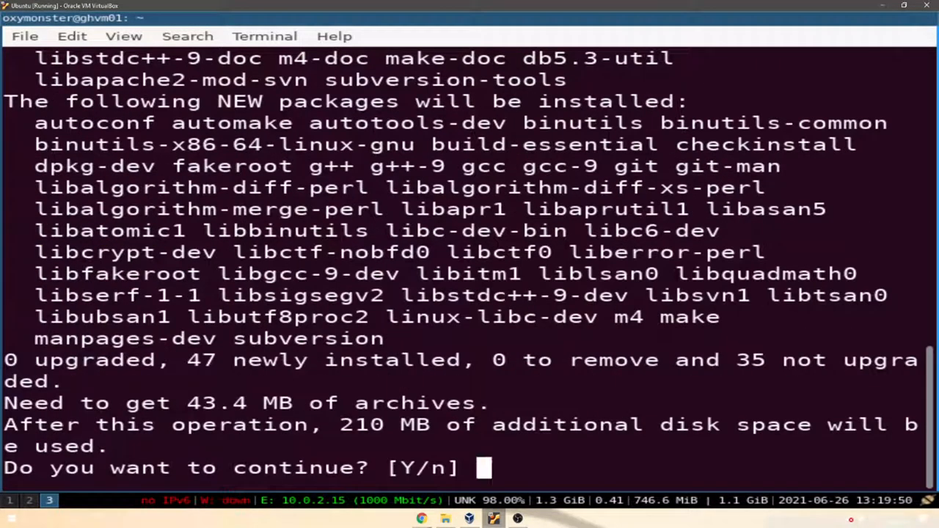
Step: Answer Y to continue installing the 47 new packages
{"action": "type", "text": "Y"}
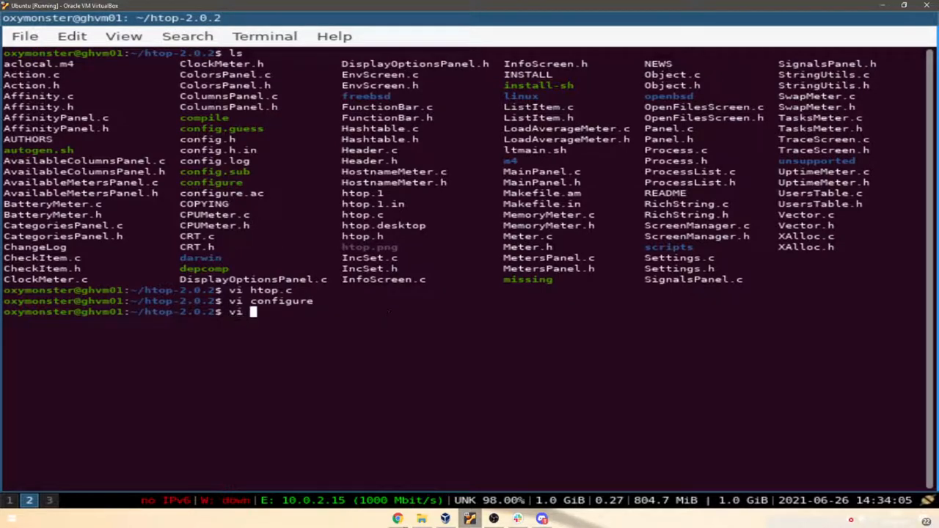
Step: Check configure with ls -l and try chmod 777 and 600 on it
{"action": "type", "text": "configur"}
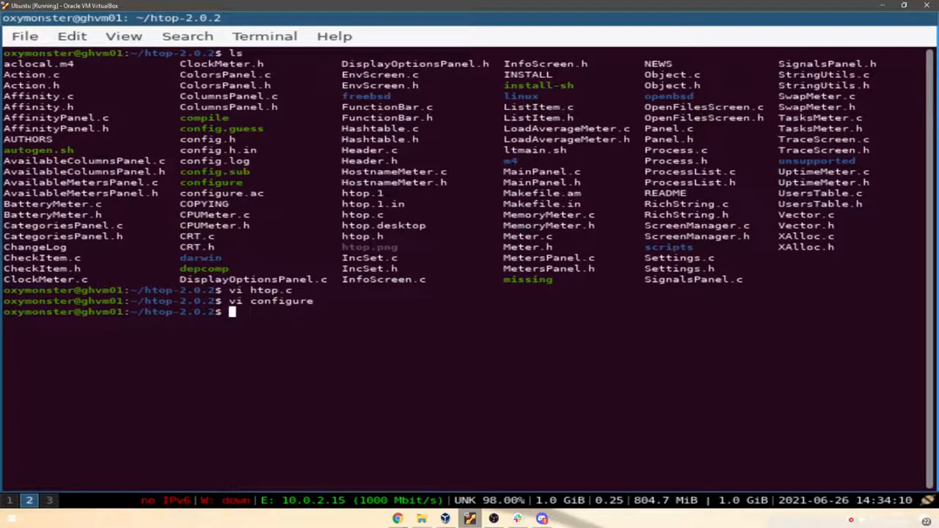
{"action": "type", "text": "chmod"}
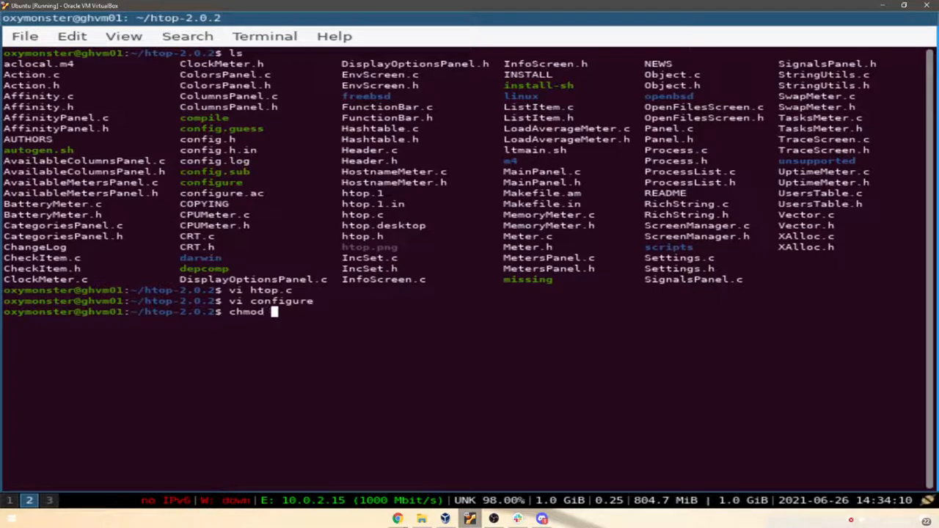
{"action": "type", "text": "ls -"}
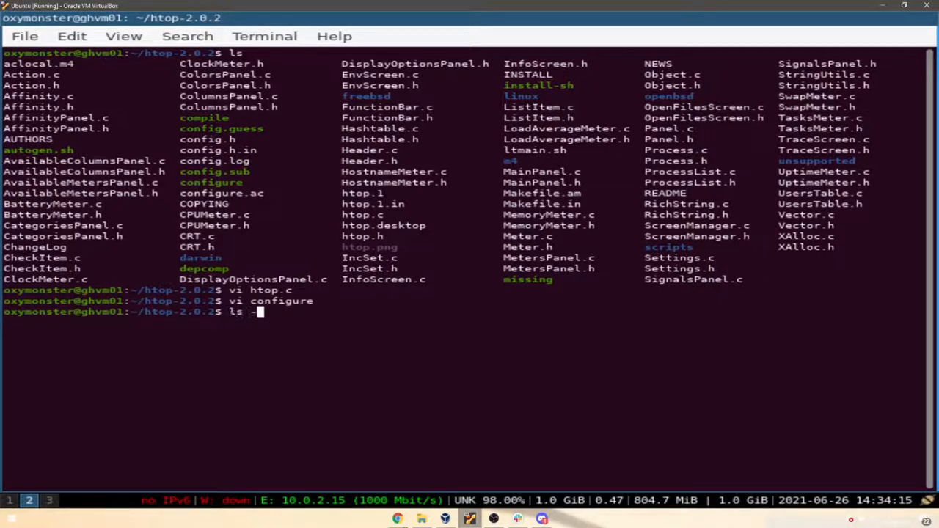
{"action": "type", "text": "l config"}
{"action": "type", "text": "ls"}
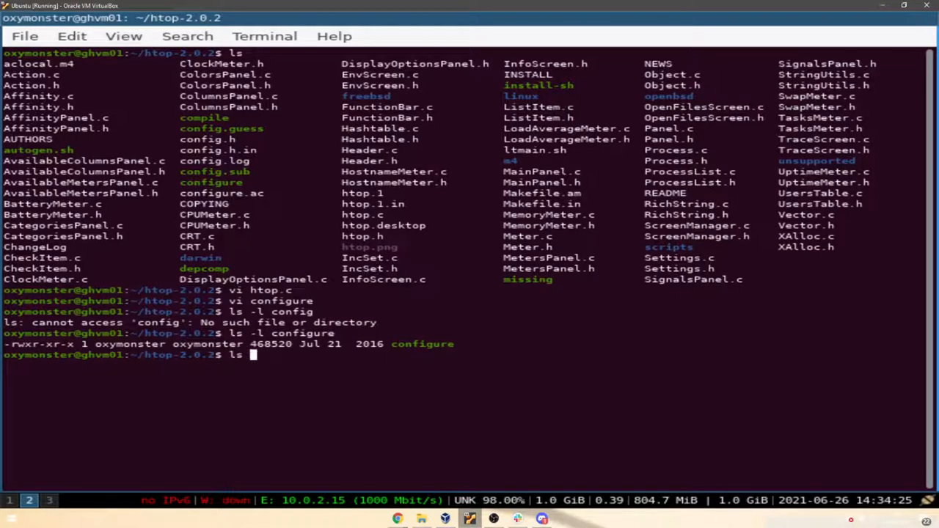
{"action": "type", "text": "chmod 777 configure"}
{"action": "type", "text": "ls -l configure"}
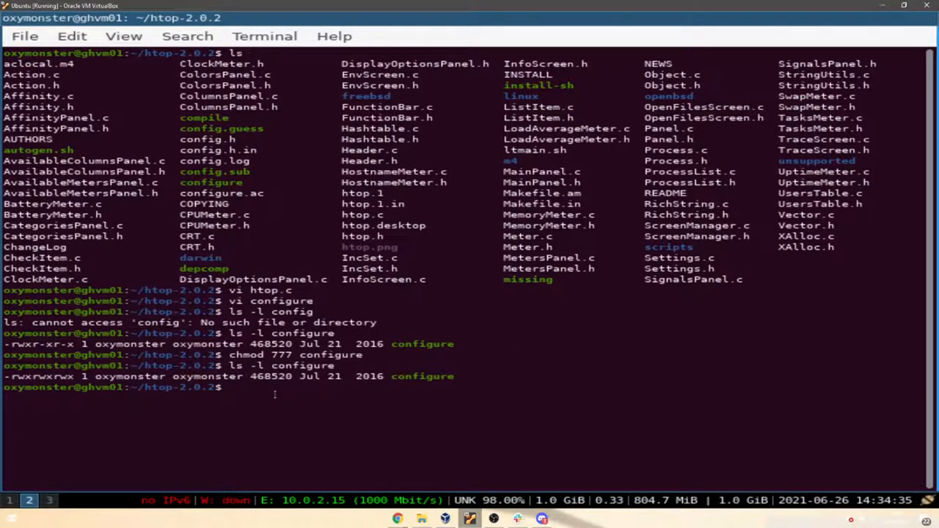
{"action": "type", "text": "chmod 600 configure"}
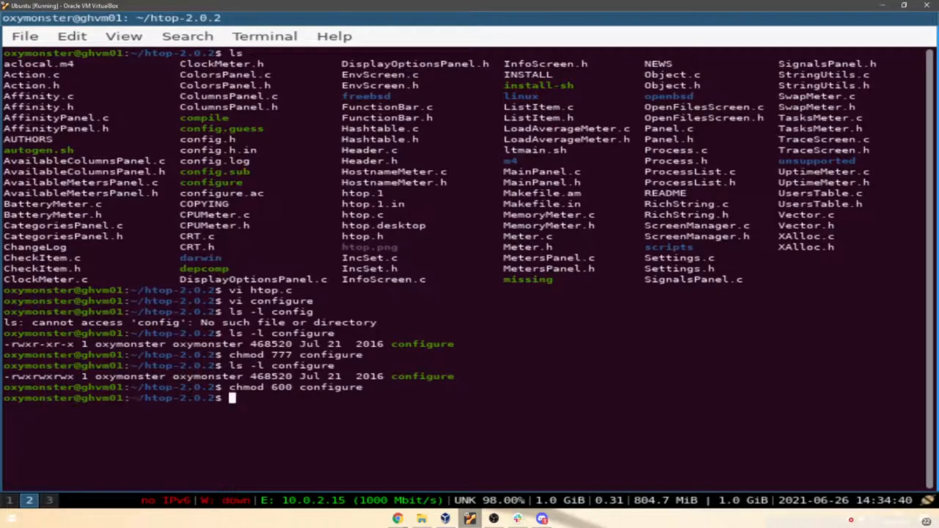
{"action": "type", "text": "ls -l configure"}
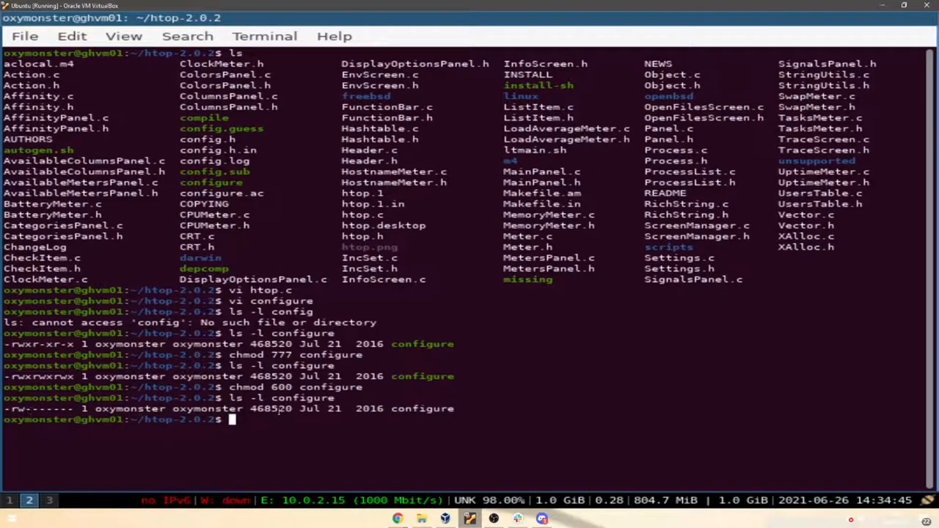
{"action": "type", "text": "ls -l configure"}
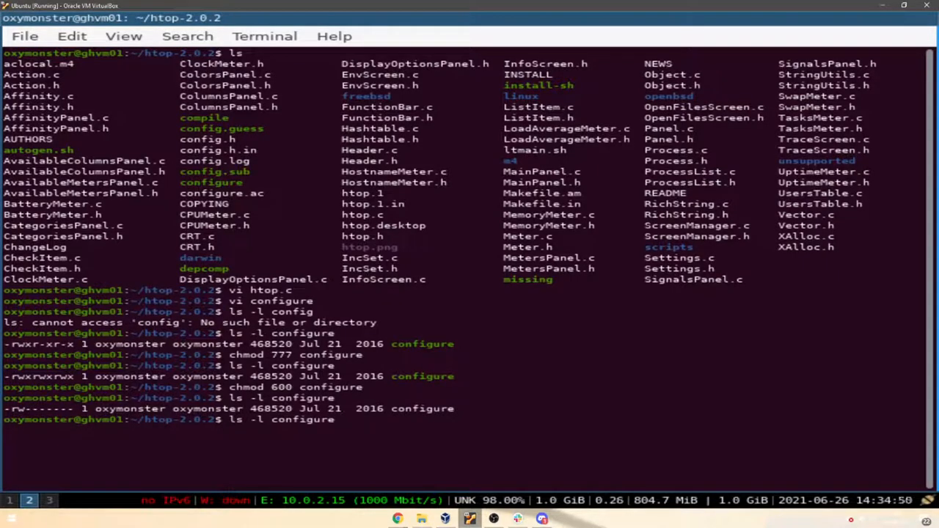
Step: Apply chmod 600, 660, then 760 to configure, verifying with ls -l
{"action": "type", "text": "chmod 600 configure"}
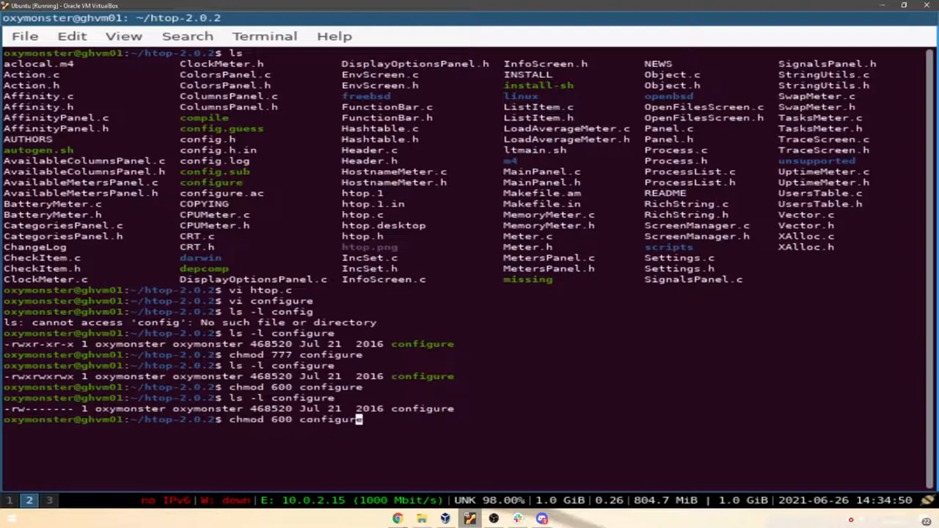
{"action": "type", "text": "6"}
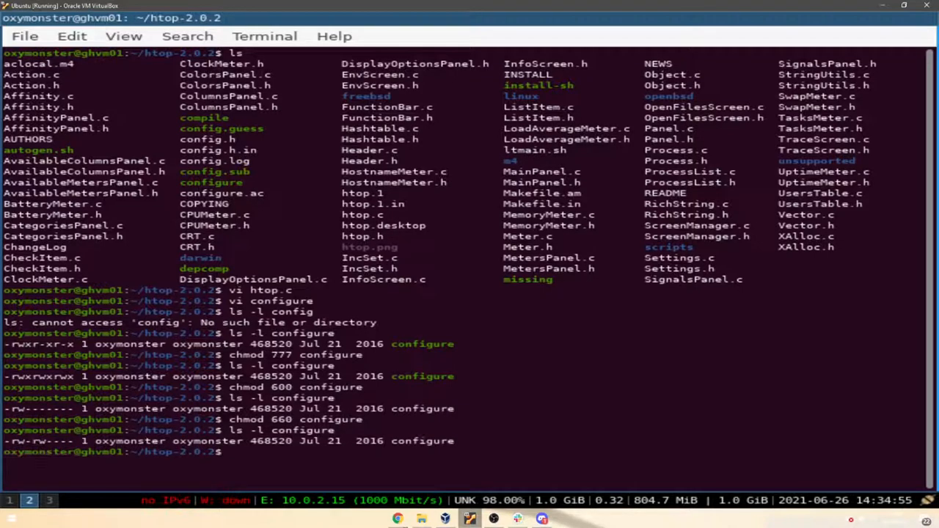
{"action": "type", "text": "ls -l configure"}
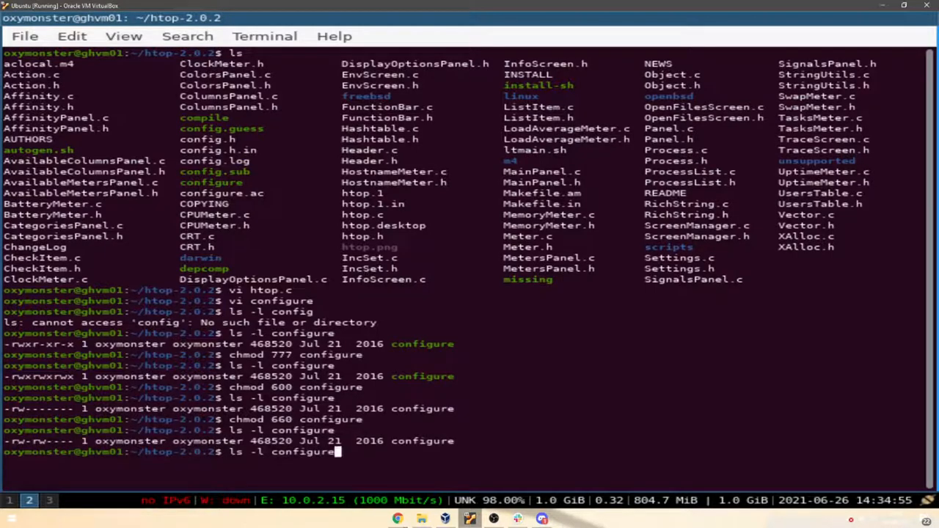
{"action": "type", "text": "chmod 660 configure"}
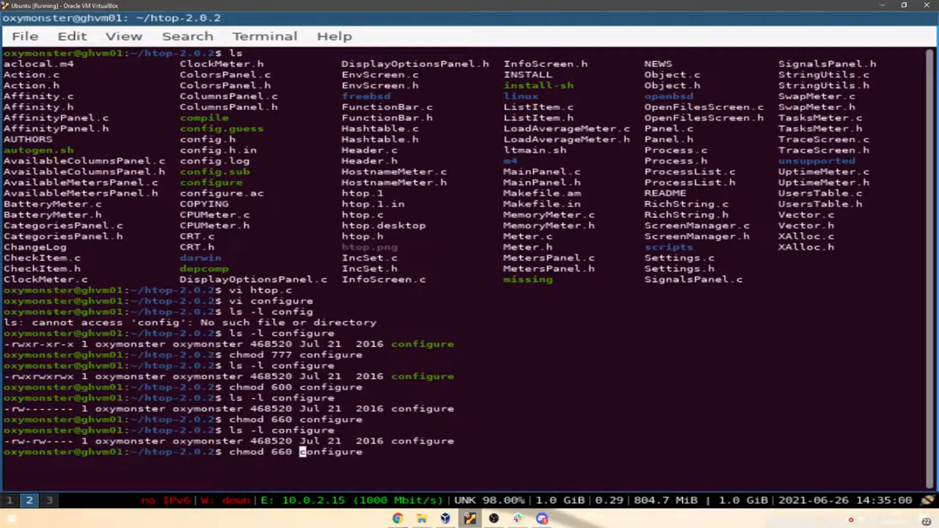
{"action": "type", "text": "760"}
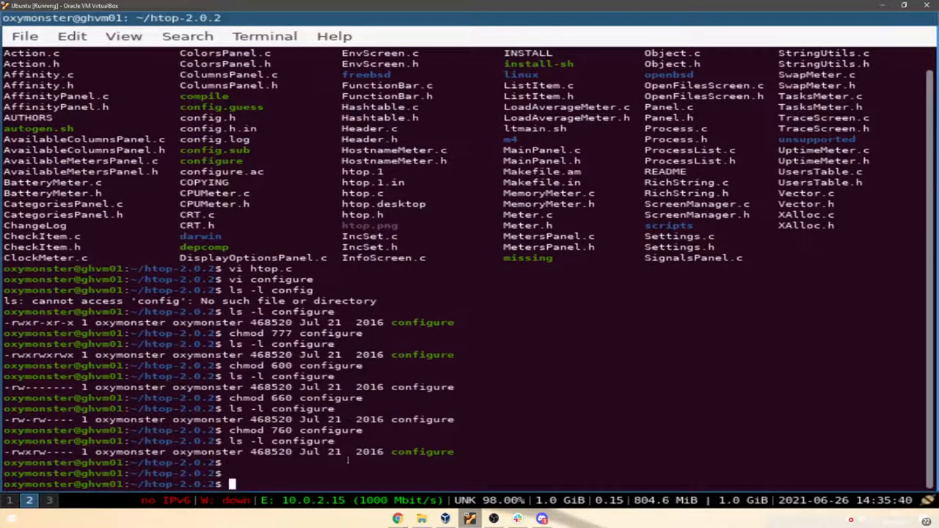
{"action": "mouse_move", "coordinate": [264, 496]}
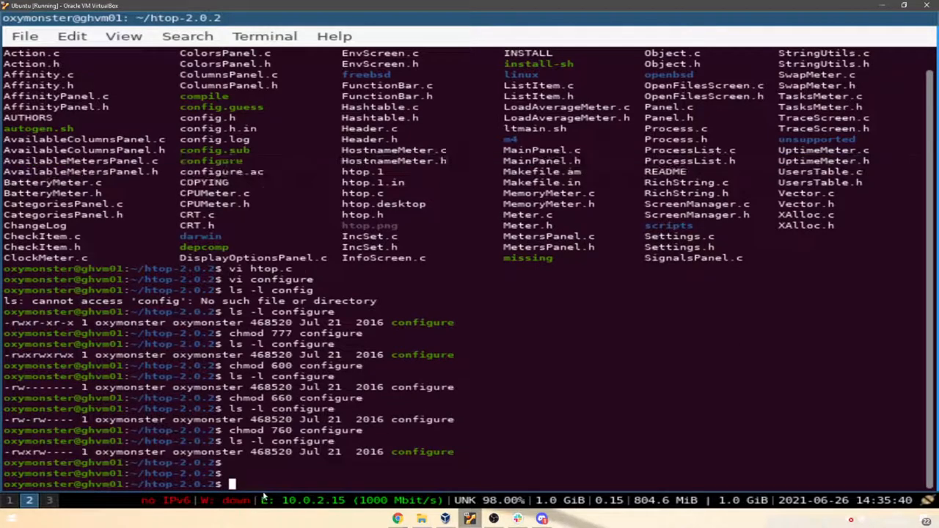
{"action": "type", "text": "v"}
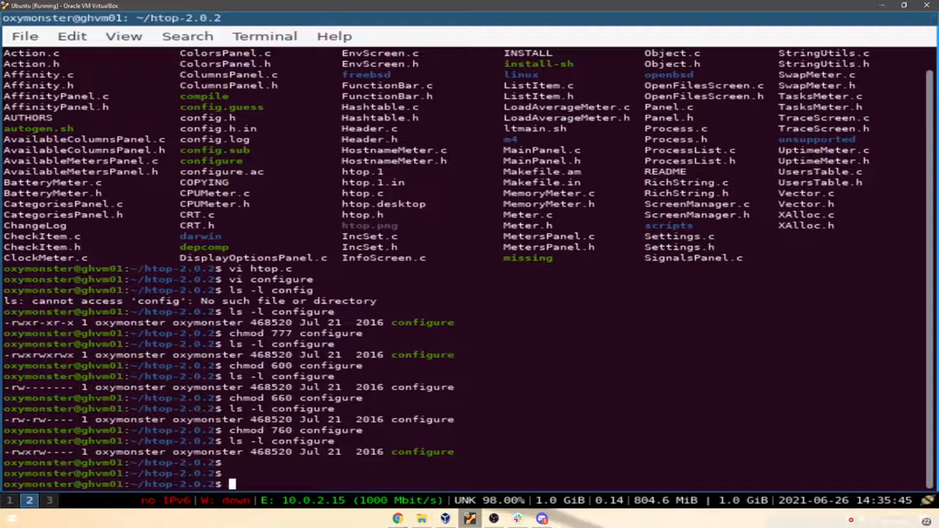
Step: Run ./configure and read its missing libncursesw error
{"action": "type", "text": "./confi"}
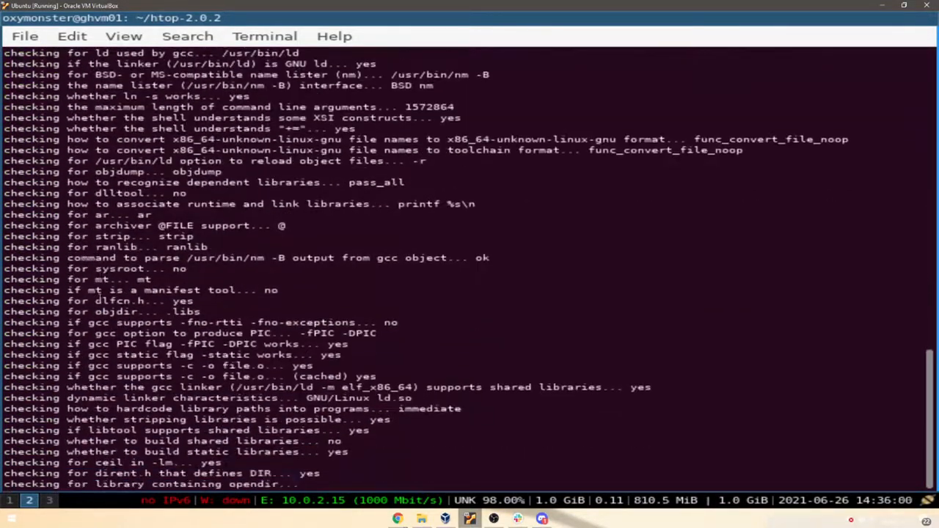
{"action": "scroll", "scroll_direction": "down", "scroll_amount": 3}
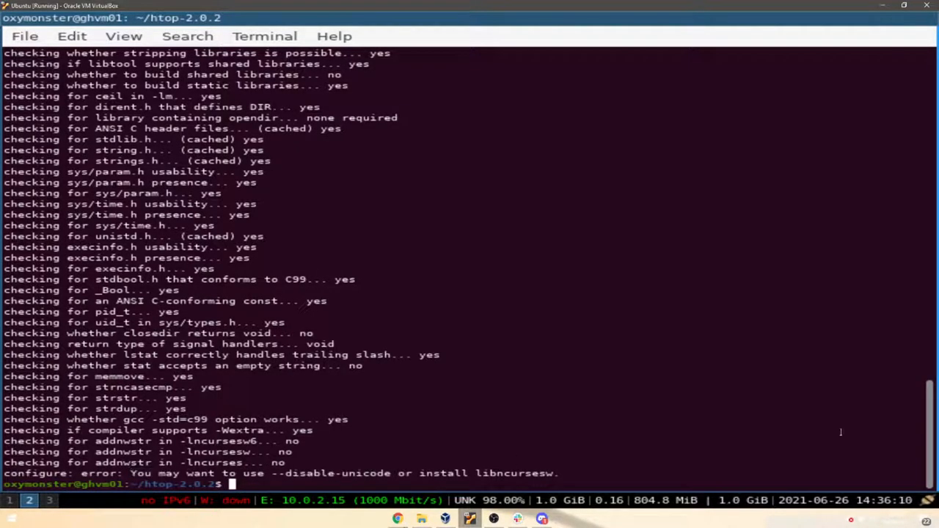
{"action": "double_click", "coordinate": [515, 473]}
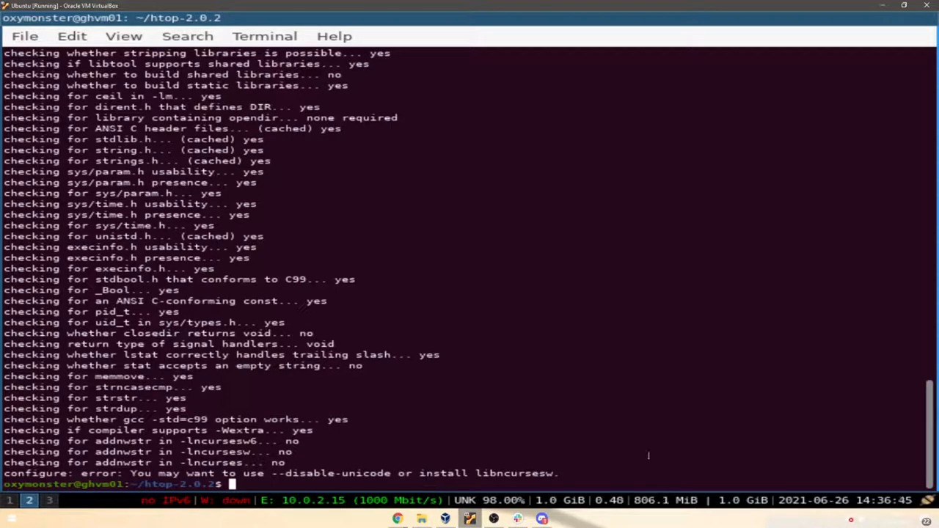
Step: Run sudo apt-get install libncursesw and enter the sudo password
{"action": "type", "text": "sudo apt"}
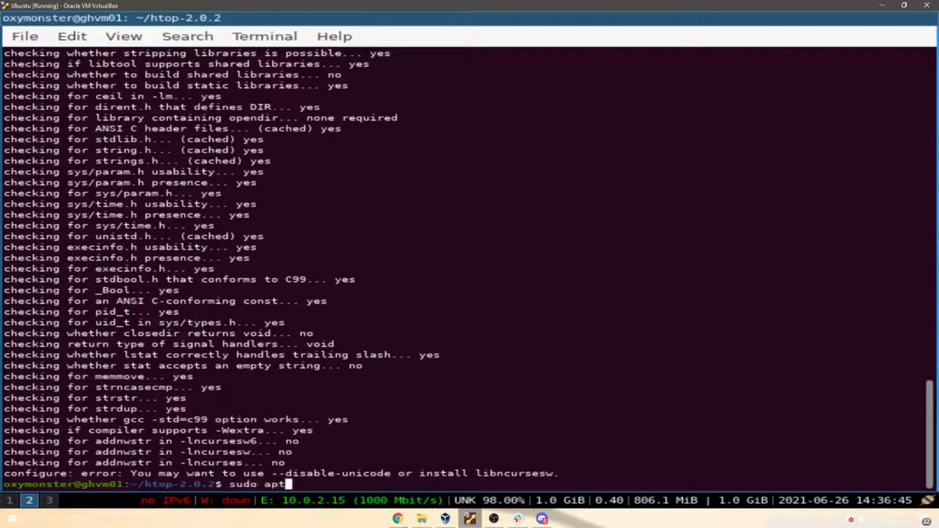
{"action": "type", "text": "-get"}
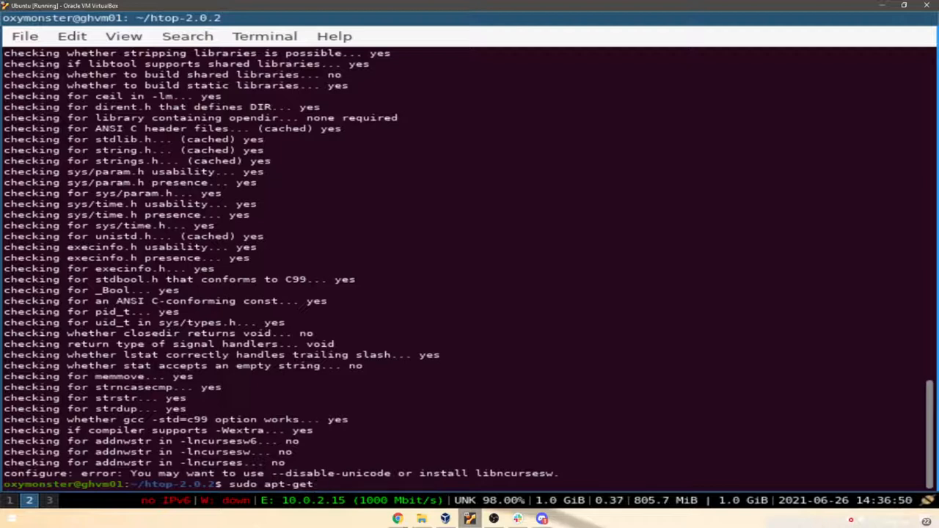
{"action": "type", "text": "install"}
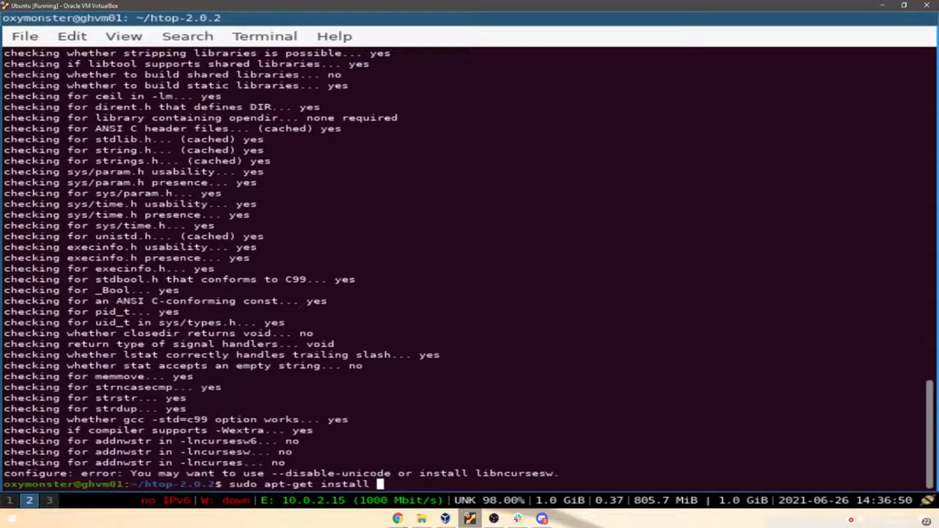
{"action": "type", "text": "libncursesw"}
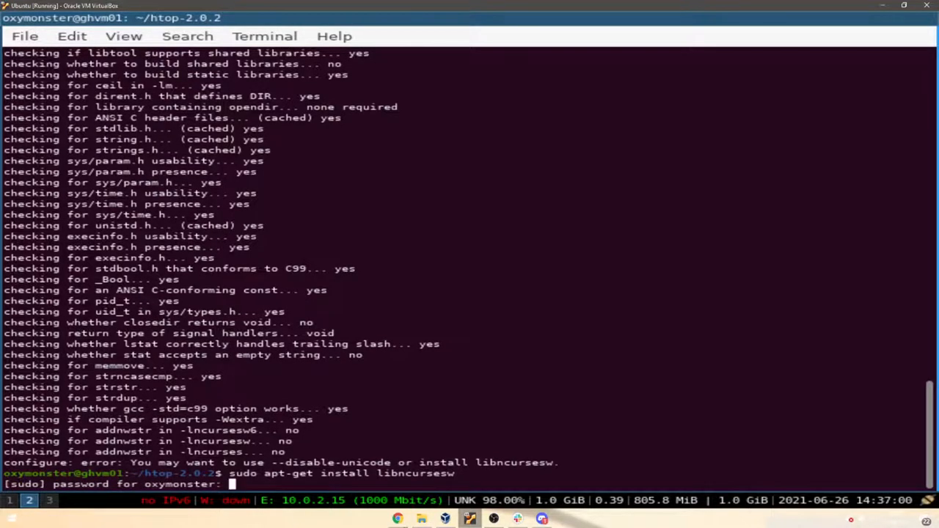
{"action": "key", "text": "Return"}
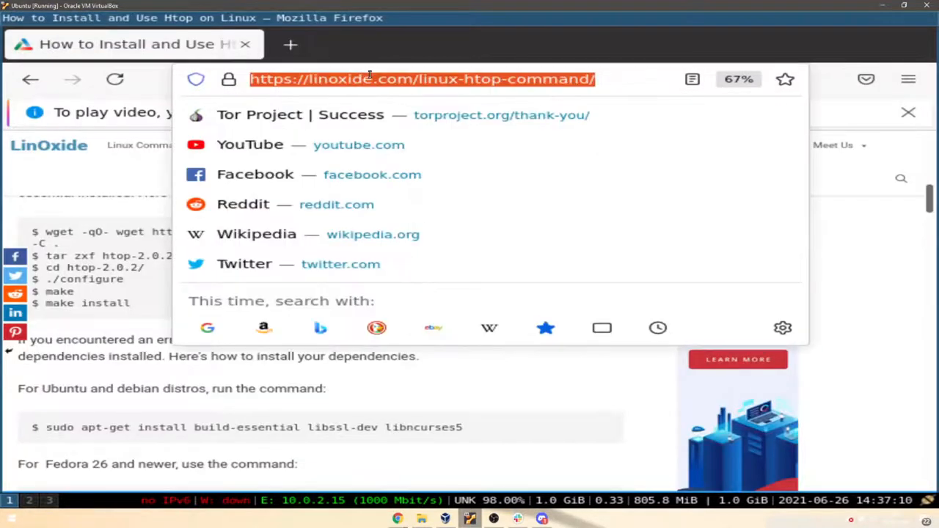
Step: Search 'libncurses aptget' and open nixCraft's guide to the libncursesw5-dev install command
{"action": "type", "text": "libncurs"}
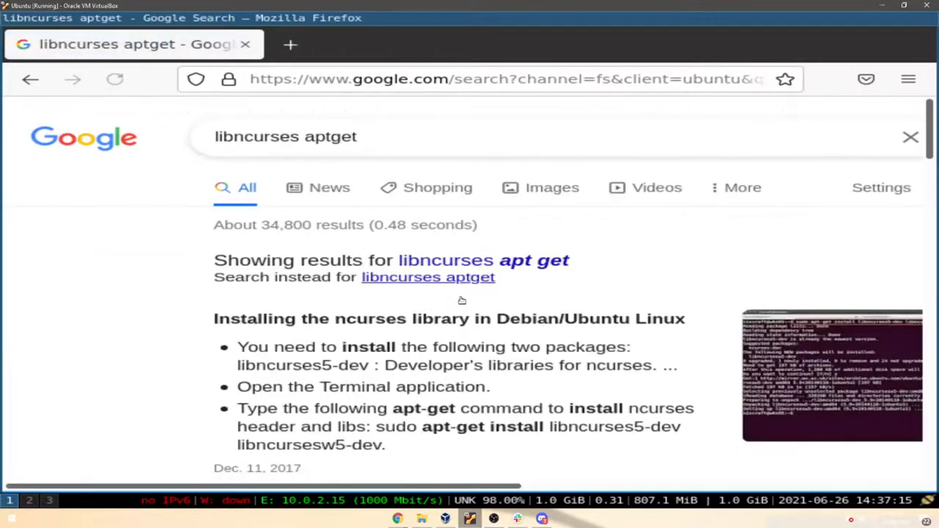
{"action": "scroll", "scroll_direction": "down", "scroll_amount": 3}
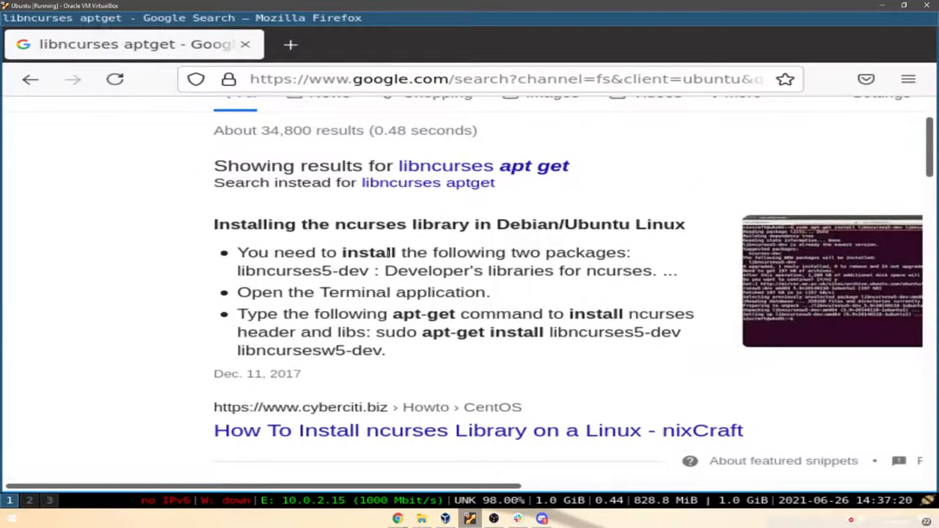
{"action": "scroll", "scroll_direction": "down", "scroll_amount": 3}
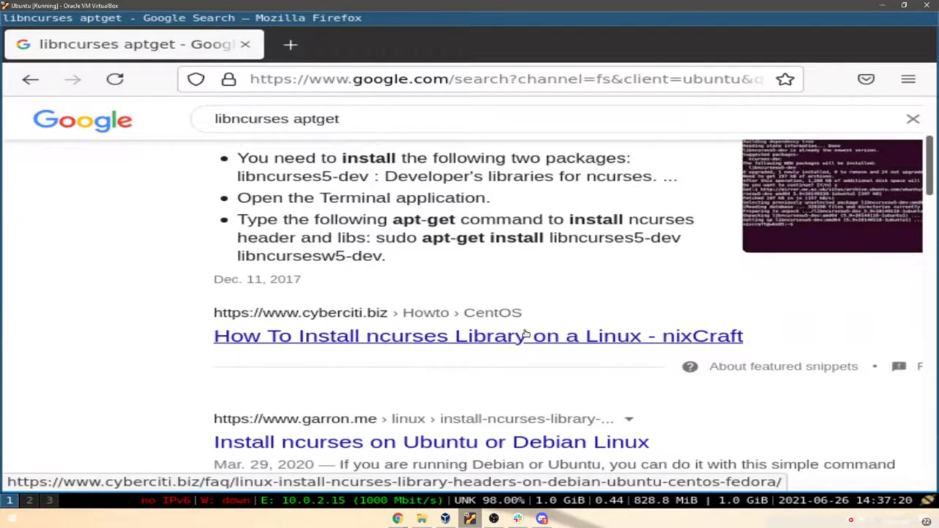
{"action": "left_click", "coordinate": [477, 336]}
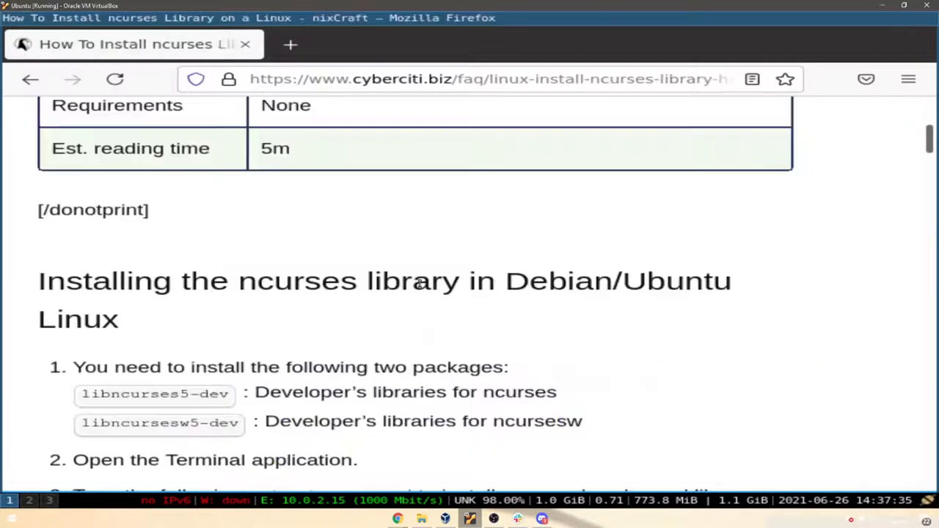
{"action": "scroll", "scroll_direction": "down", "scroll_amount": 3}
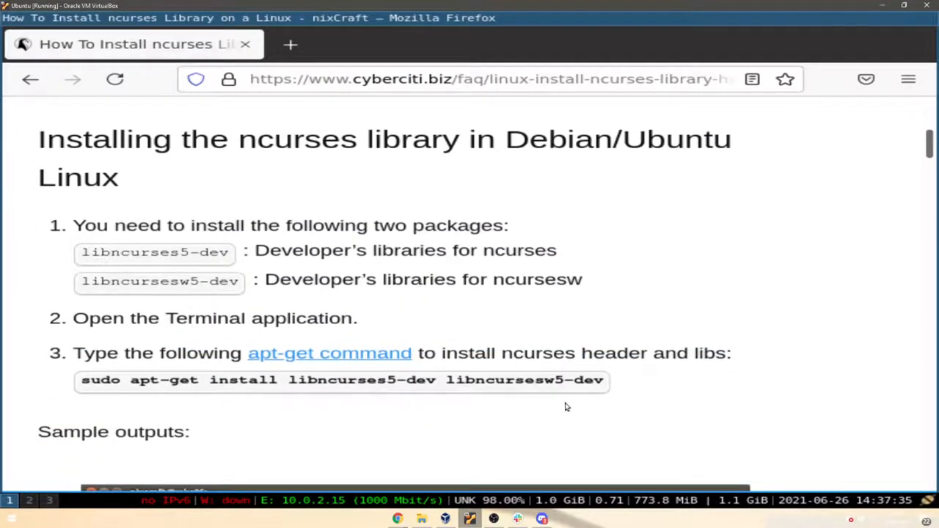
{"action": "mouse_move", "coordinate": [539, 385]}
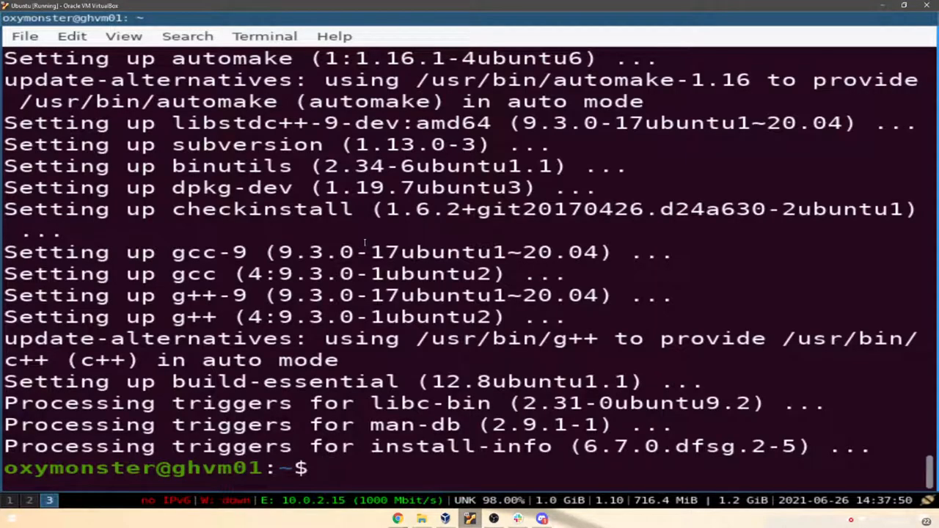
Step: Install libncurses5-dev and libncursesw5-dev via sudo apt-get, authorizing with the password and confirming Y
{"action": "right_click", "coordinate": [514, 220]}
{"action": "type", "text": "sudo apt-get install libncurses5-dev libncursesw5-dev"}
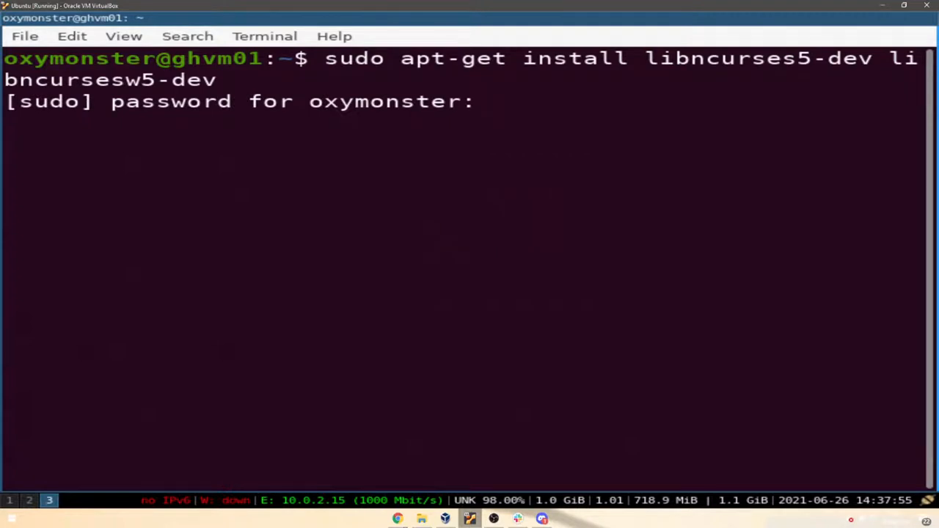
{"action": "key", "text": "Return"}
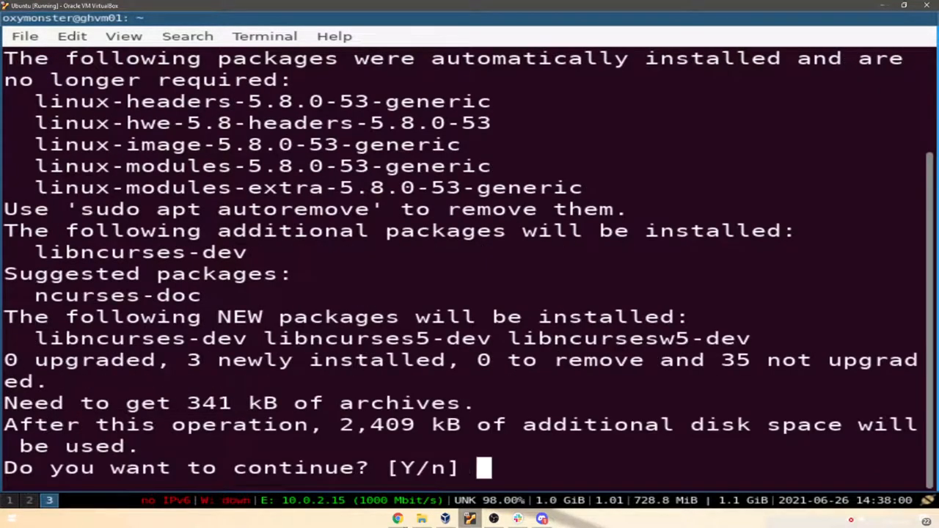
{"action": "type", "text": "Y"}
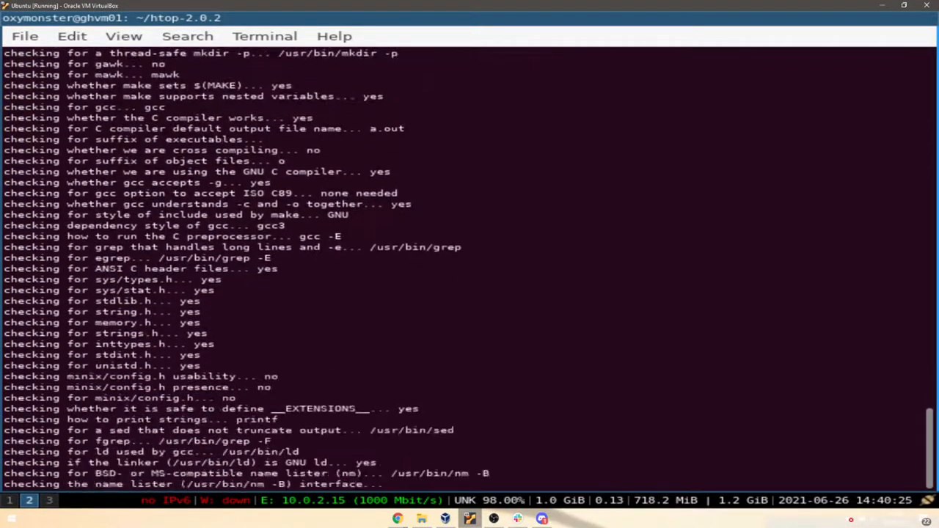
Step: Scroll the terminal to follow the rerun of ./configure until config.status creates the Makefile
{"action": "scroll", "scroll_direction": "down", "scroll_amount": 3}
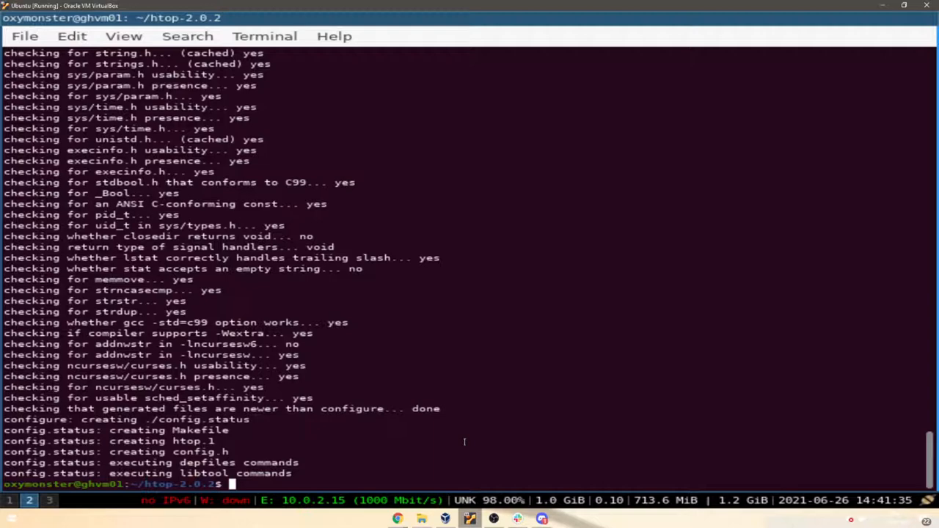
{"action": "mouse_move", "coordinate": [501, 441]}
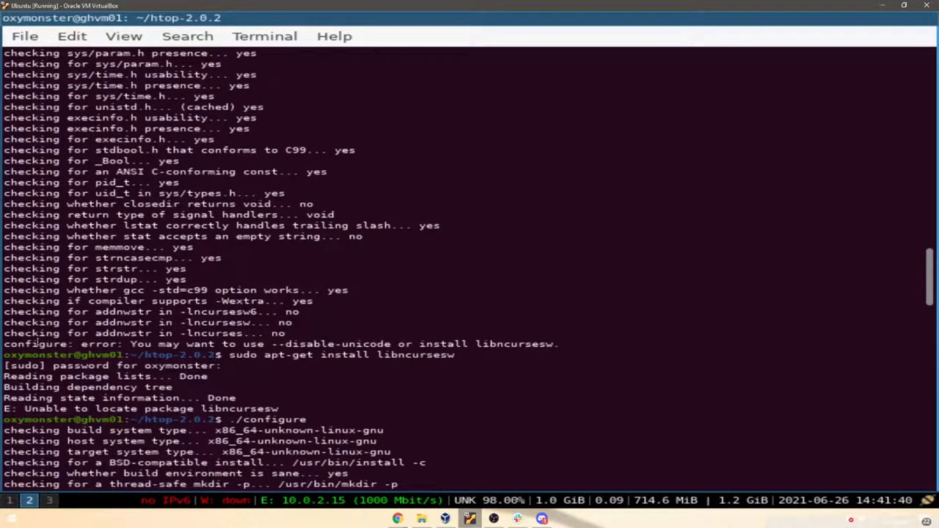
{"action": "mouse_move", "coordinate": [360, 397]}
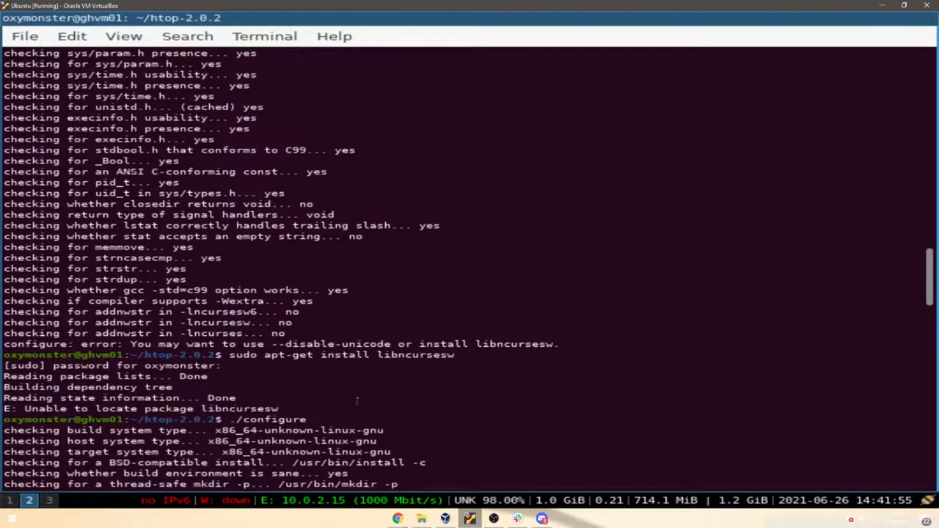
Step: Scroll back through the terminal to review the earlier libncursesw error and finished configure
{"action": "scroll", "scroll_direction": "down", "scroll_amount": 3}
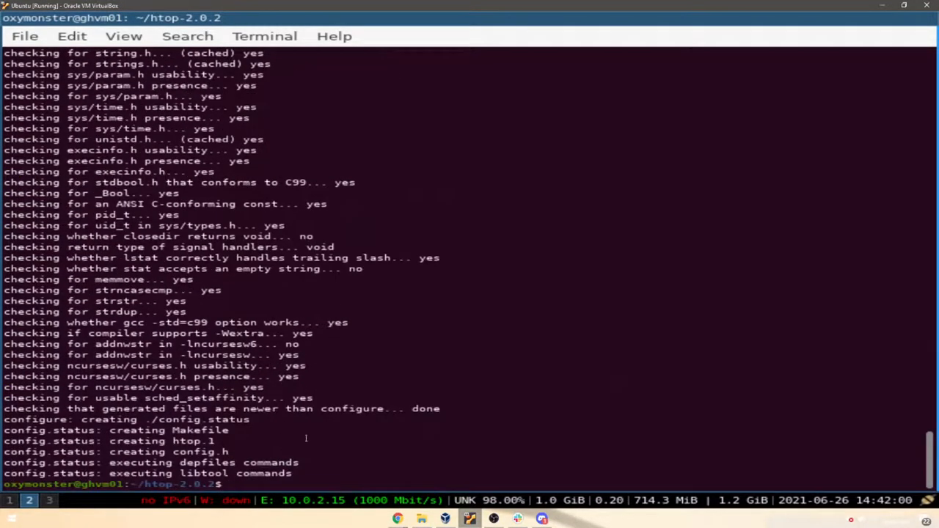
{"action": "mouse_move", "coordinate": [394, 384]}
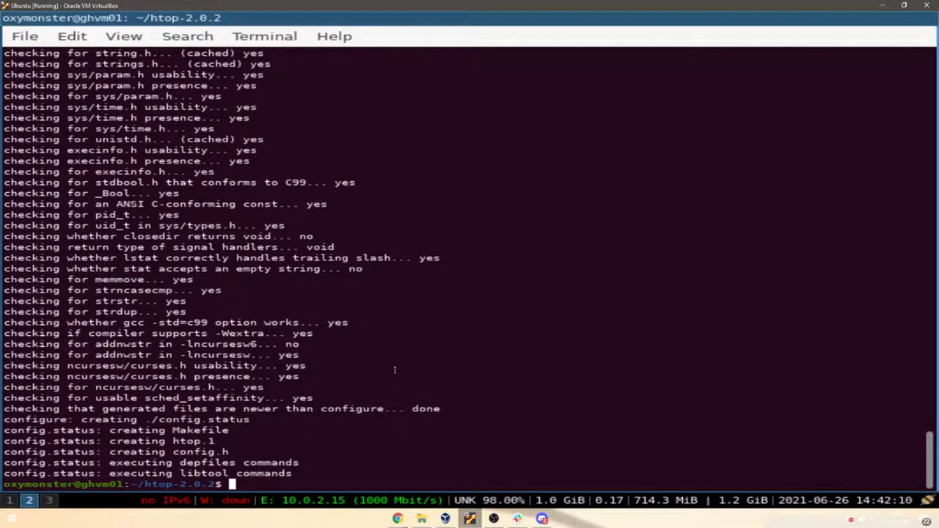
{"action": "mouse_move", "coordinate": [399, 358]}
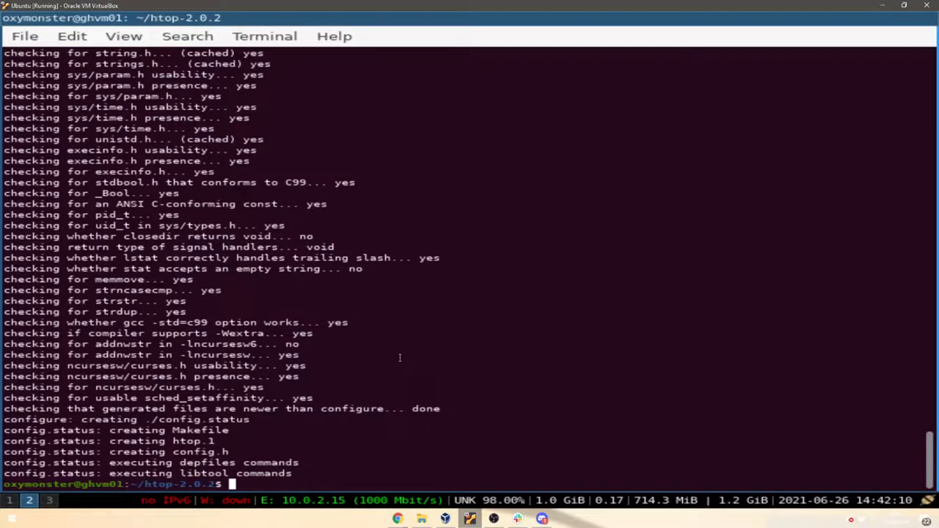
{"action": "mouse_move", "coordinate": [400, 357]}
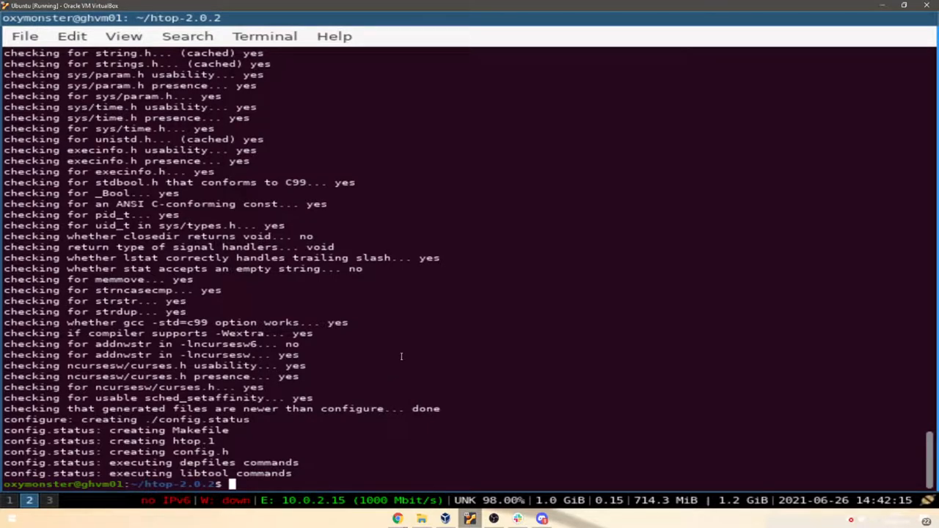
{"action": "mouse_move", "coordinate": [733, 314]}
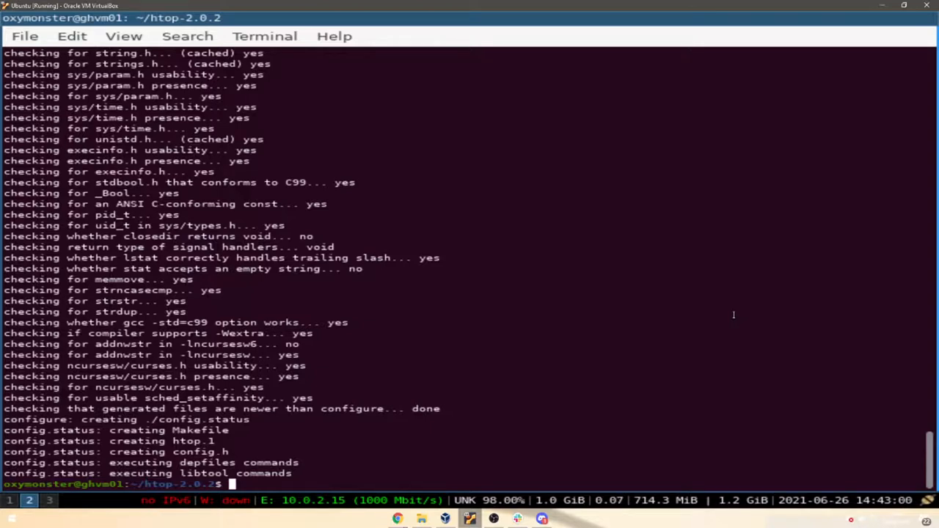
{"action": "mouse_move", "coordinate": [534, 421]}
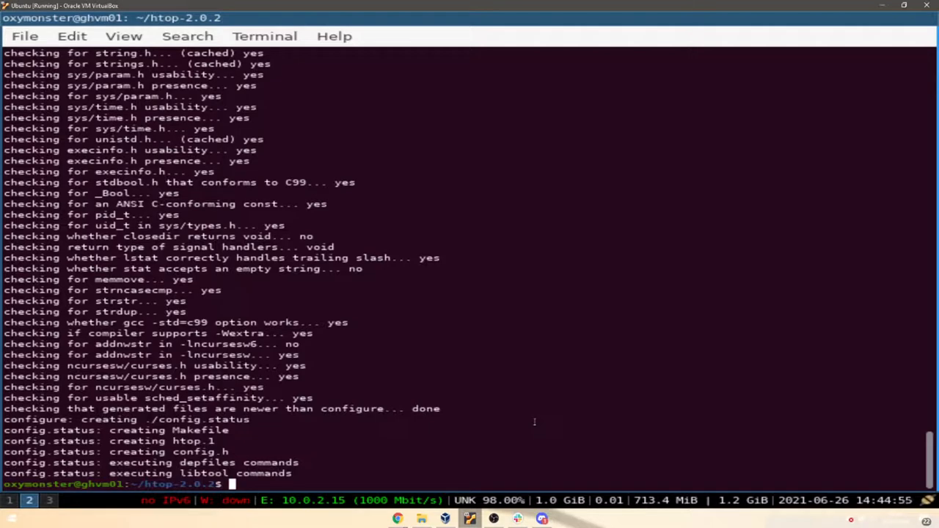
Step: Run sudo checkinstall in the htop-2.0.2 directory instead of sudo make install
{"action": "type", "text": "sudo"}
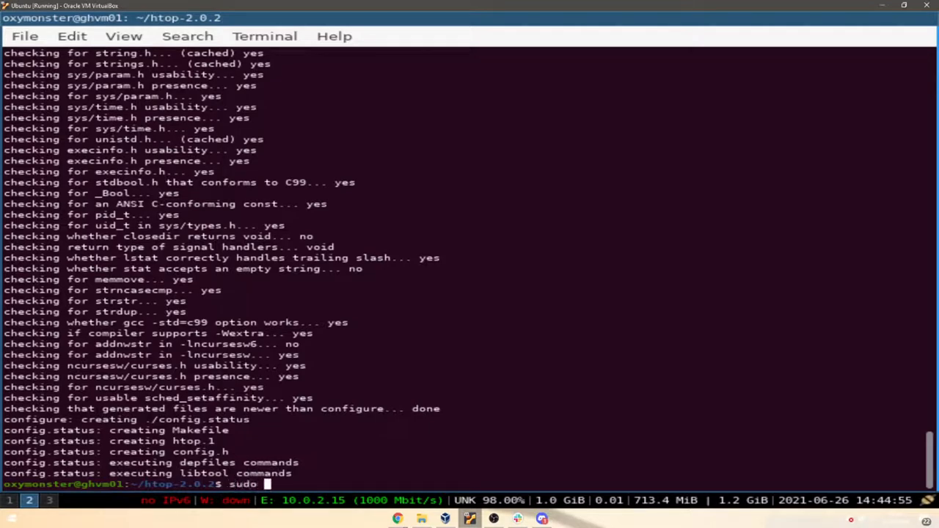
{"action": "type", "text": "make install"}
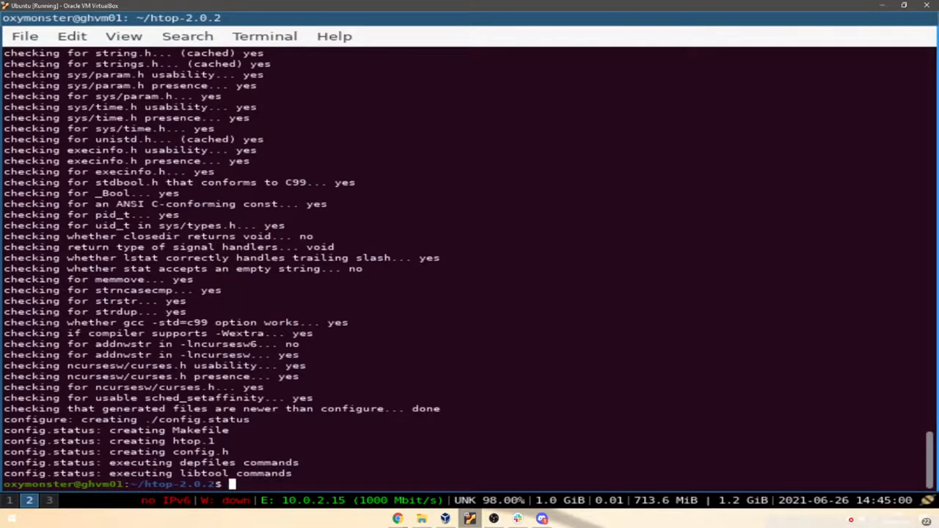
{"action": "type", "text": "sudo chek"}
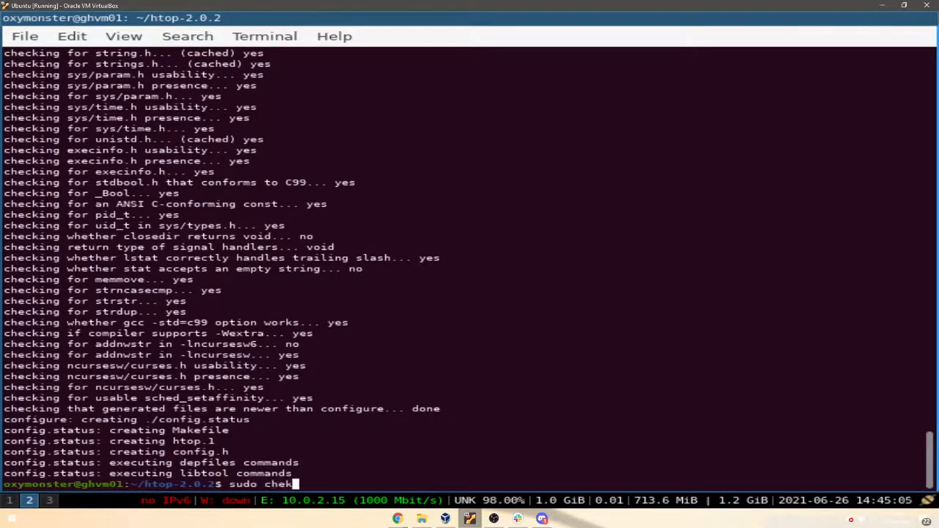
{"action": "type", "text": "install"}
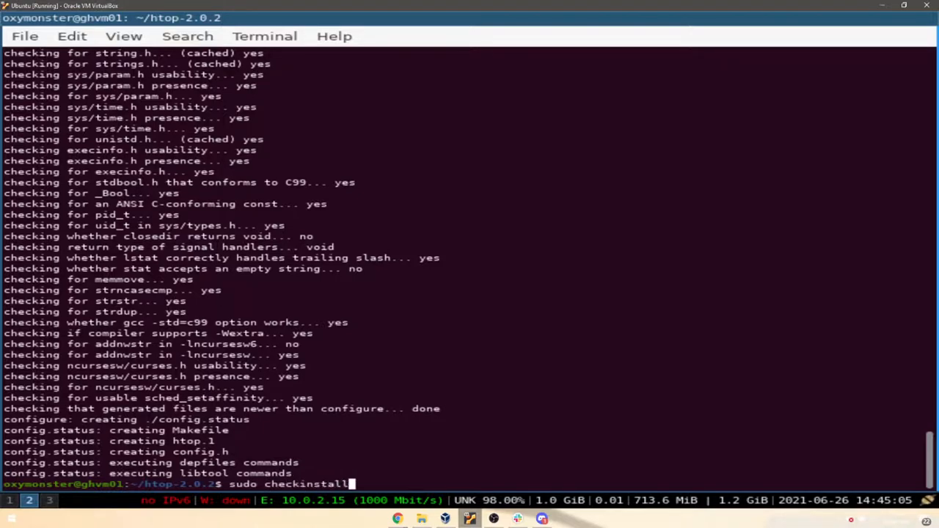
{"action": "key", "text": "Return"}
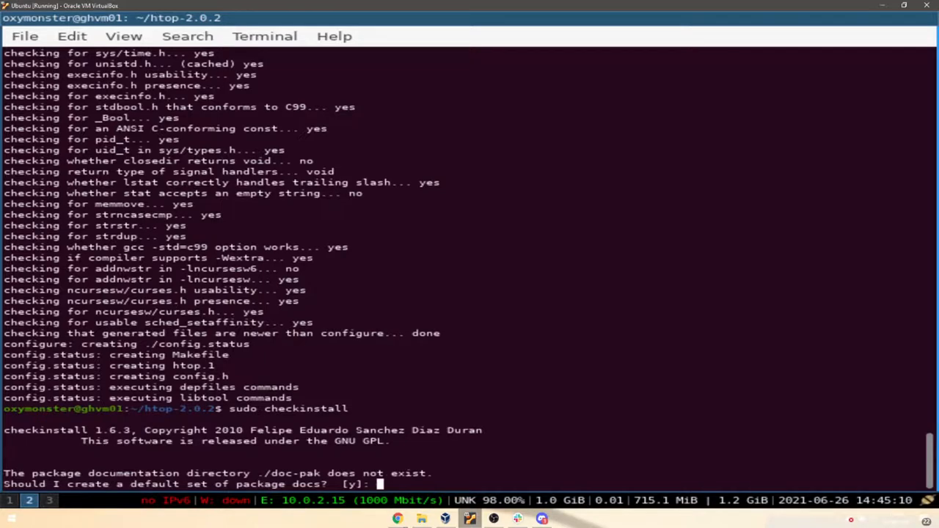
Step: Accept creating default docs and enter the package description 'HTOP opensource'
{"action": "type", "text": "y"}
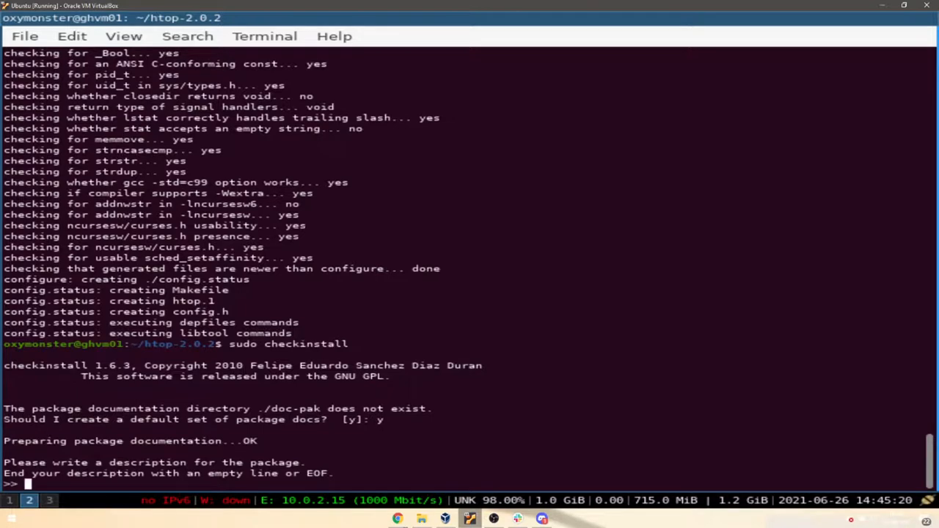
{"action": "type", "text": "HTOP"}
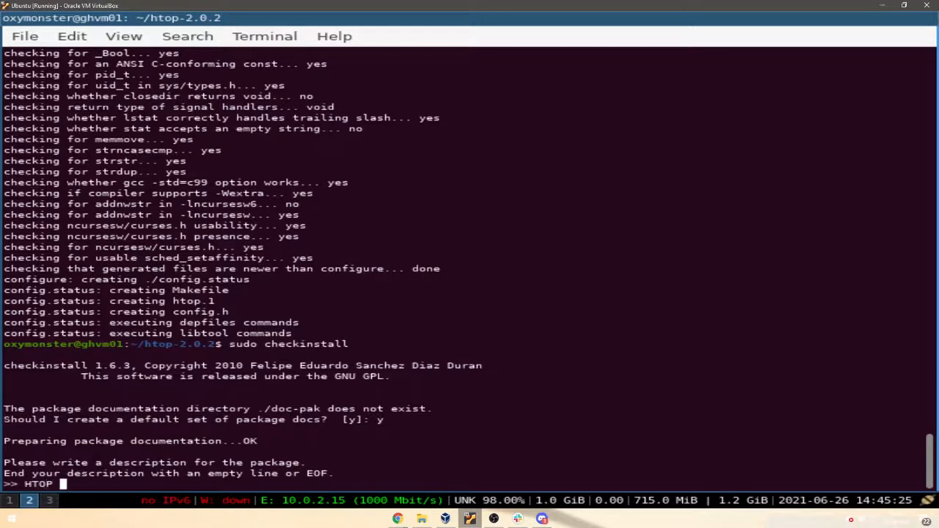
{"action": "type", "text": "opensource"}
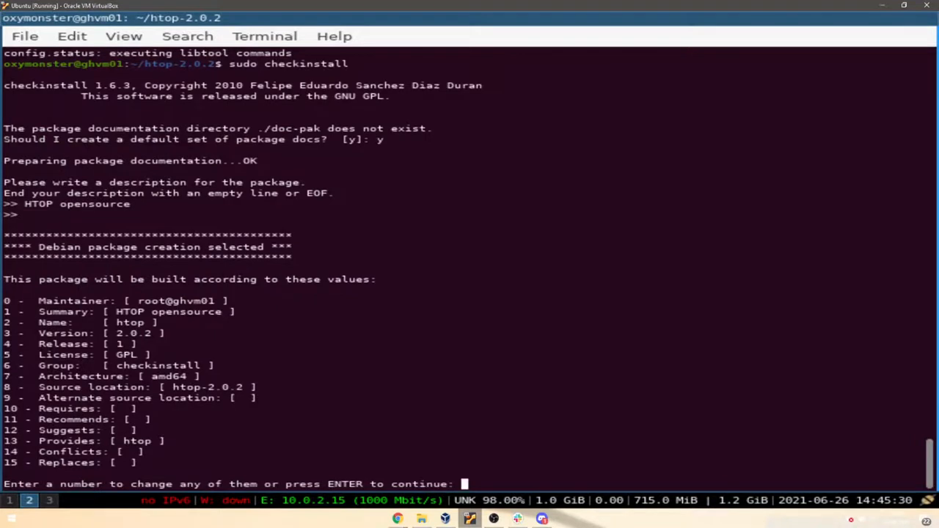
{"action": "mouse_move", "coordinate": [70, 294]}
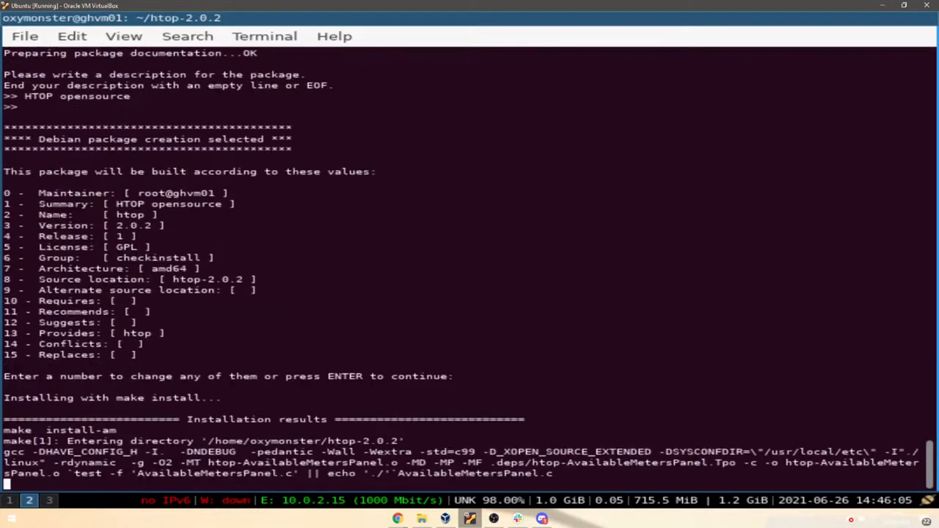
Step: Accept the package values, decline listing home-directory files, and exclude them from the package
{"action": "key", "text": "Return"}
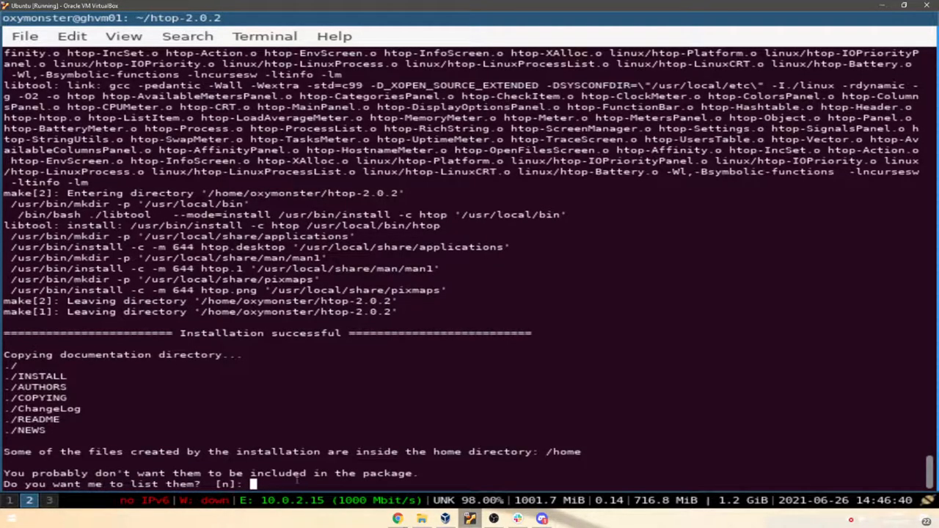
{"action": "type", "text": "n"}
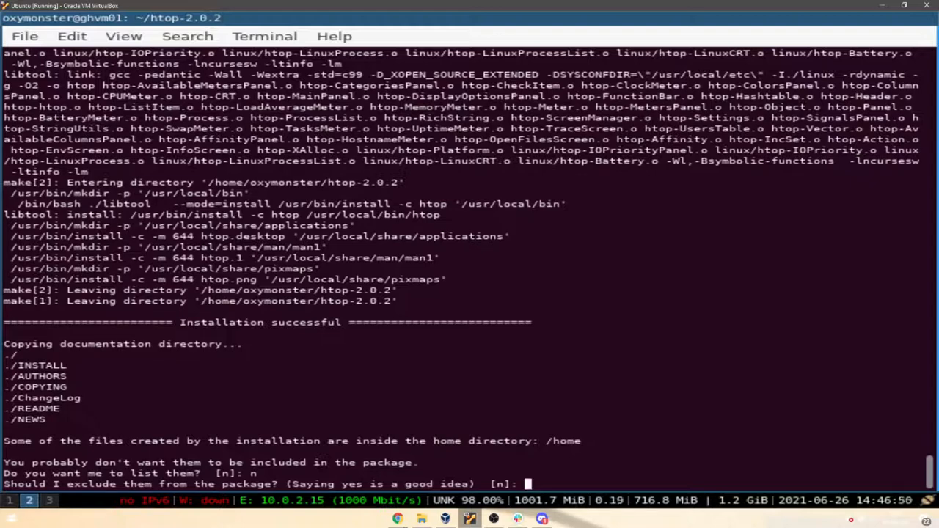
{"action": "type", "text": "yes"}
{"action": "type", "text": "d"}
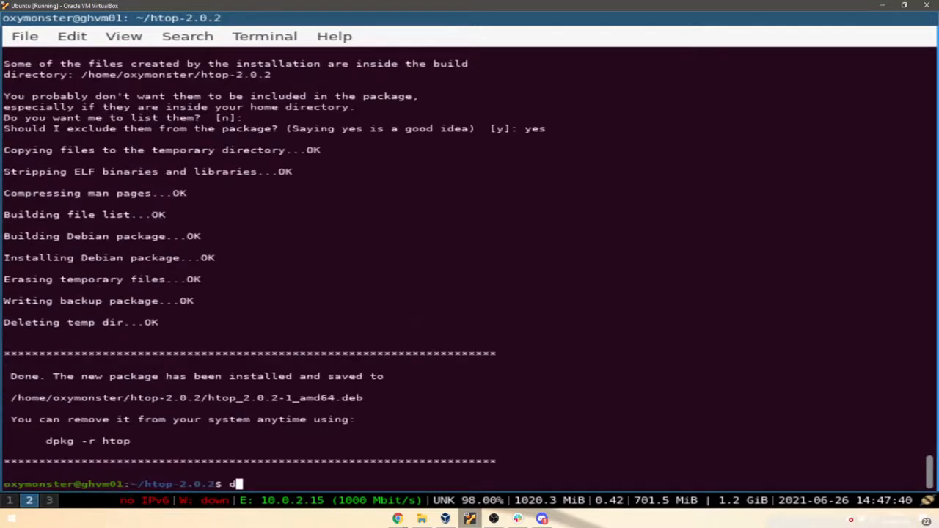
Step: Confirm htop 2.0.2-1 with dpkg -l | grep htop and locate it at /usr/local/bin/htop
{"action": "type", "text": "pkg -l"}
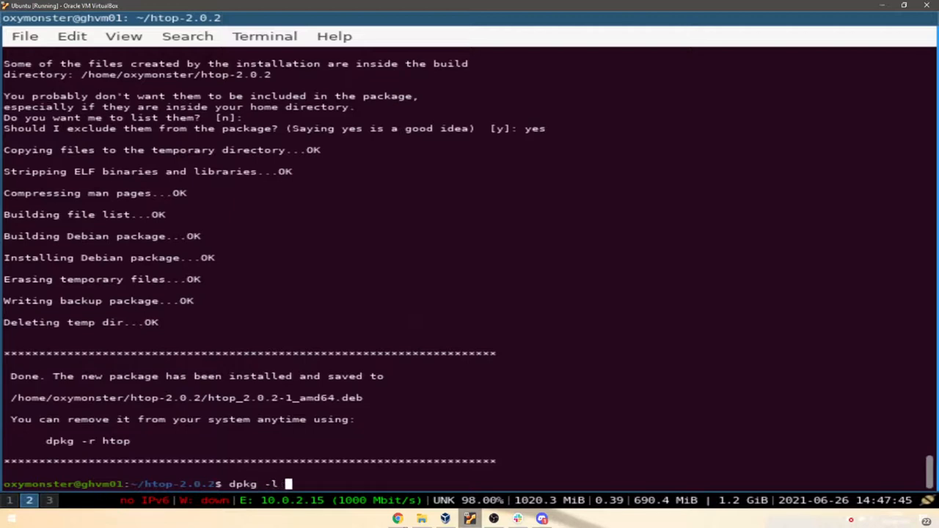
{"action": "type", "text": "| grep ht"}
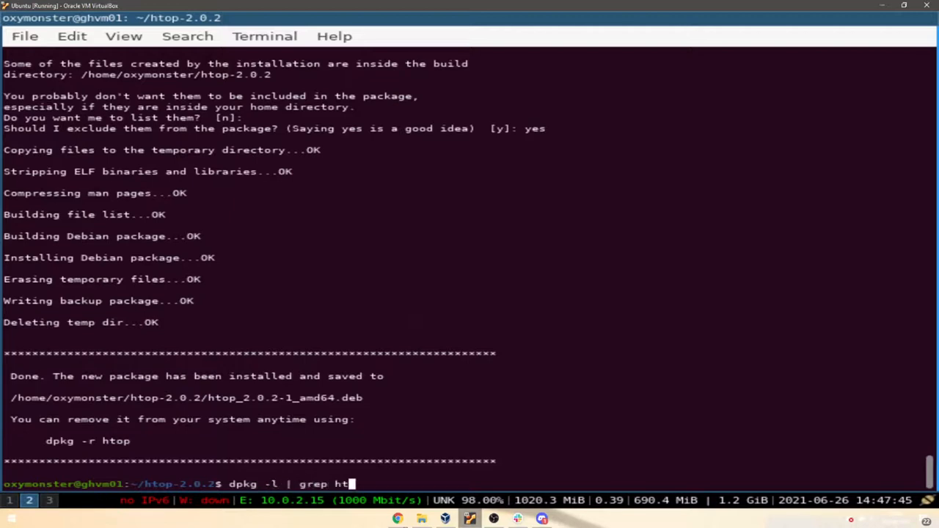
{"action": "key", "text": "Return"}
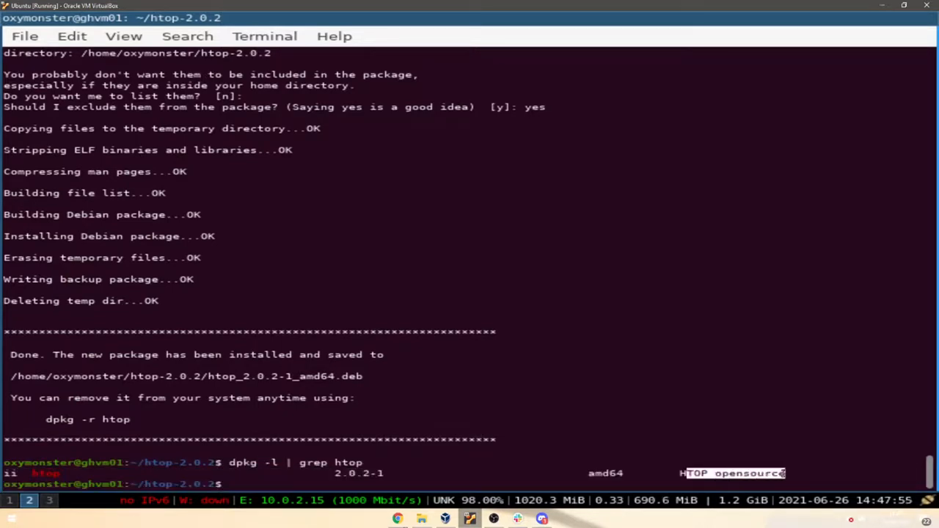
{"action": "type", "text": "which"}
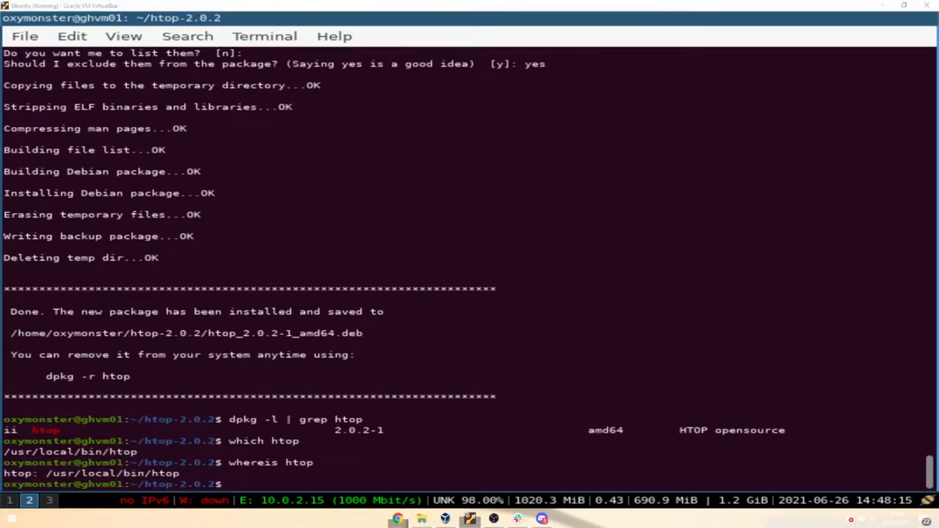
{"action": "type", "text": "htop"}
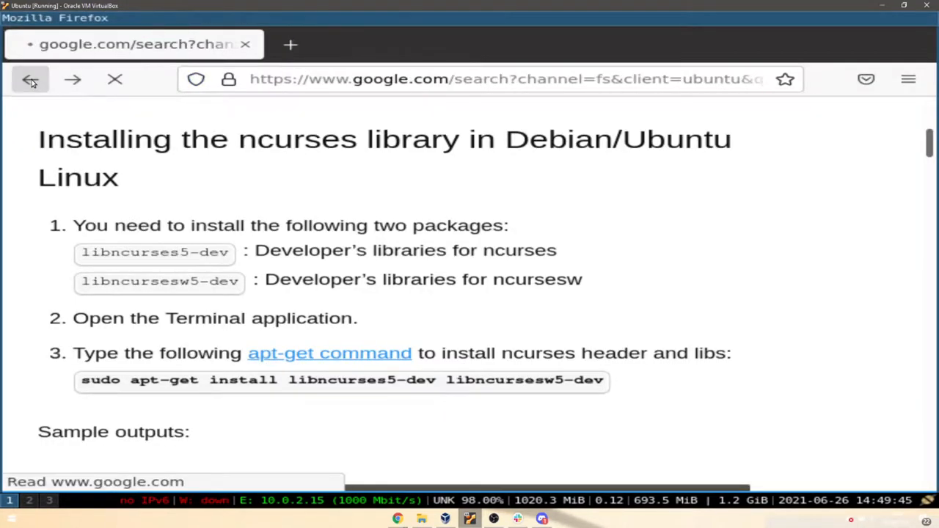
Step: Go back in Firefox to the Linoxide htop article and scroll to Compiling from source
{"action": "left_click", "coordinate": [72, 79]}
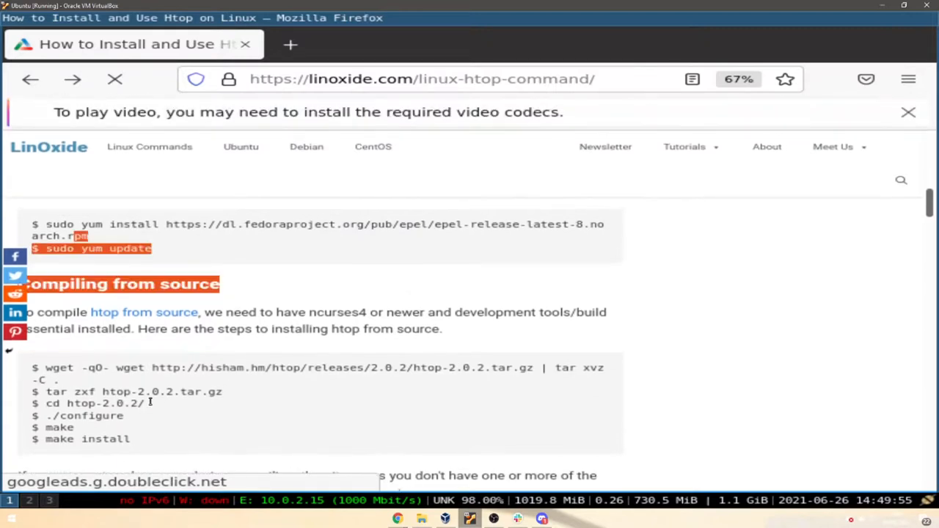
{"action": "scroll", "scroll_direction": "down", "scroll_amount": 3}
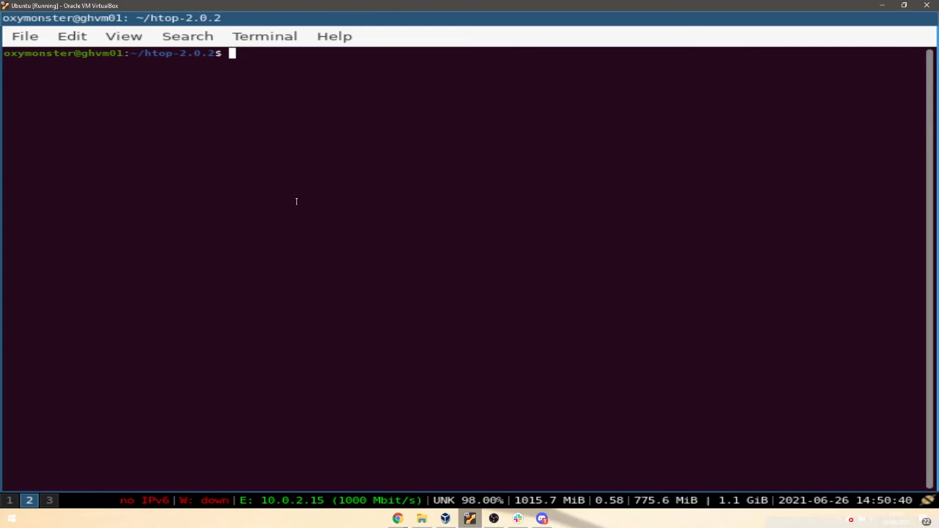
{"action": "mouse_move", "coordinate": [436, 355]}
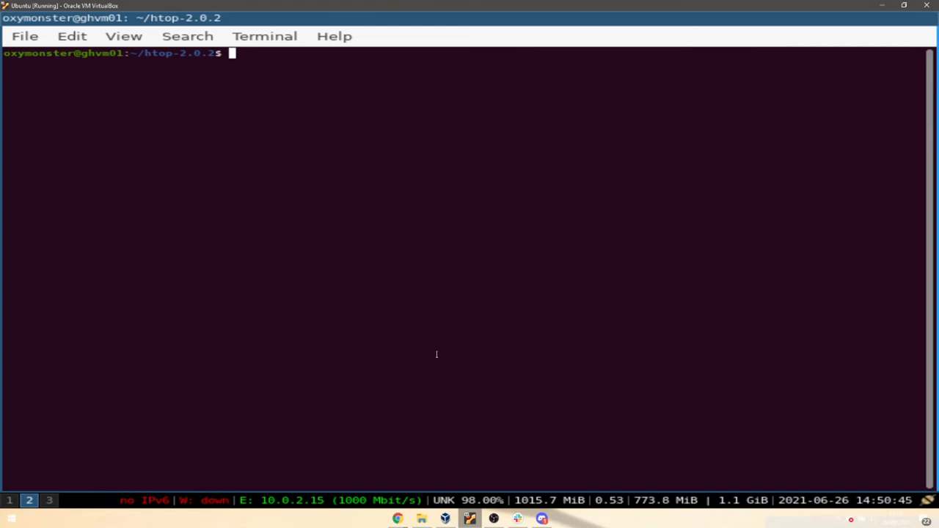
{"action": "mouse_move", "coordinate": [499, 519]}
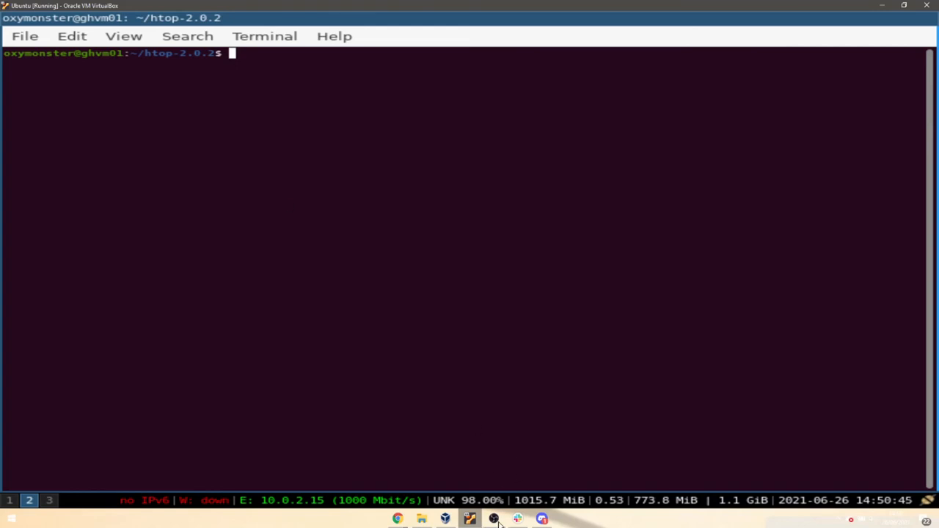